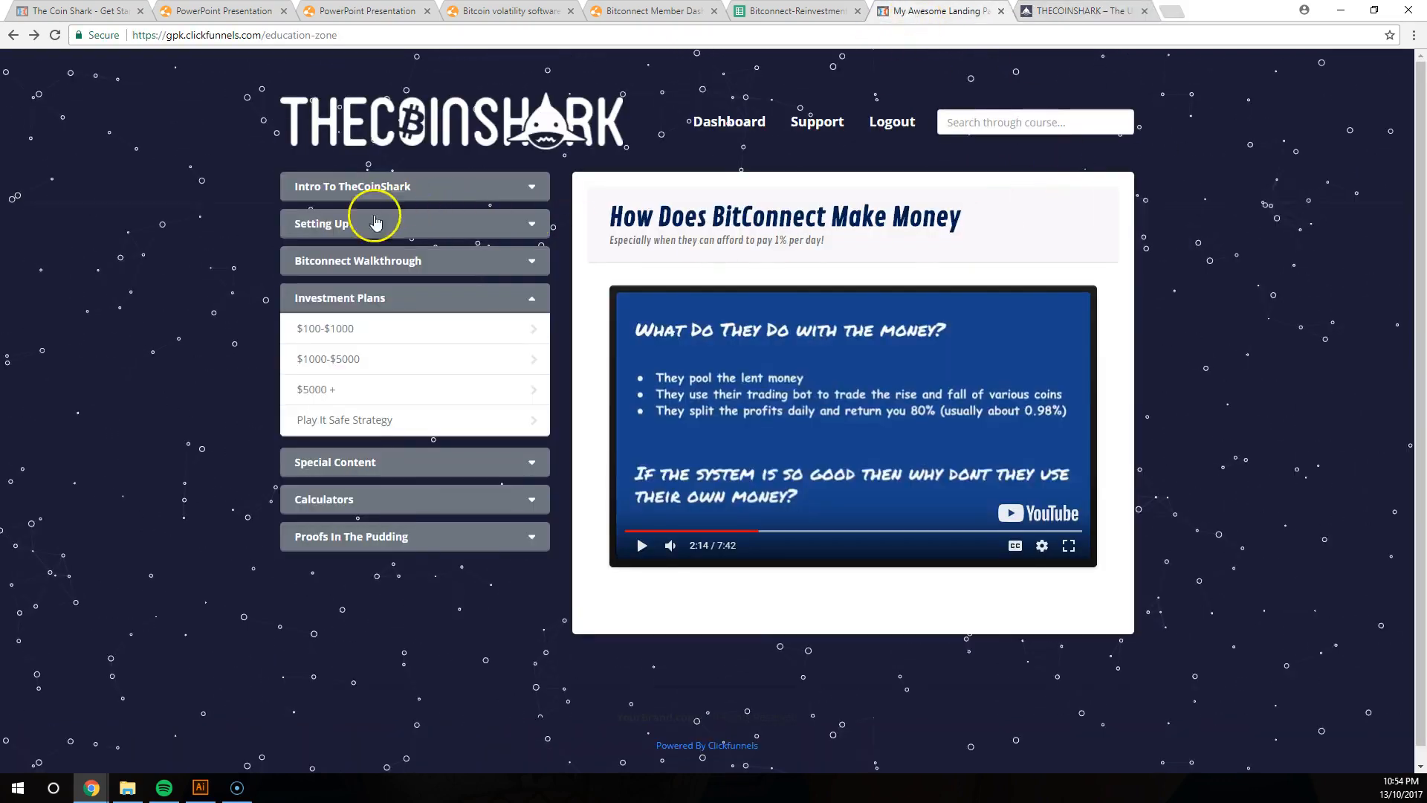
pyautogui.moveTo(211, 203)
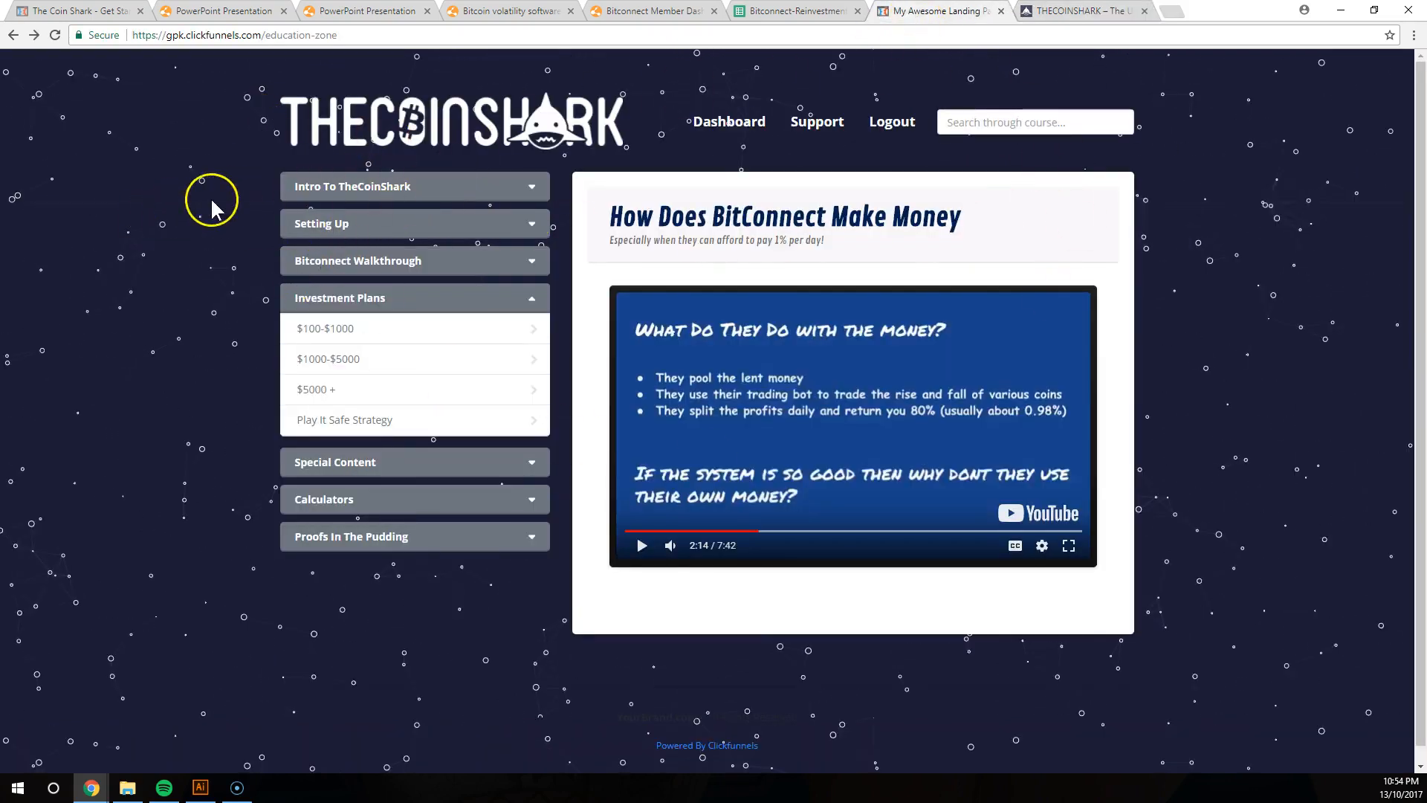
pyautogui.moveTo(299, 202)
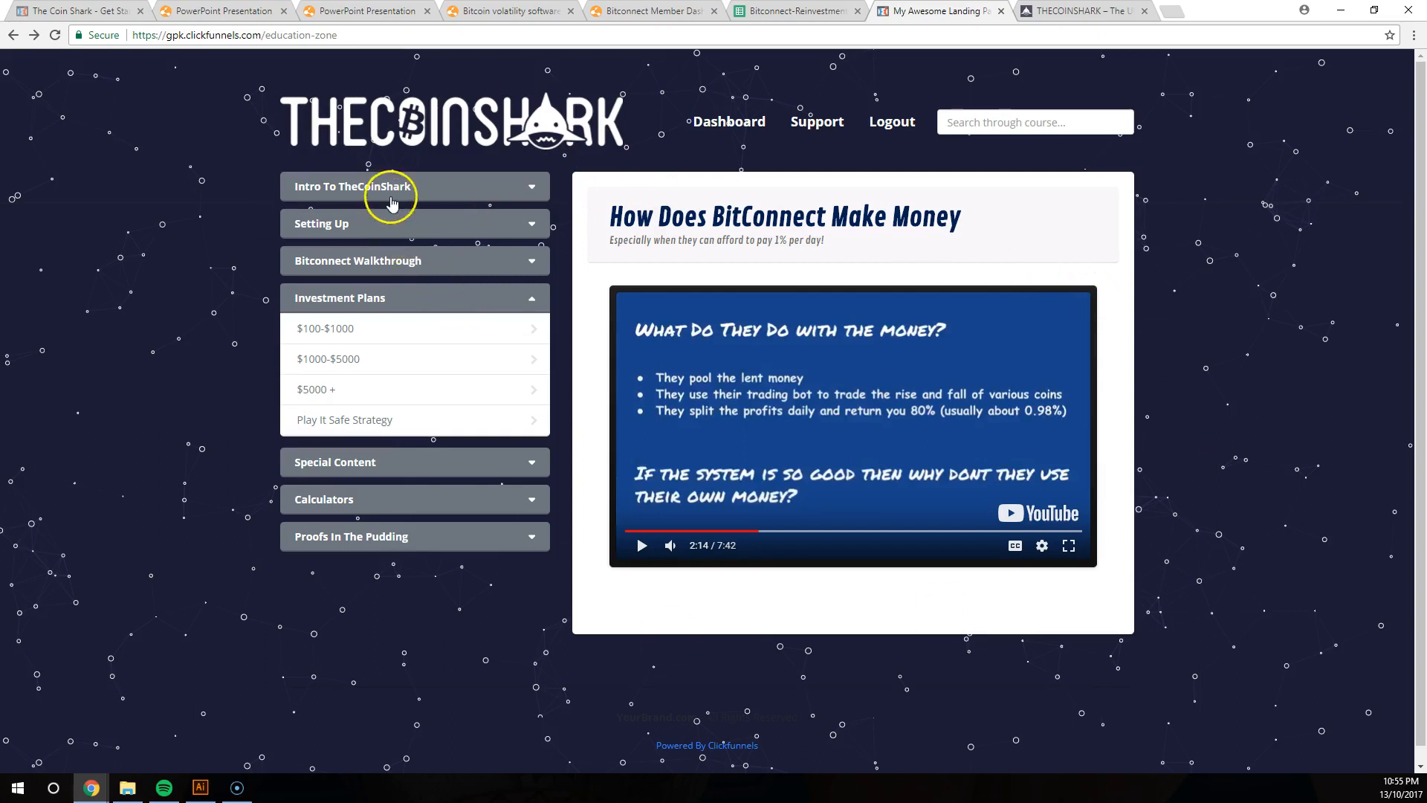
# Expand Intro To TheCoinShark and play the BitConnect money video to 1:05, then pause it
pyautogui.click(350, 186)
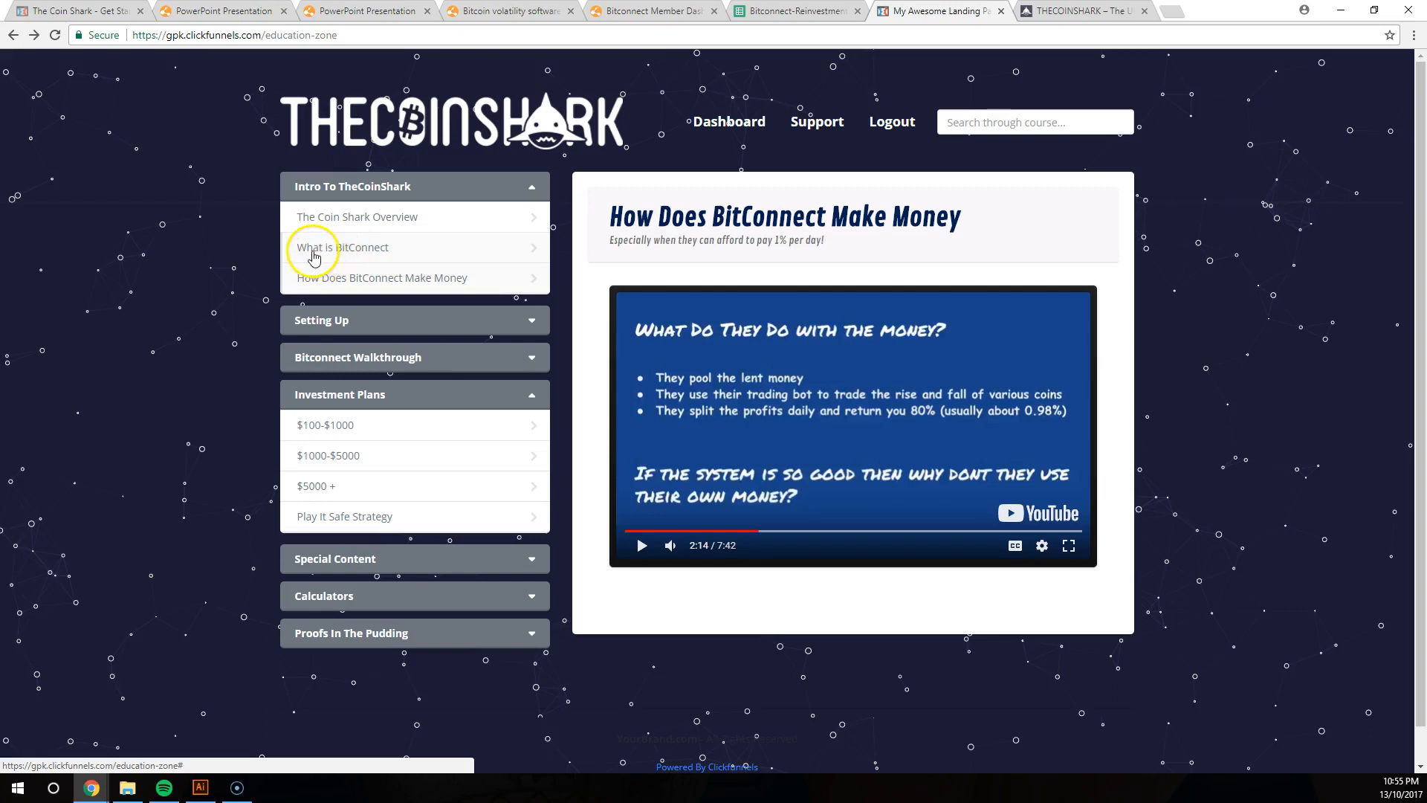
pyautogui.moveTo(379, 284)
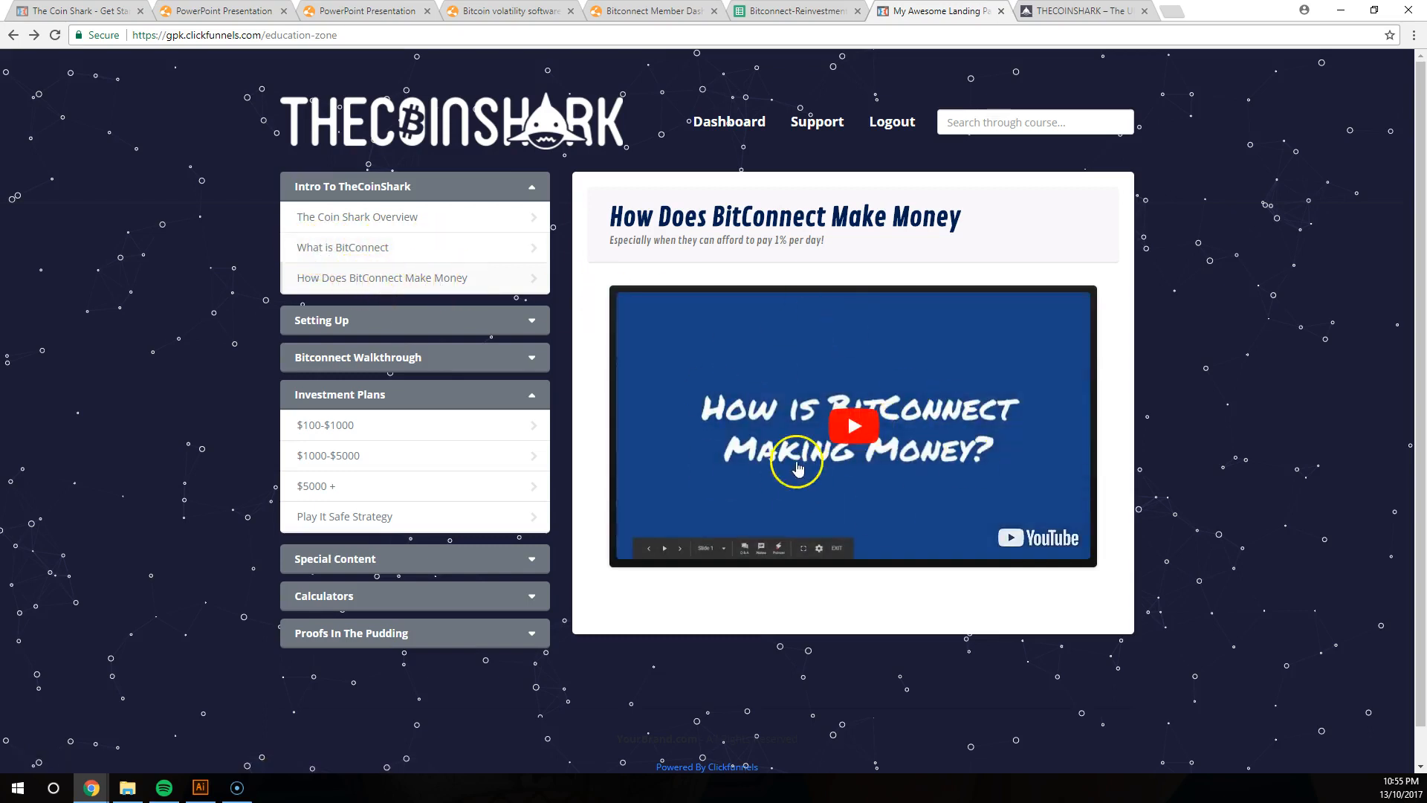
pyautogui.click(853, 425)
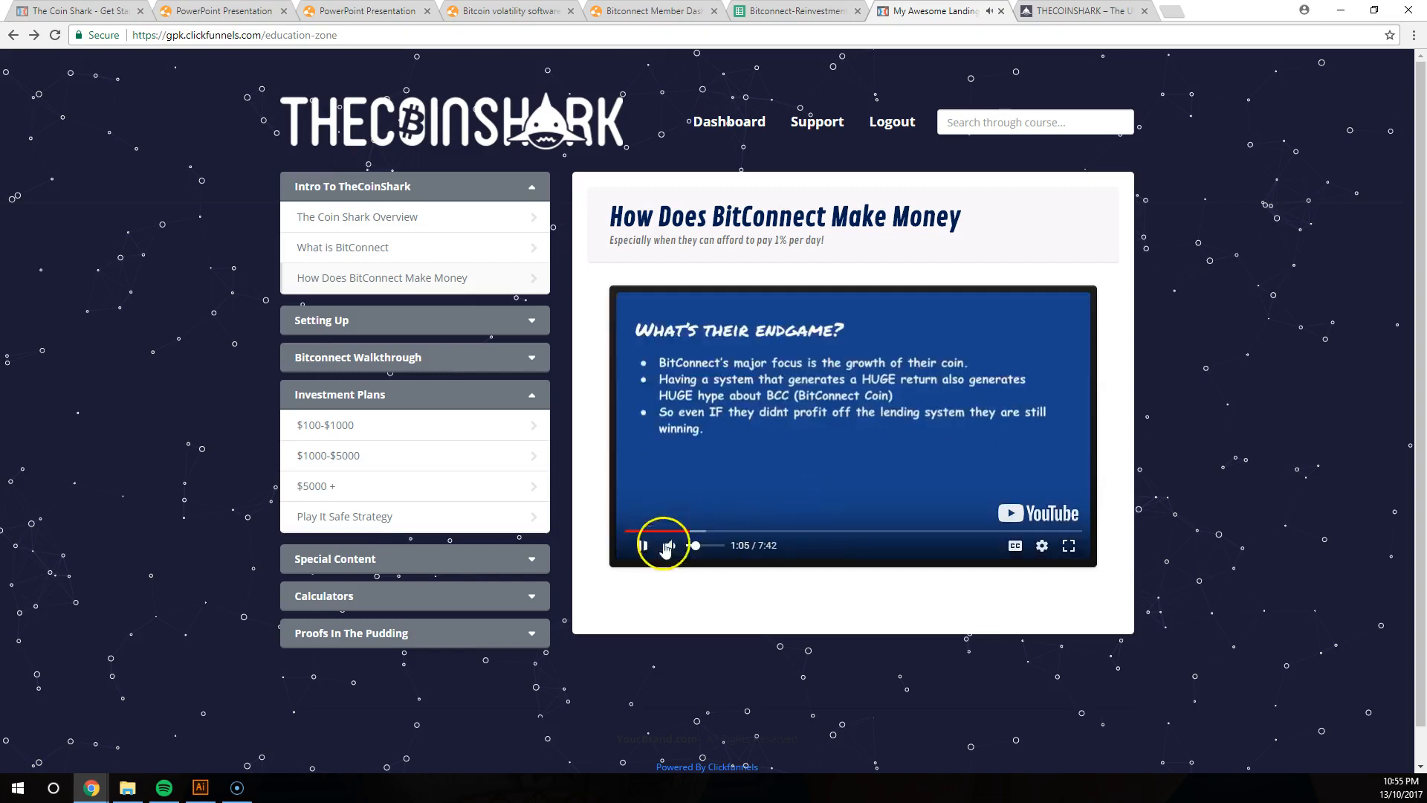
pyautogui.click(641, 545)
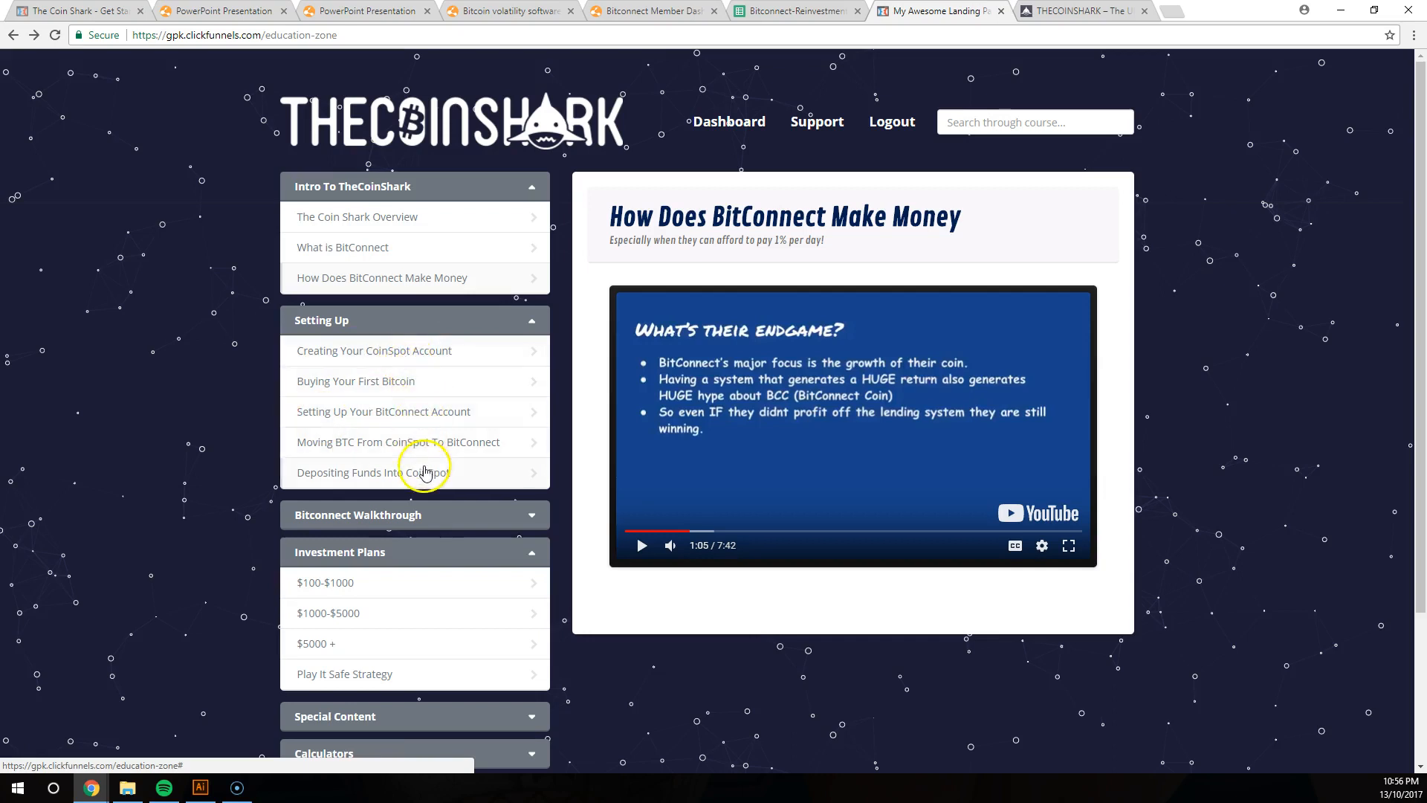
pyautogui.moveTo(440, 428)
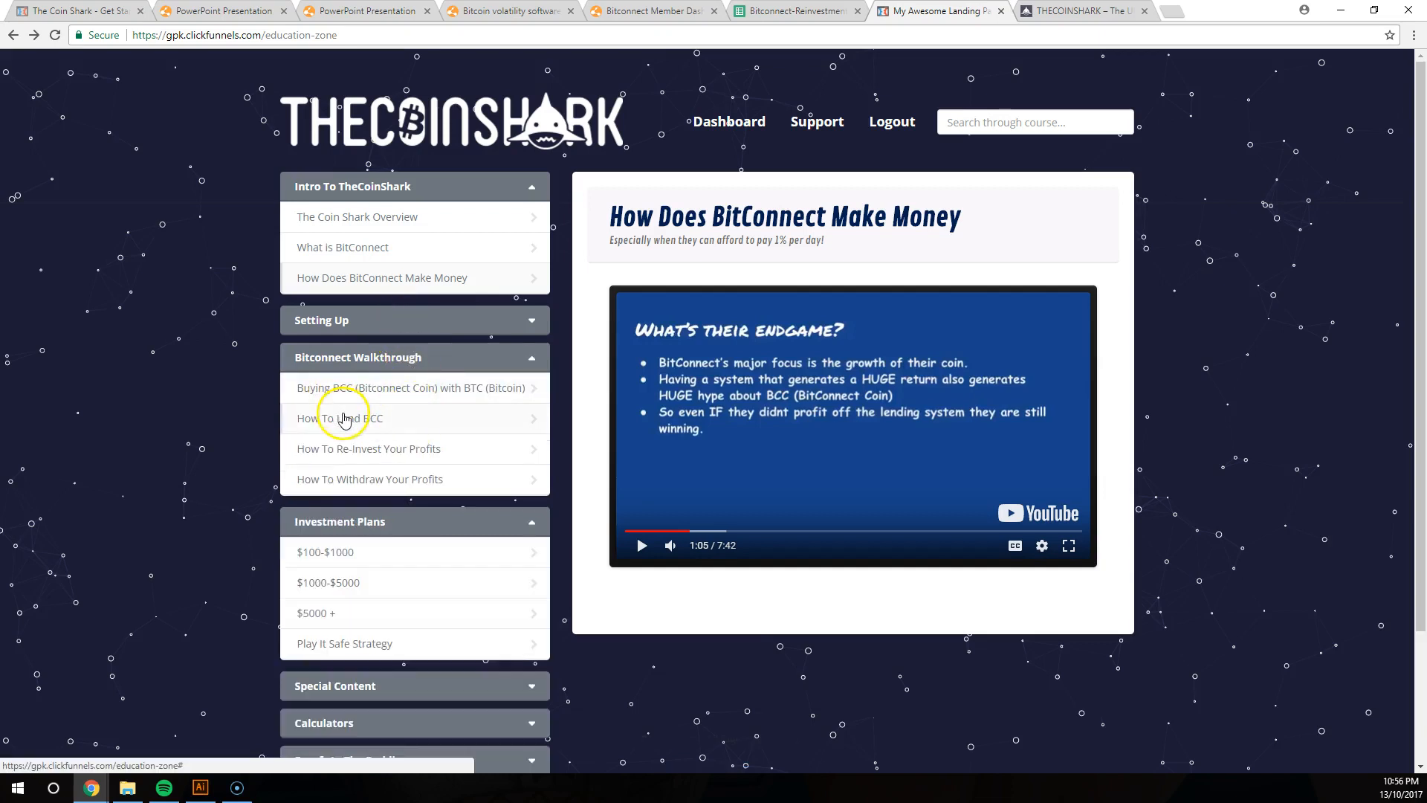
pyautogui.moveTo(400, 464)
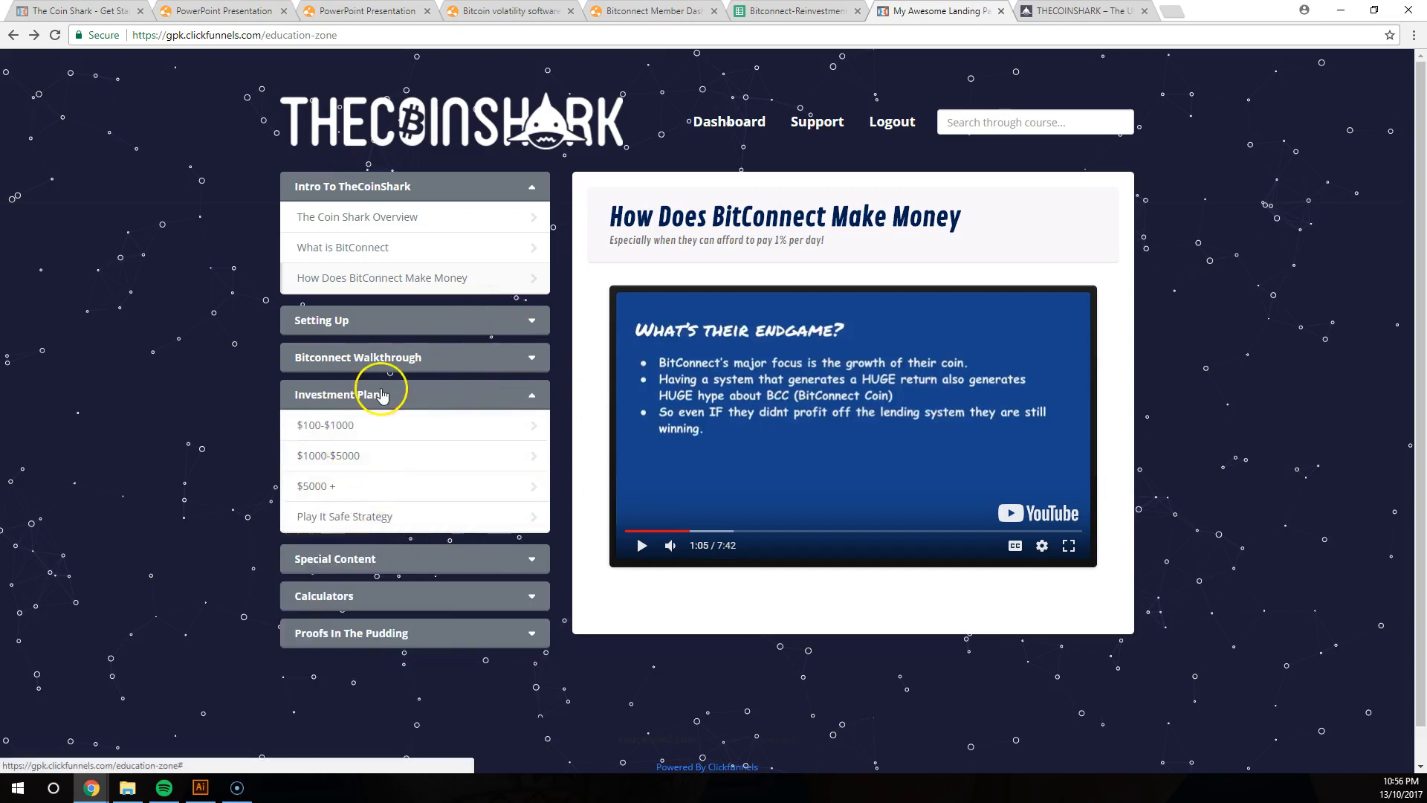
pyautogui.moveTo(390, 459)
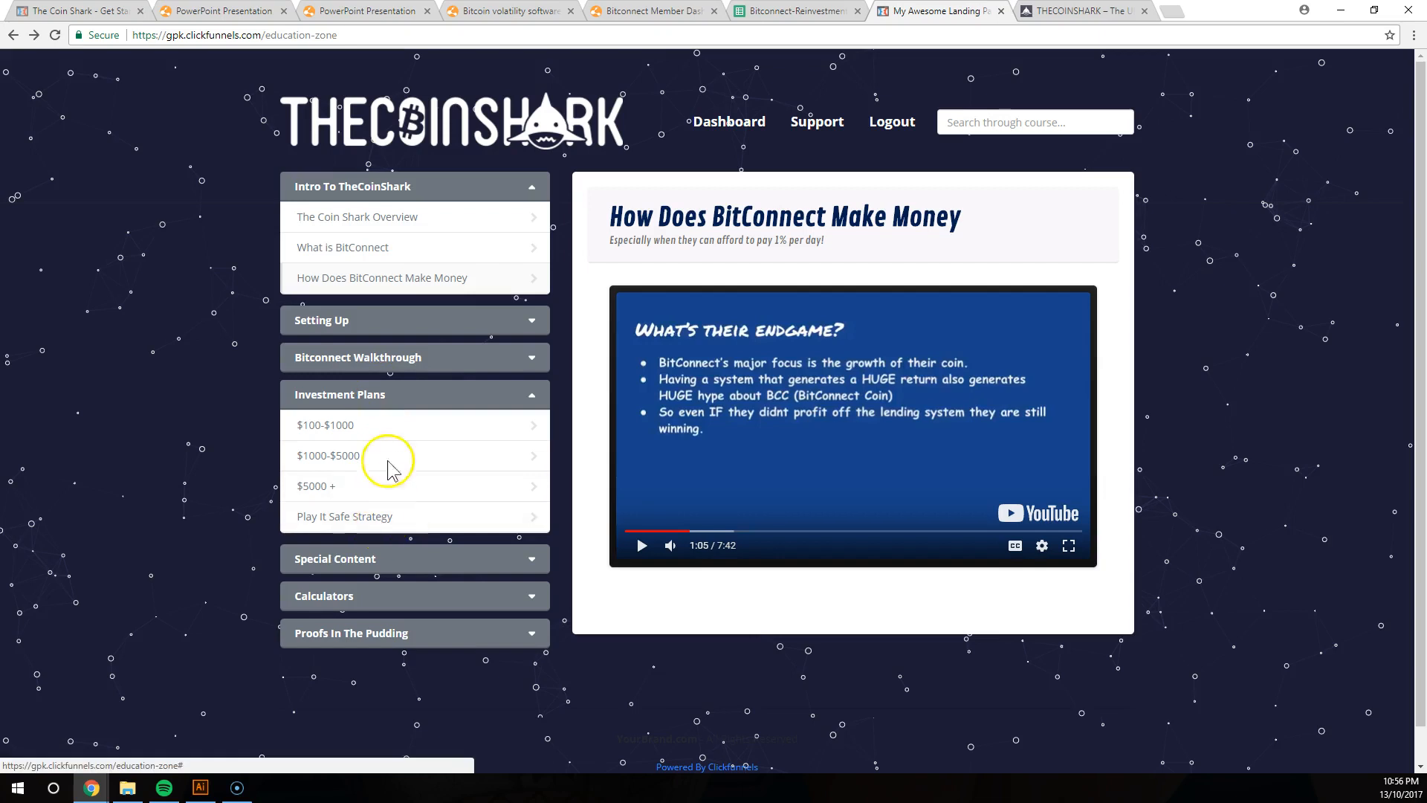
# Collapse Investment Plans, then expand and collapse the Special Content lessons
pyautogui.click(414, 394)
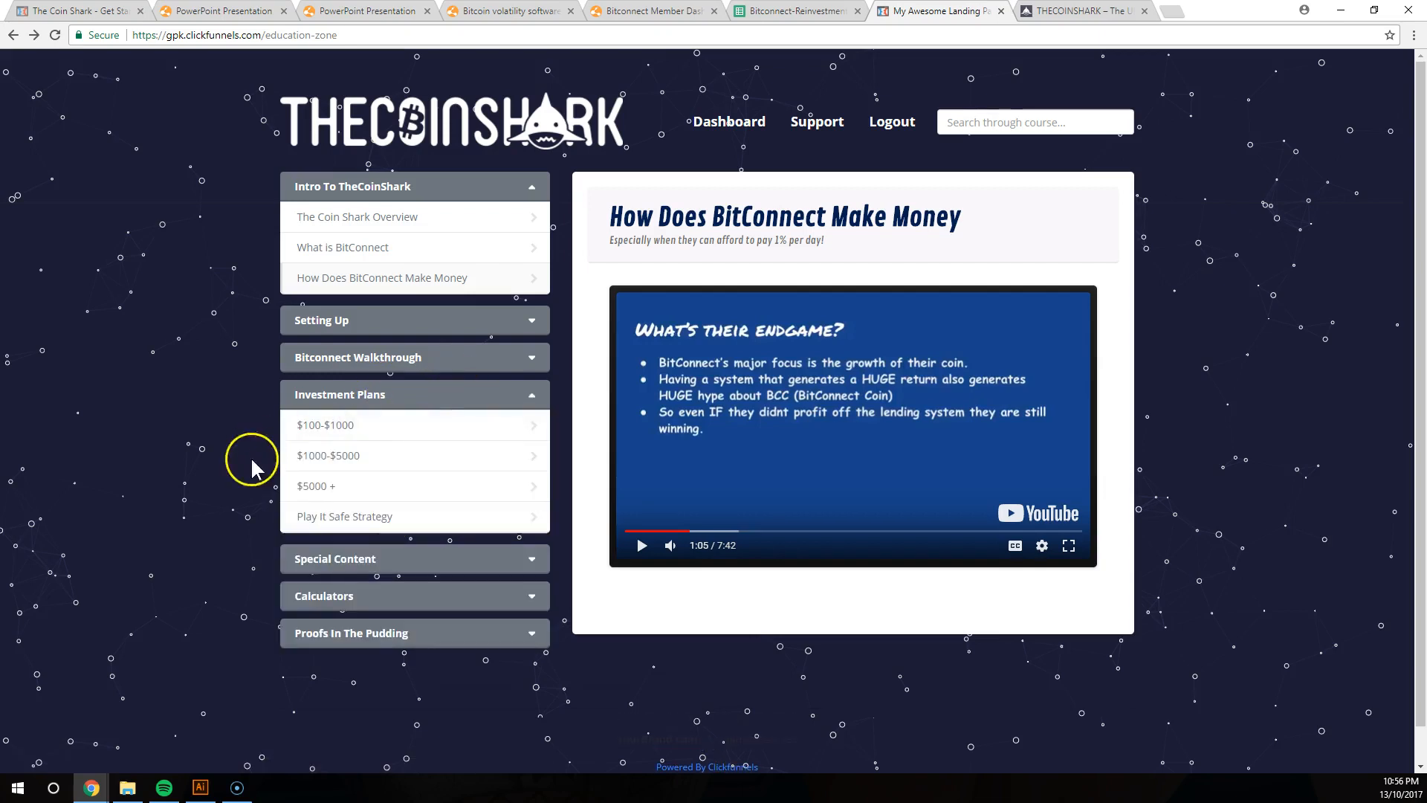
pyautogui.moveTo(269, 446)
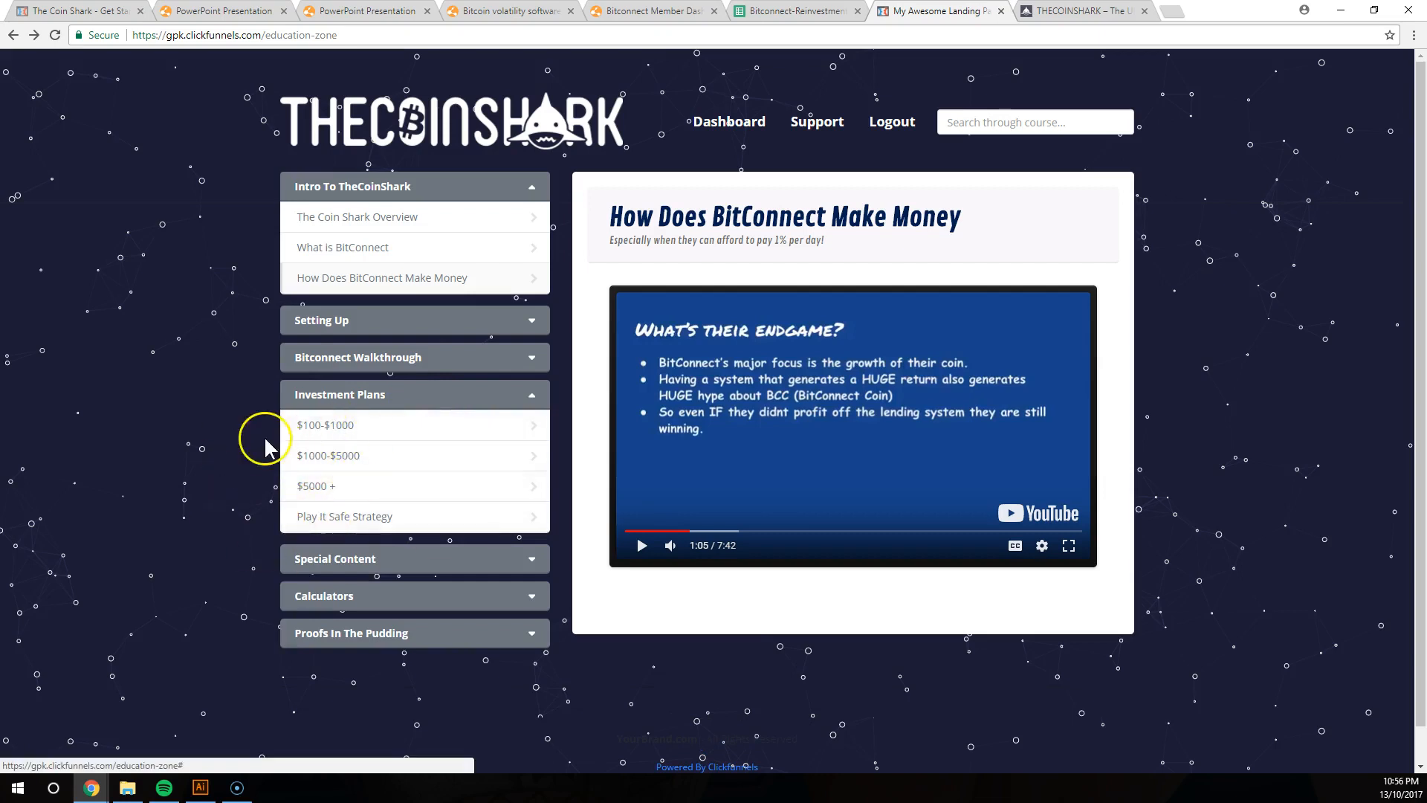
pyautogui.click(340, 394)
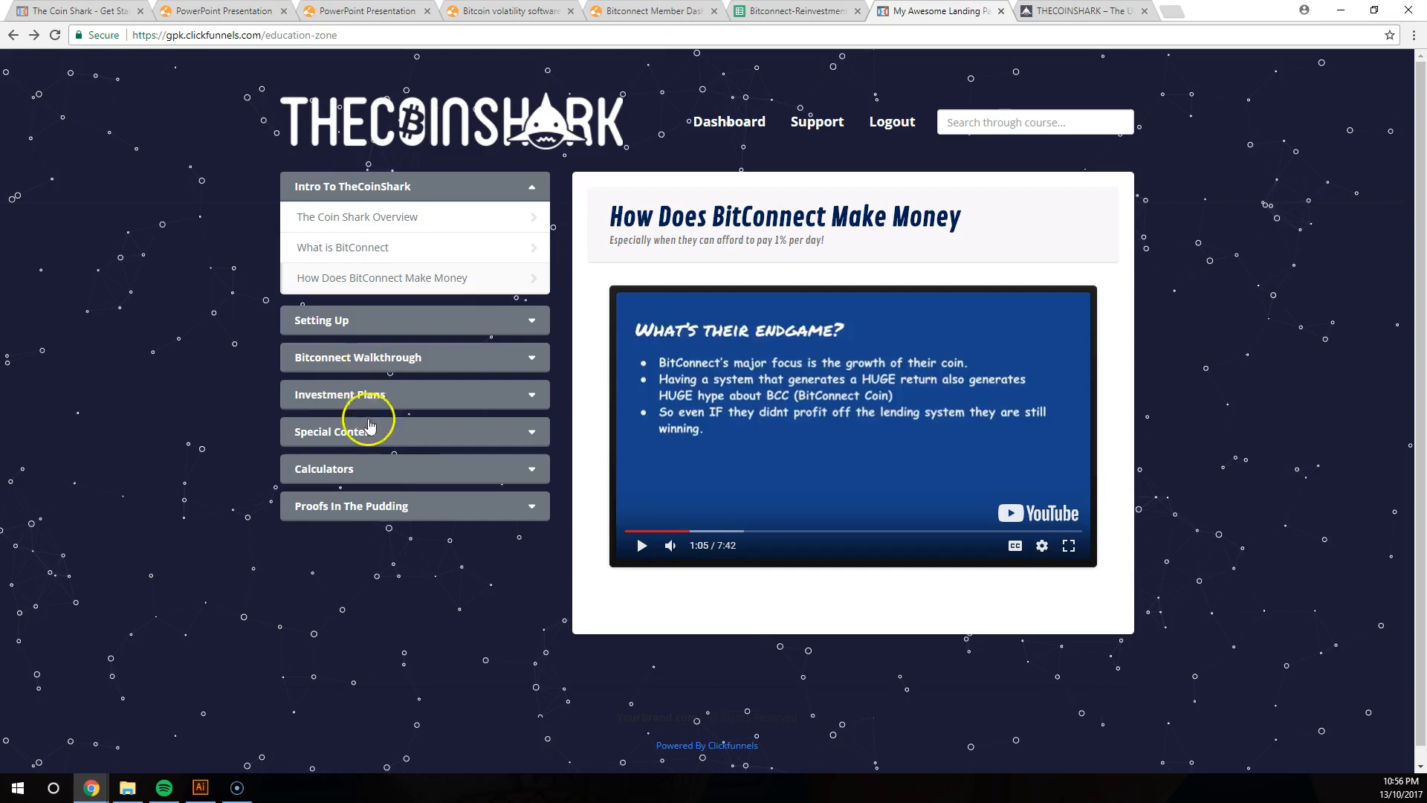
pyautogui.moveTo(305, 437)
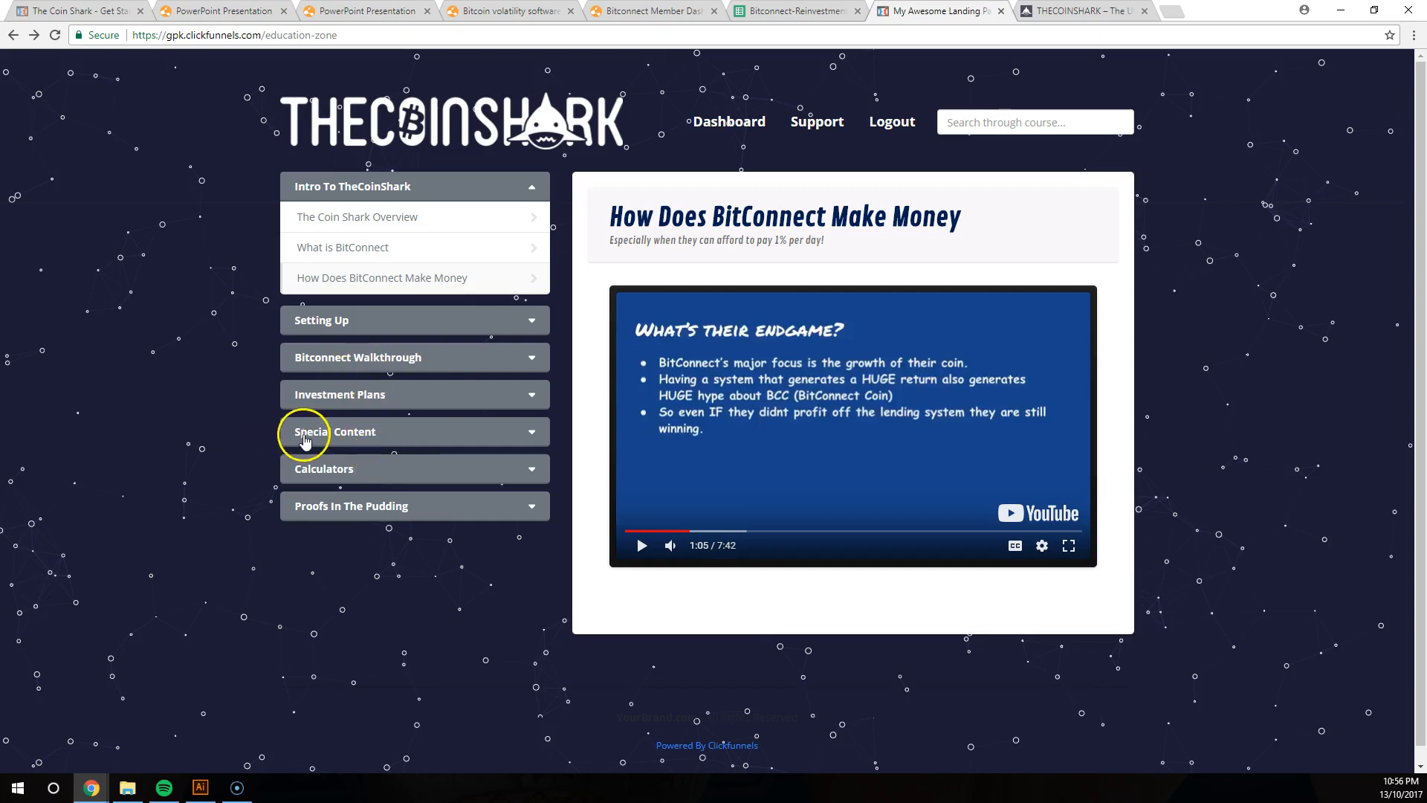
pyautogui.click(364, 431)
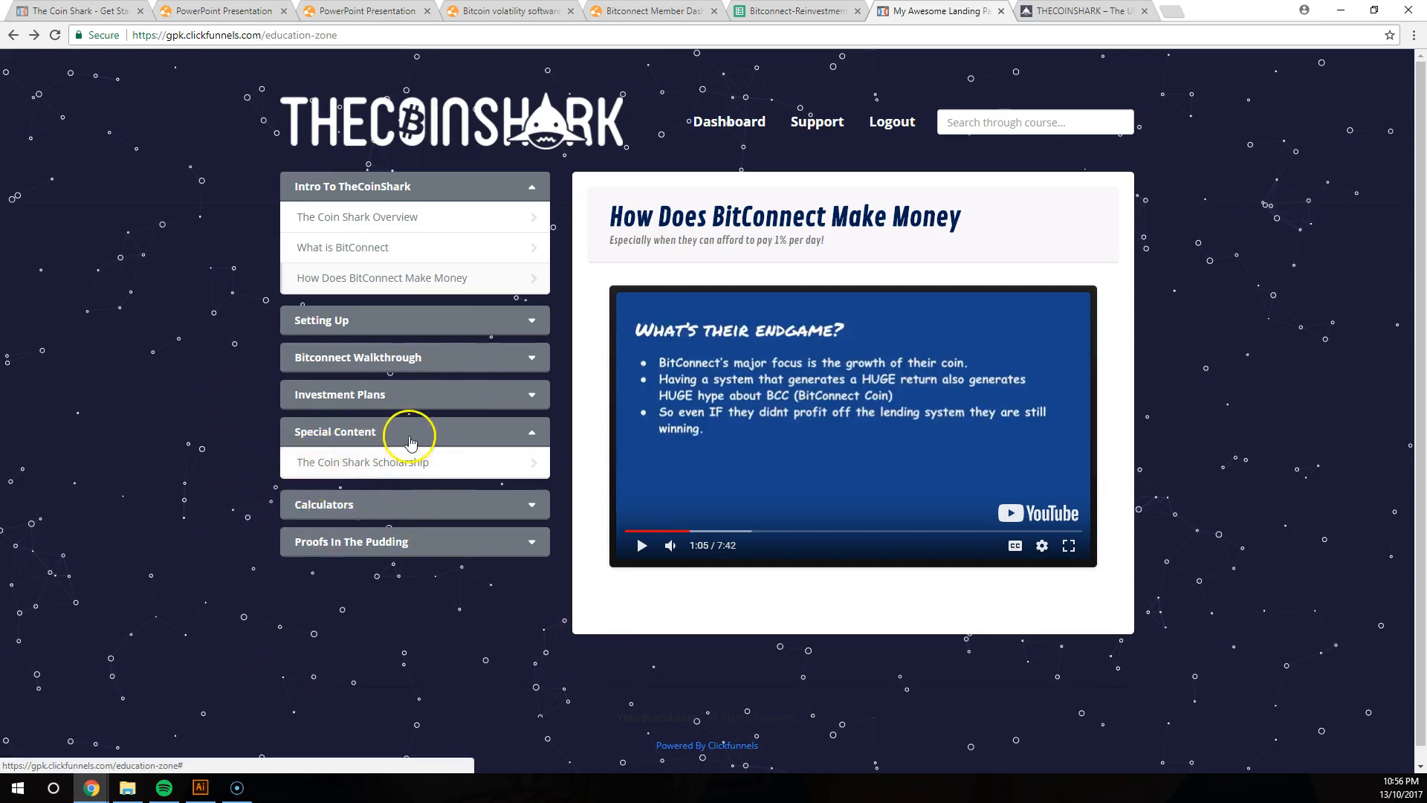
pyautogui.click(414, 431)
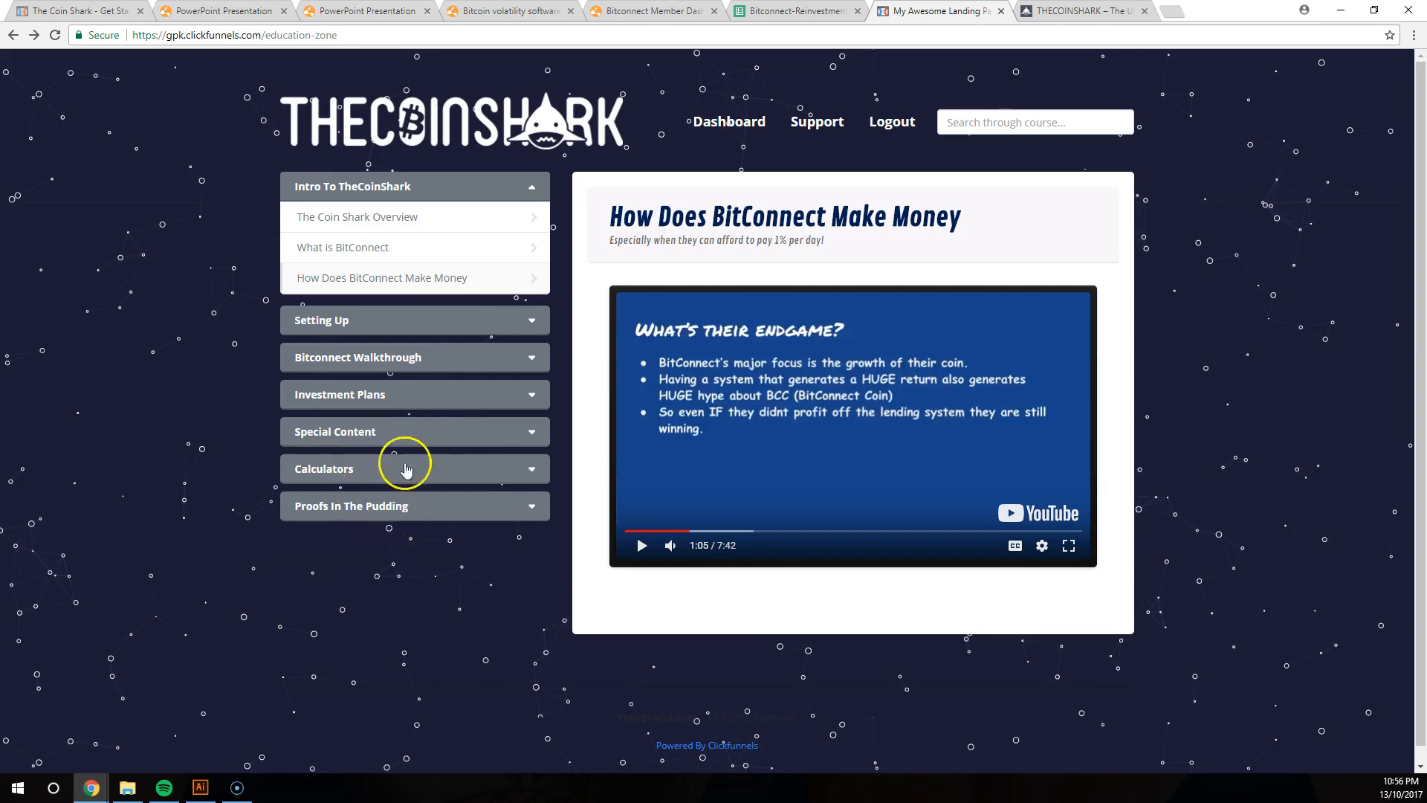
pyautogui.moveTo(443, 475)
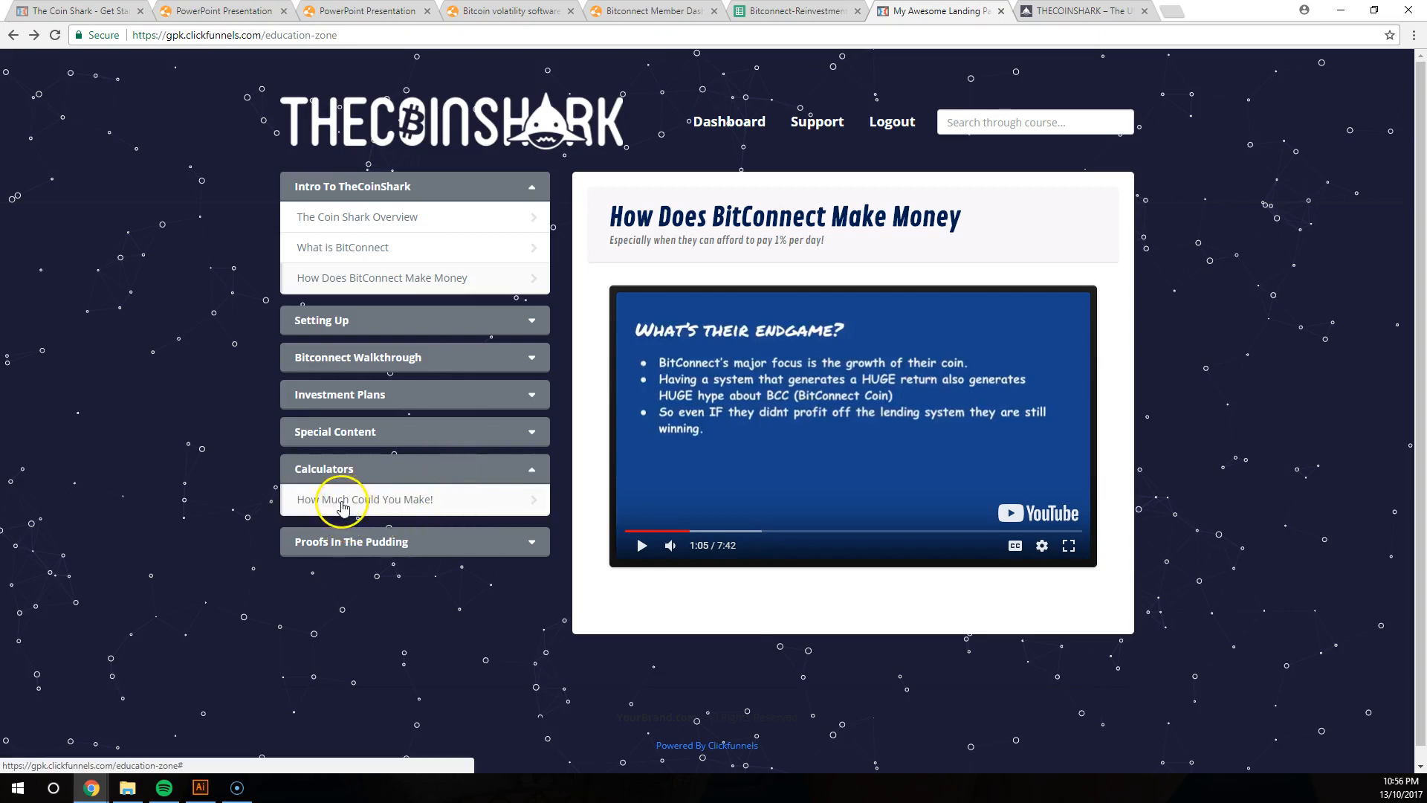
# Open the 'How Much Could You Make!' lesson and its online calculator spreadsheet in Google Sheets
pyautogui.click(365, 499)
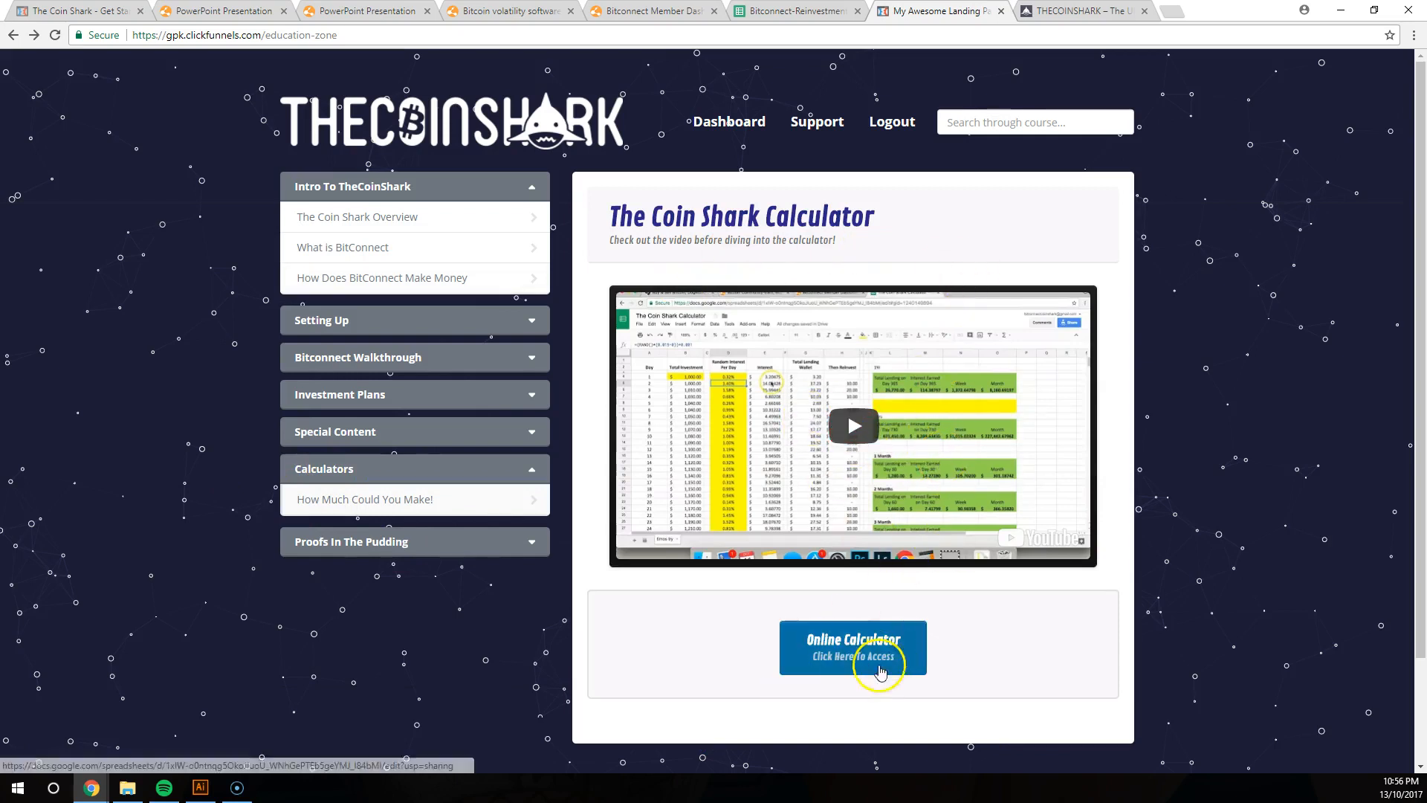
pyautogui.click(852, 647)
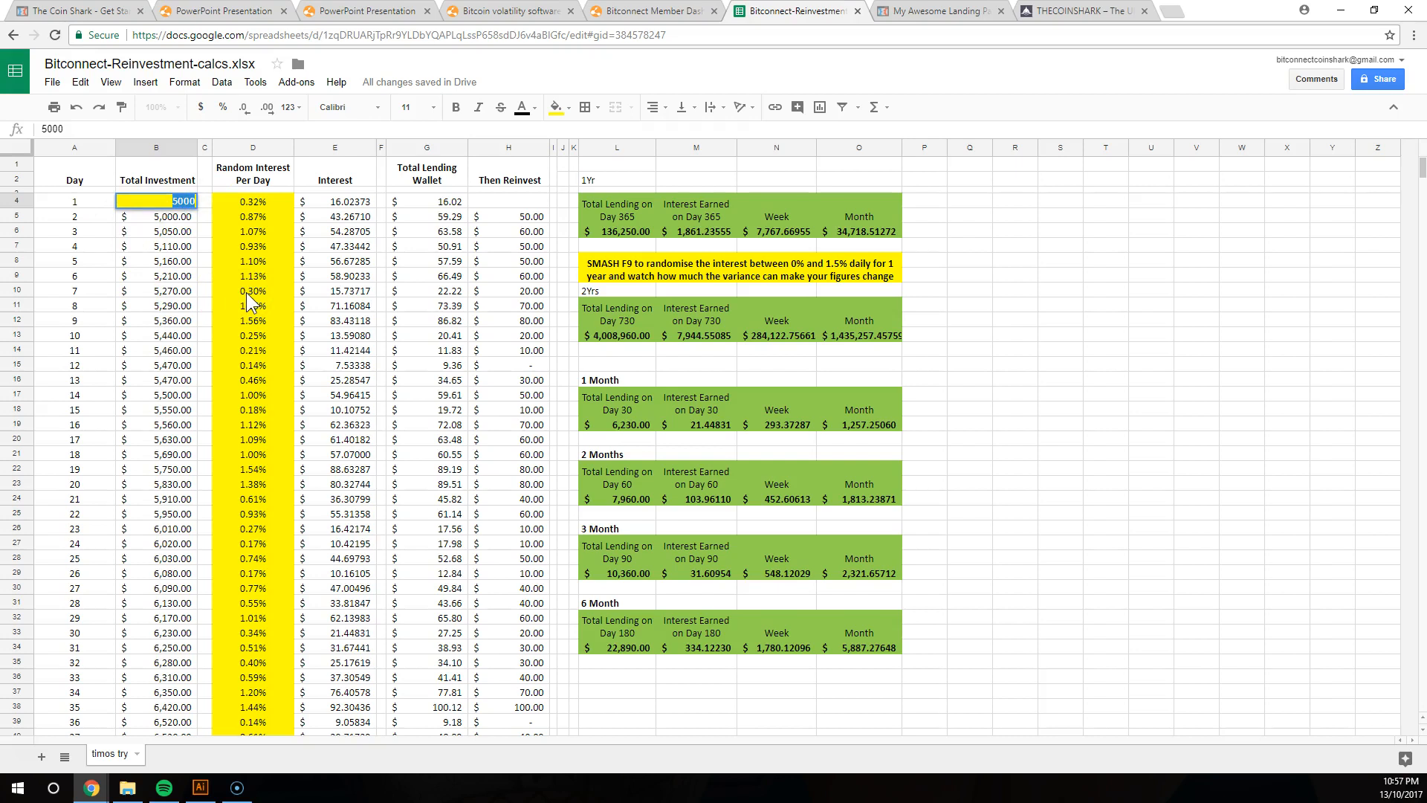
# Enter 1000 as the day 1 Total Investment and inspect the day 2 interest formula in E5
pyautogui.write('1000')
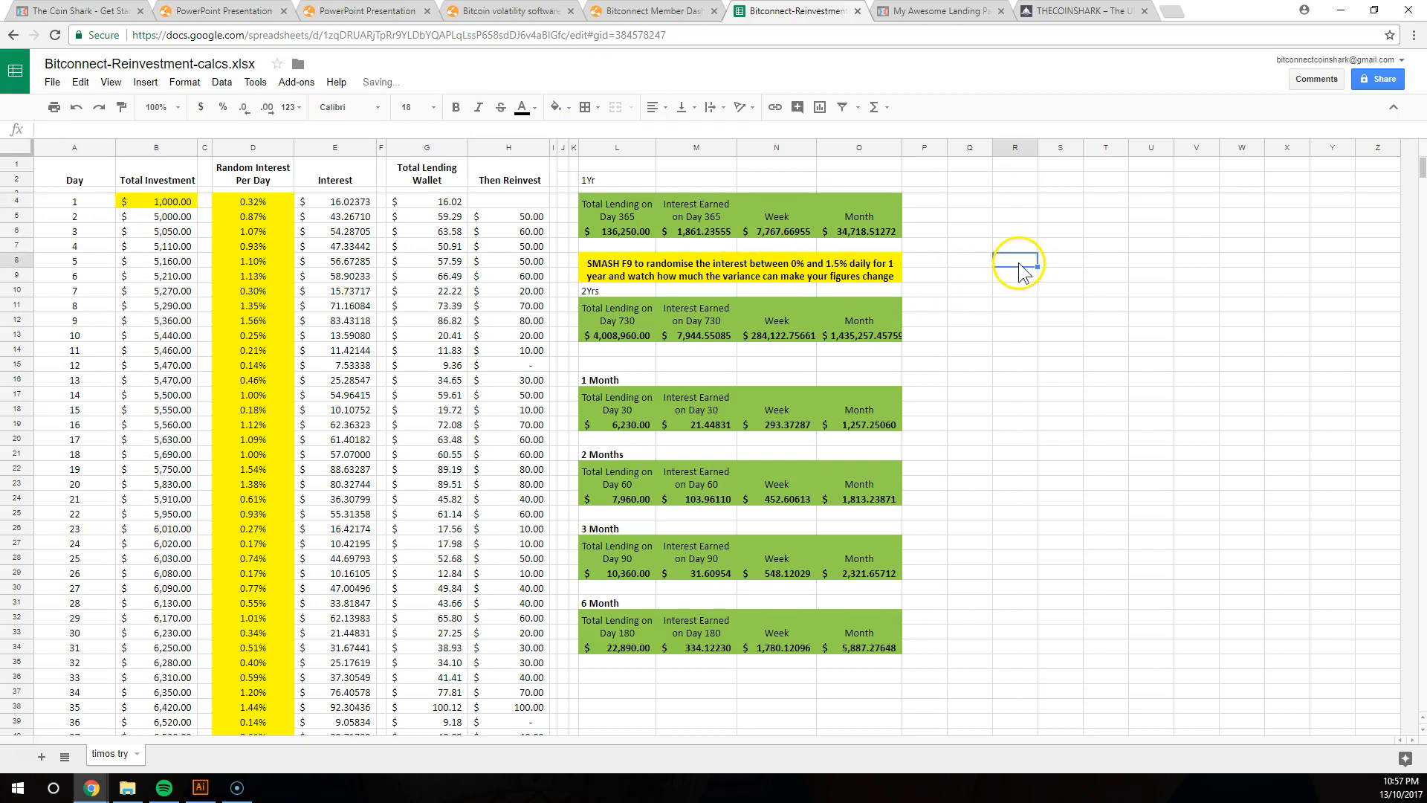
pyautogui.press('F9')
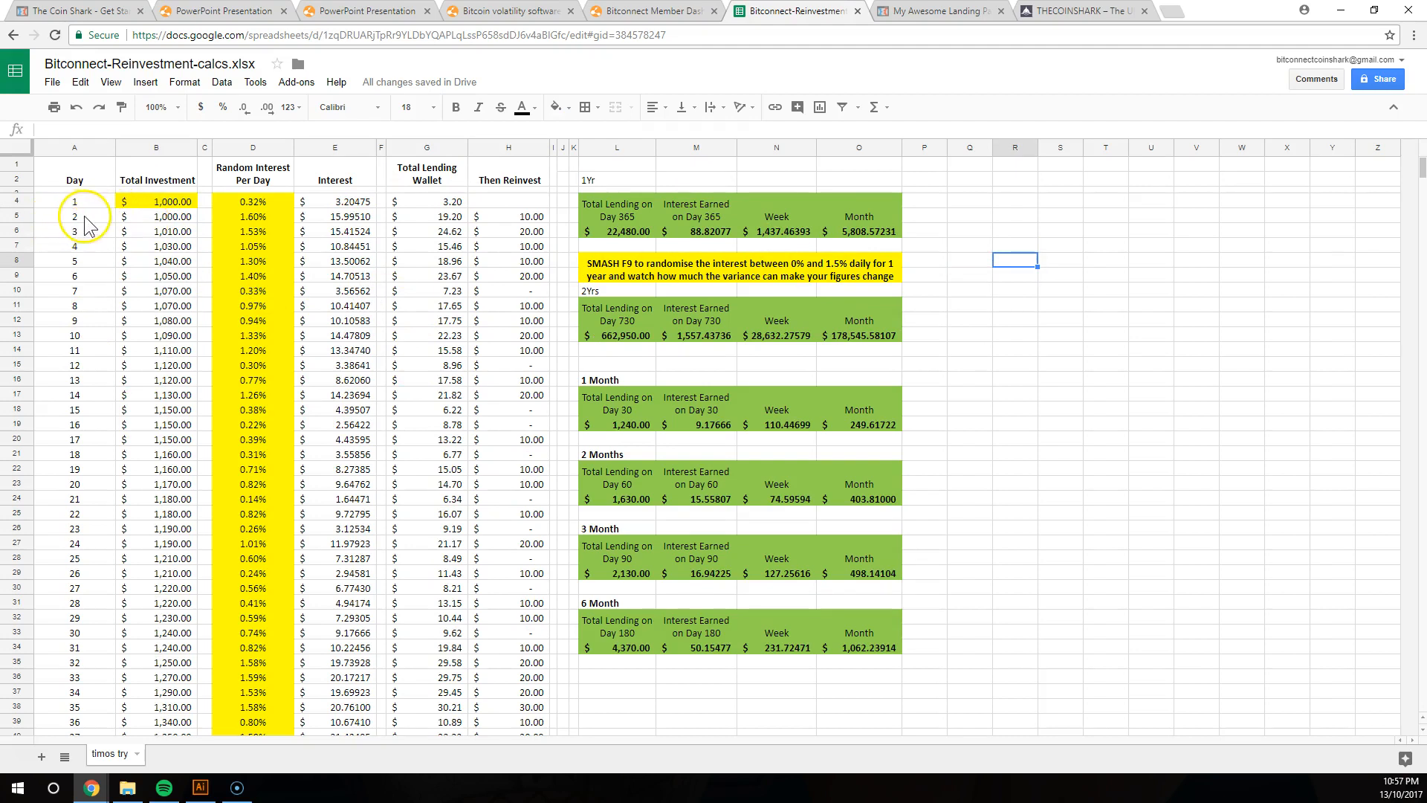
pyautogui.moveTo(262, 215)
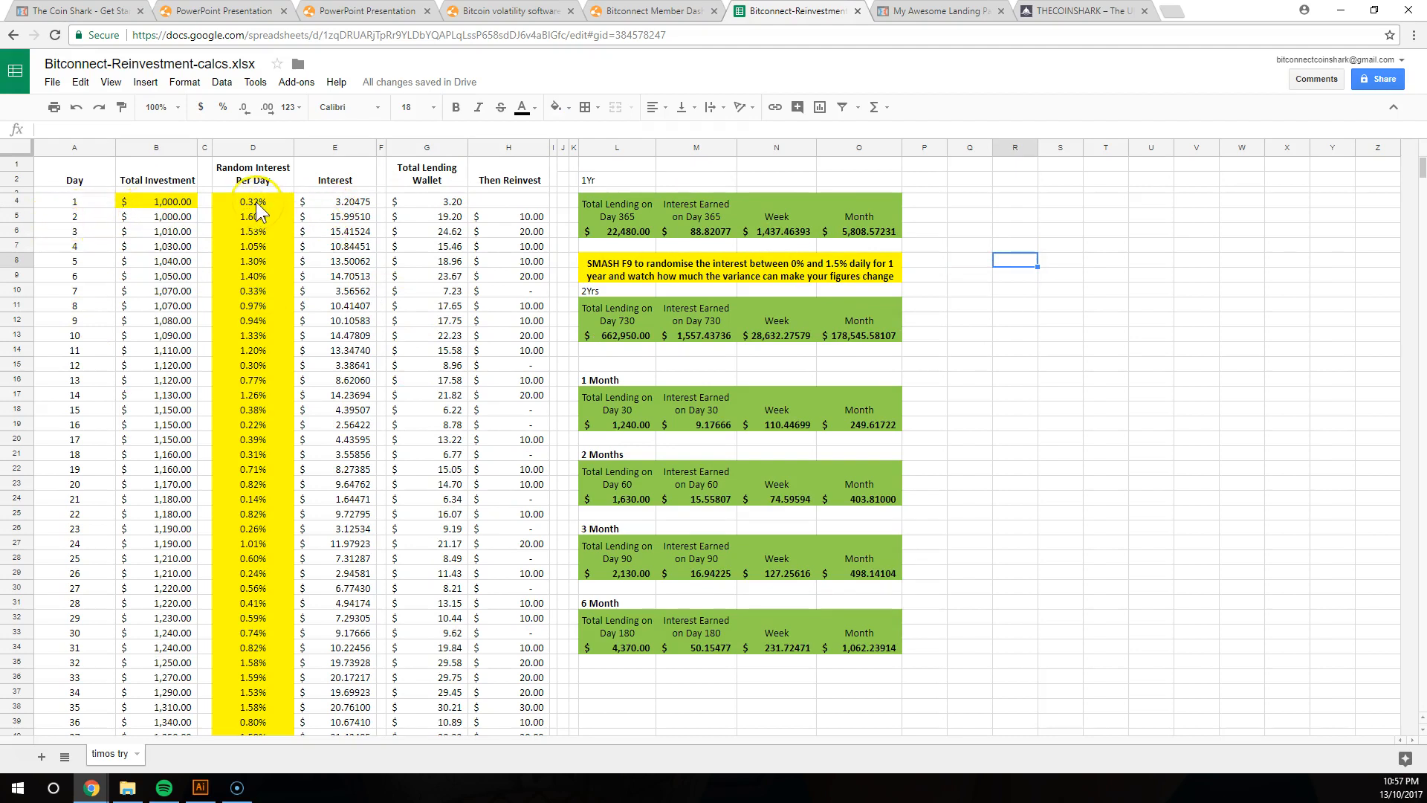
pyautogui.moveTo(253, 202); pyautogui.dragTo(252, 558)
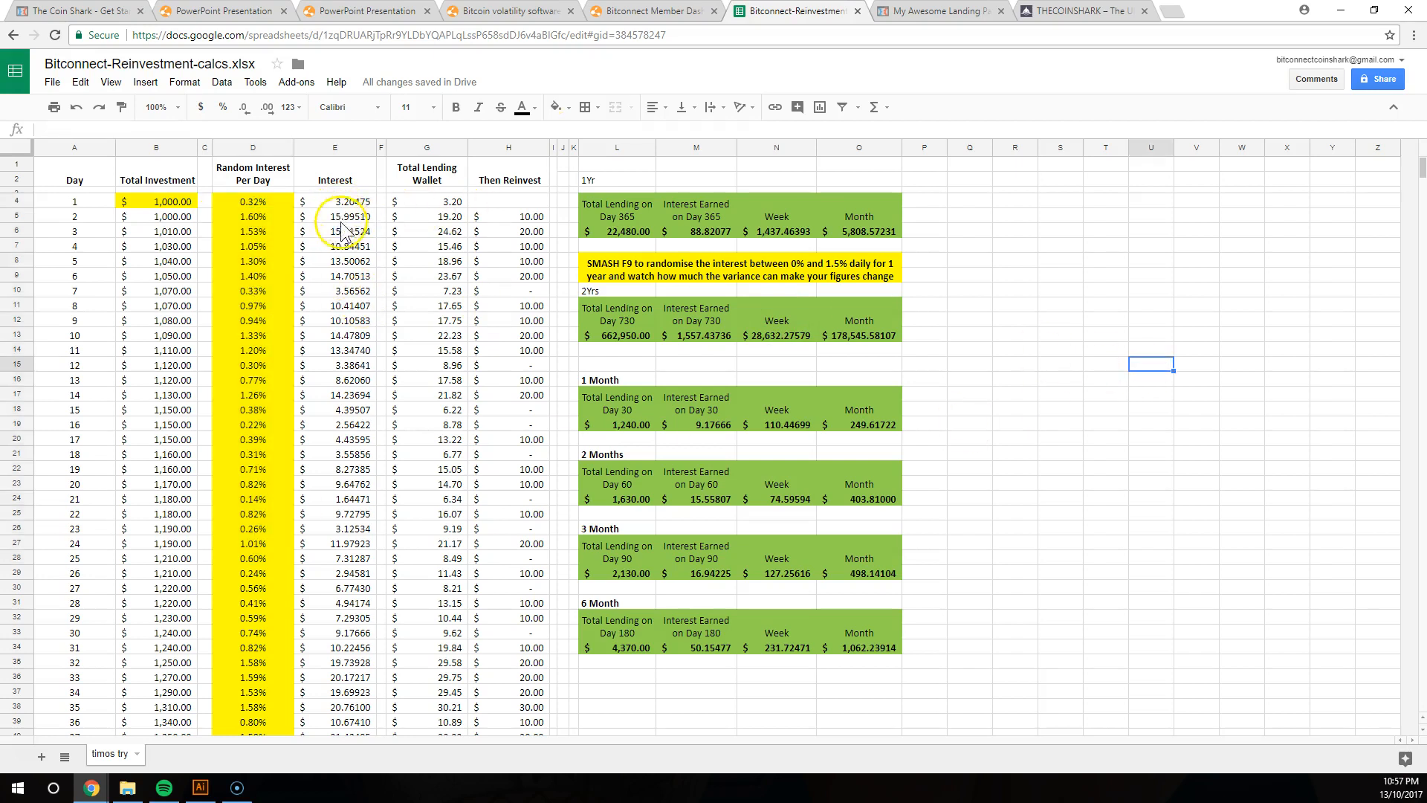
pyautogui.click(334, 215)
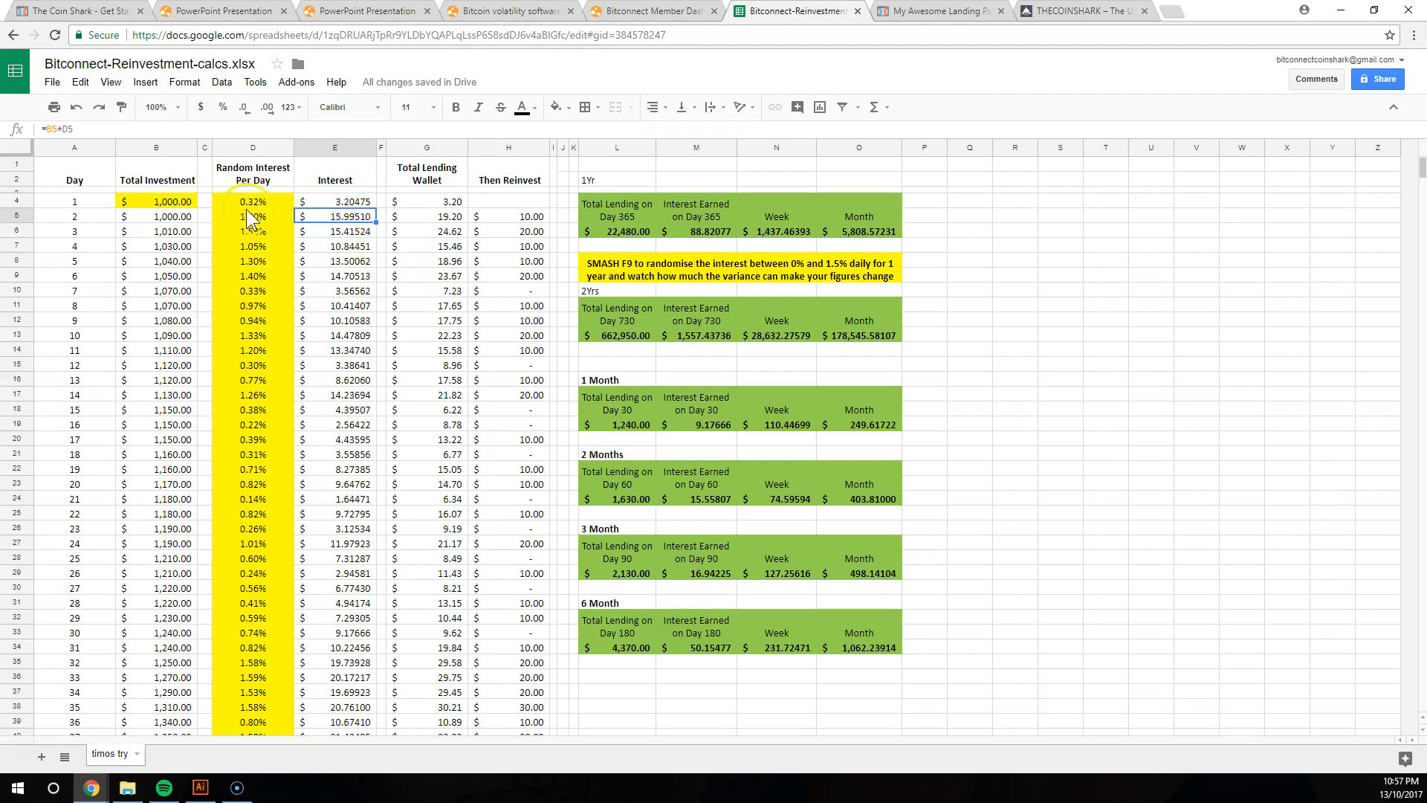
pyautogui.press('f9')
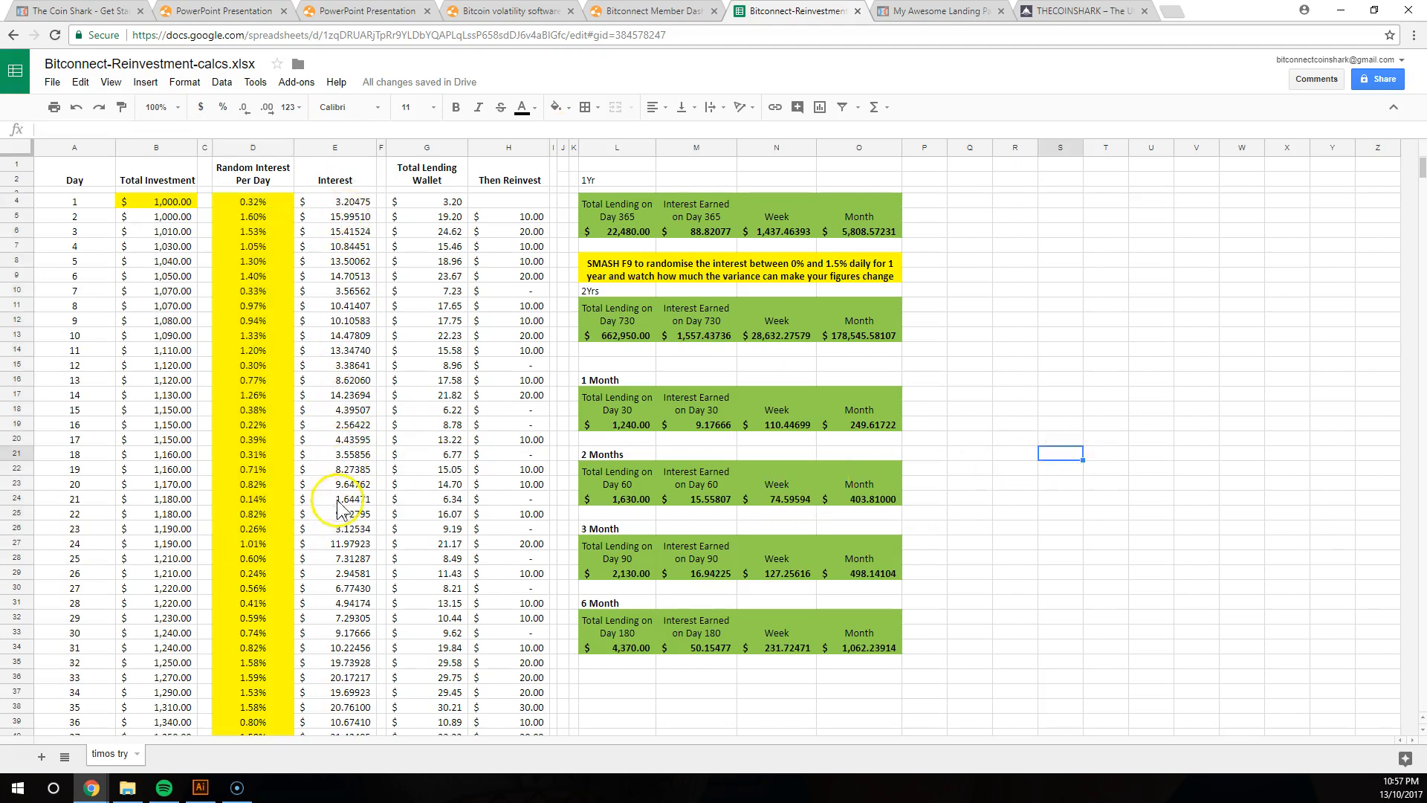
# Scroll the daily reinvestment rows past day 390, including the day-300 note, then back up
pyautogui.scroll(-3)
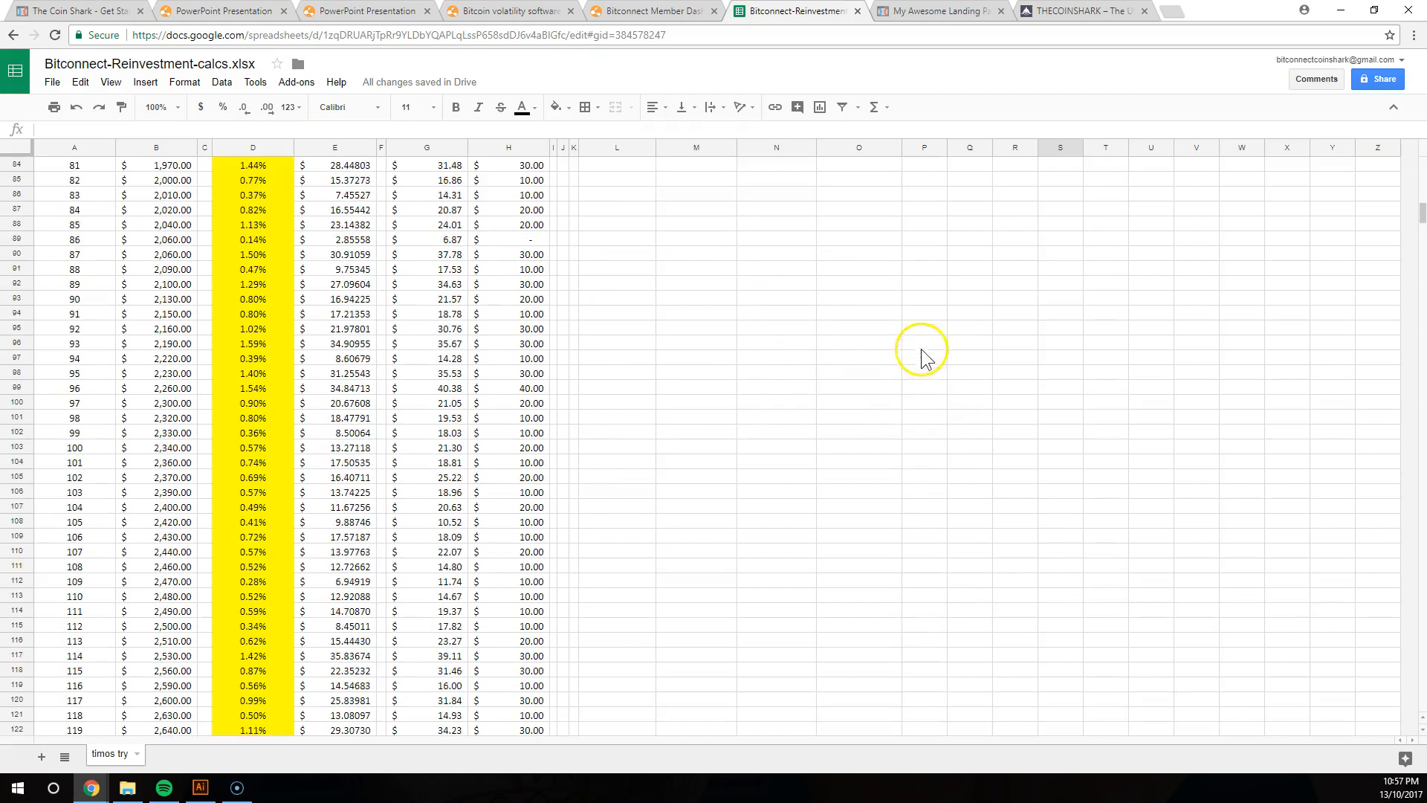
pyautogui.scroll(-3)
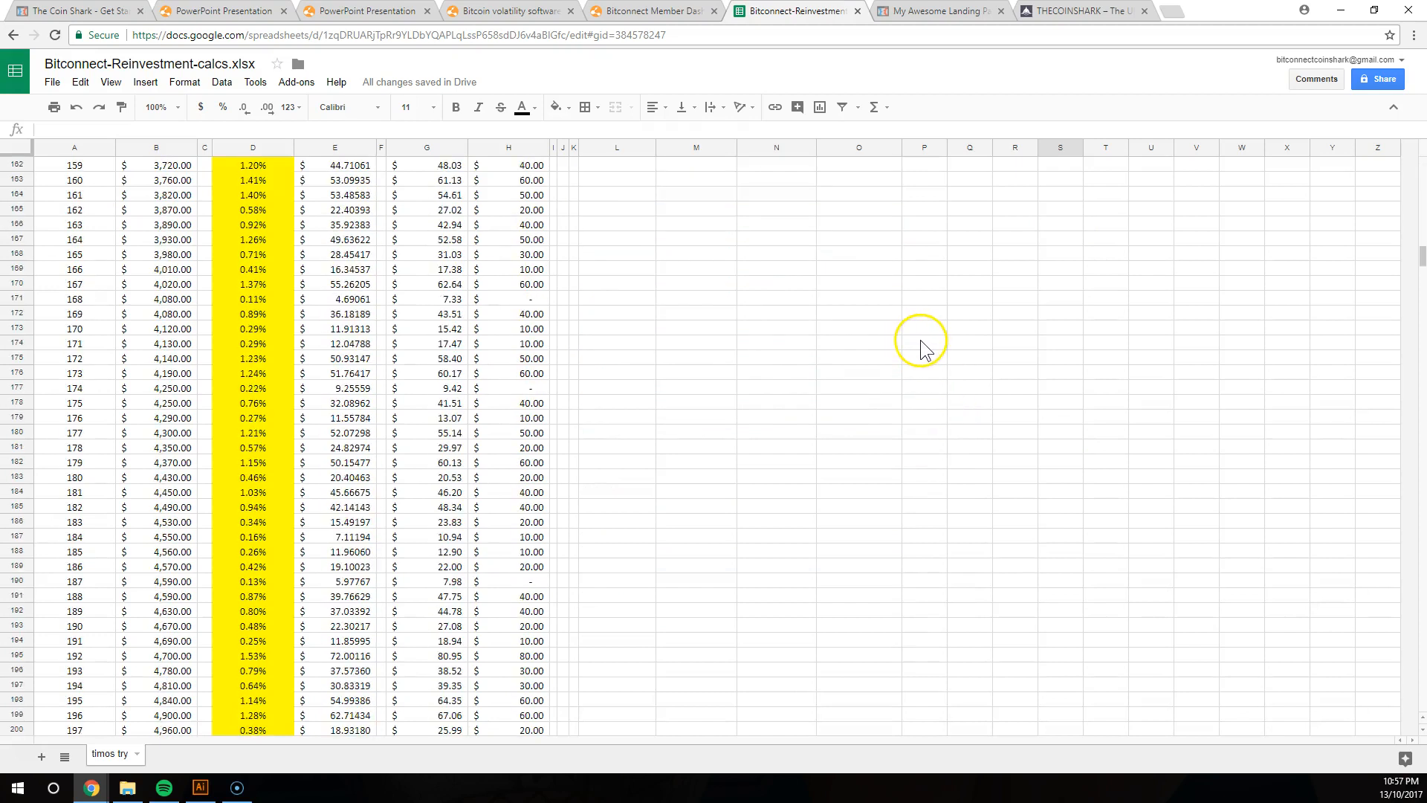
pyautogui.scroll(-3)
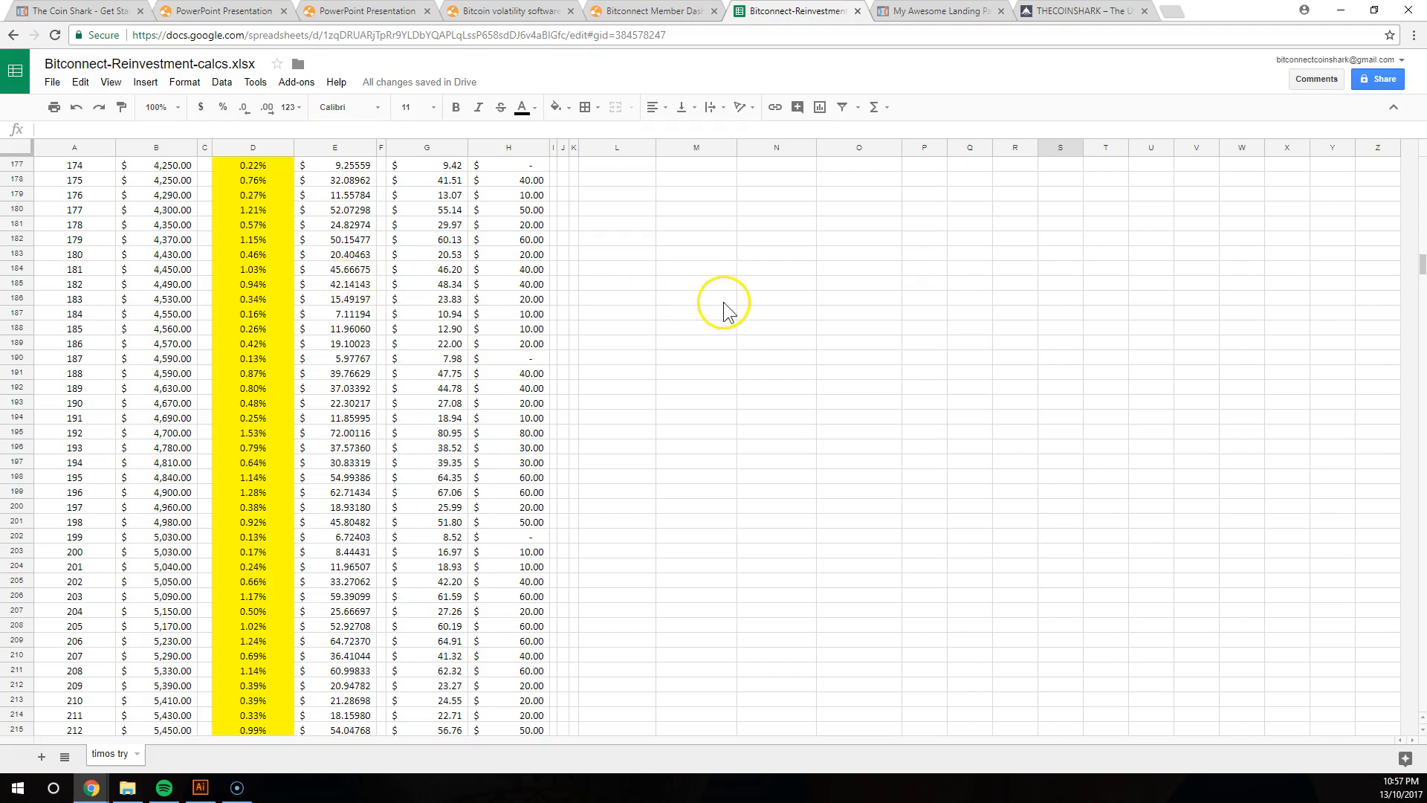
pyautogui.scroll(-3)
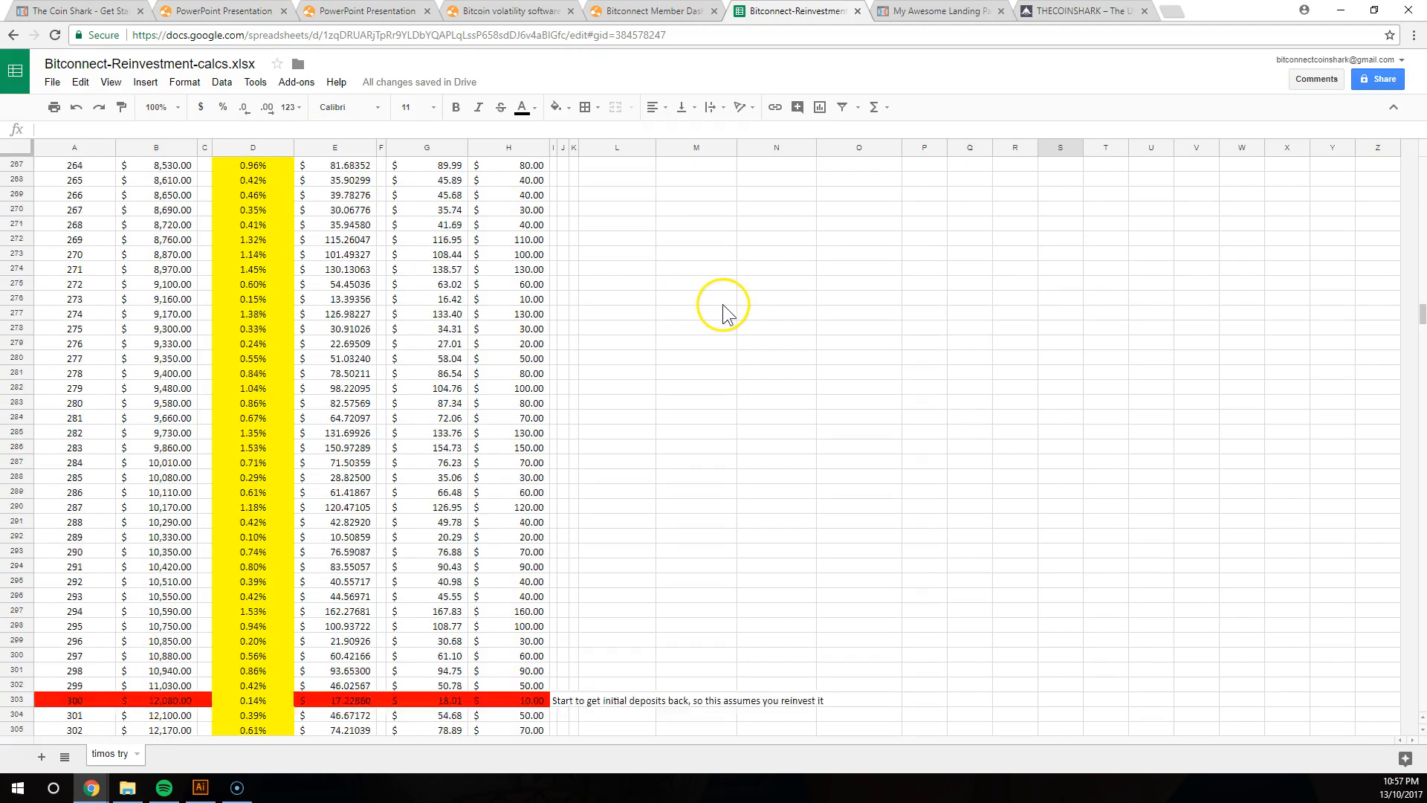
pyautogui.scroll(-3)
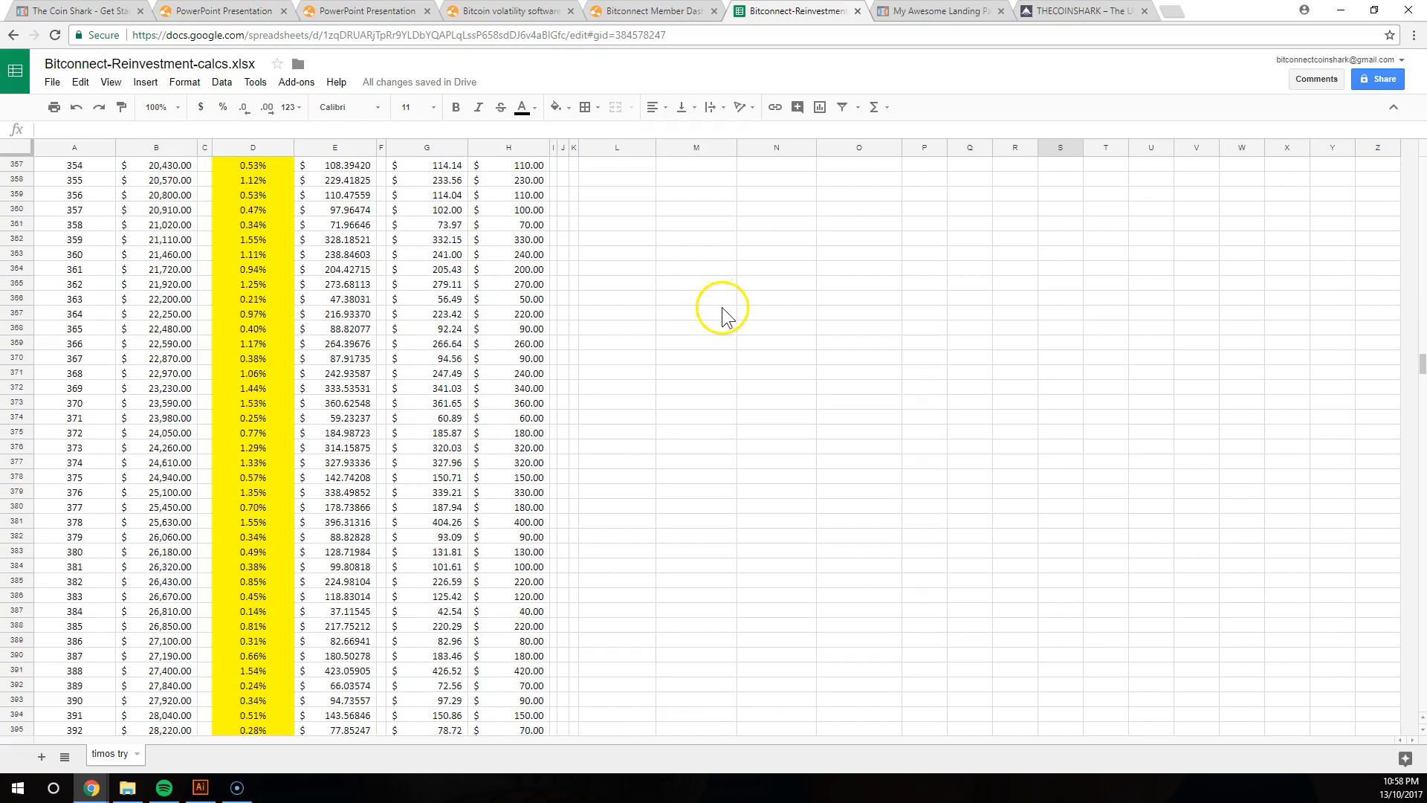
pyautogui.moveTo(169, 337)
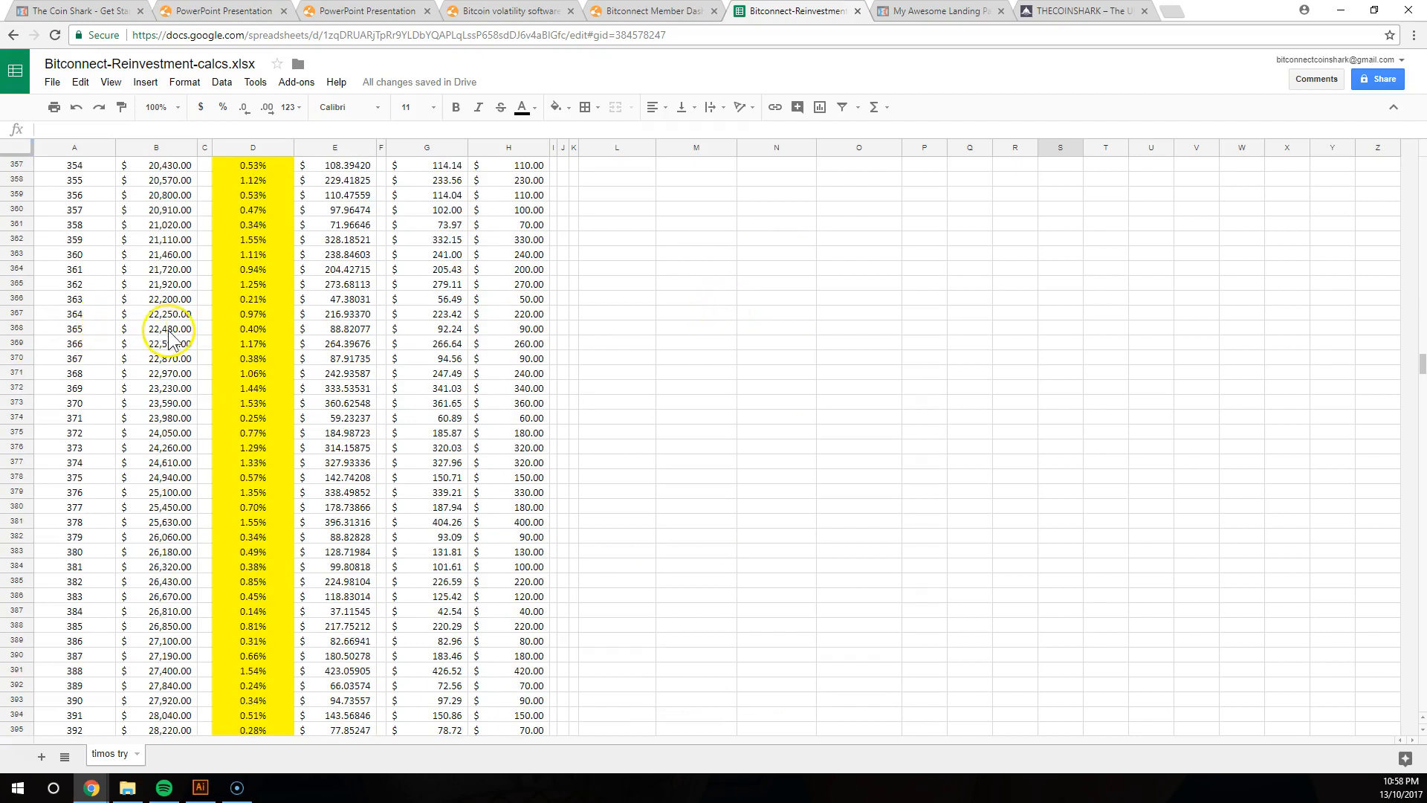
pyautogui.moveTo(718, 276)
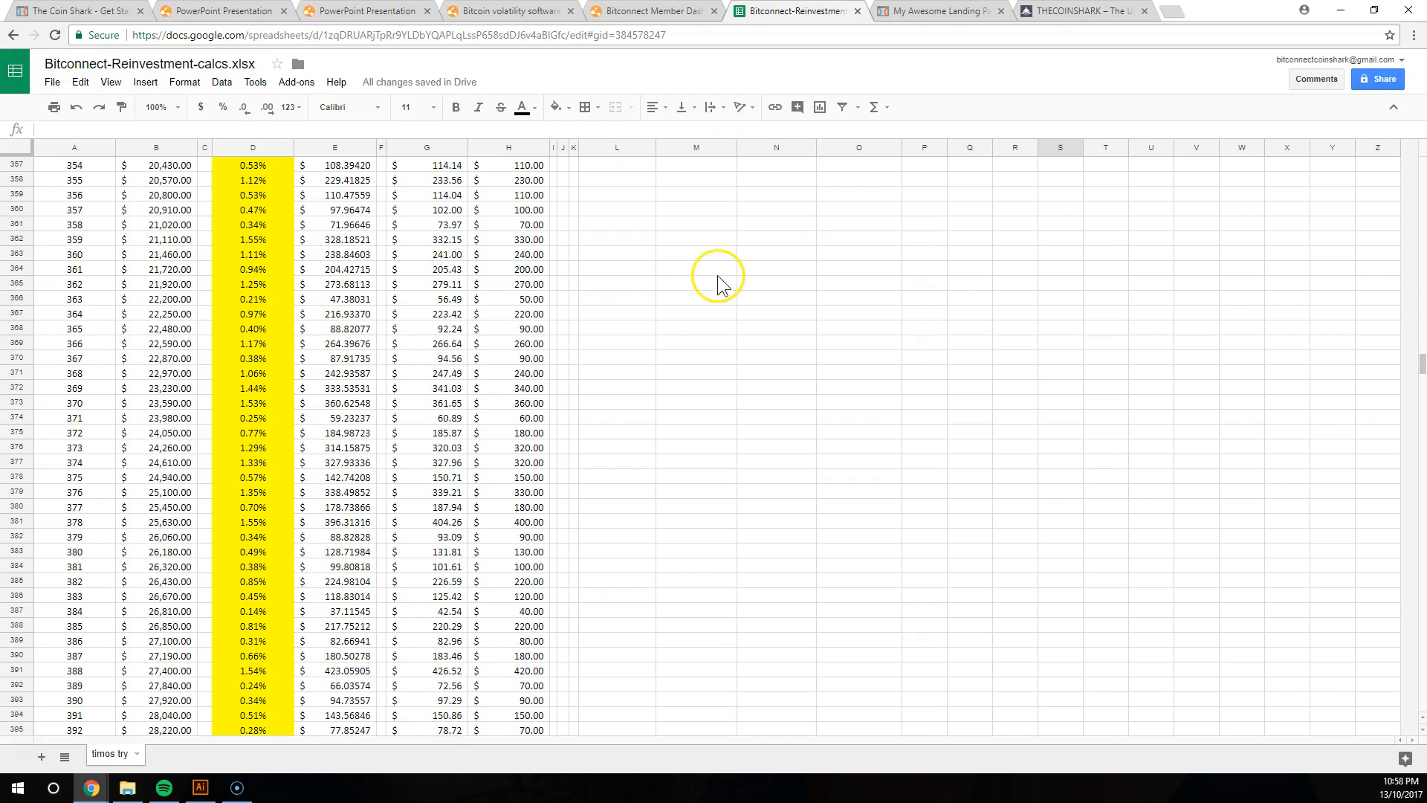
pyautogui.scroll(3)
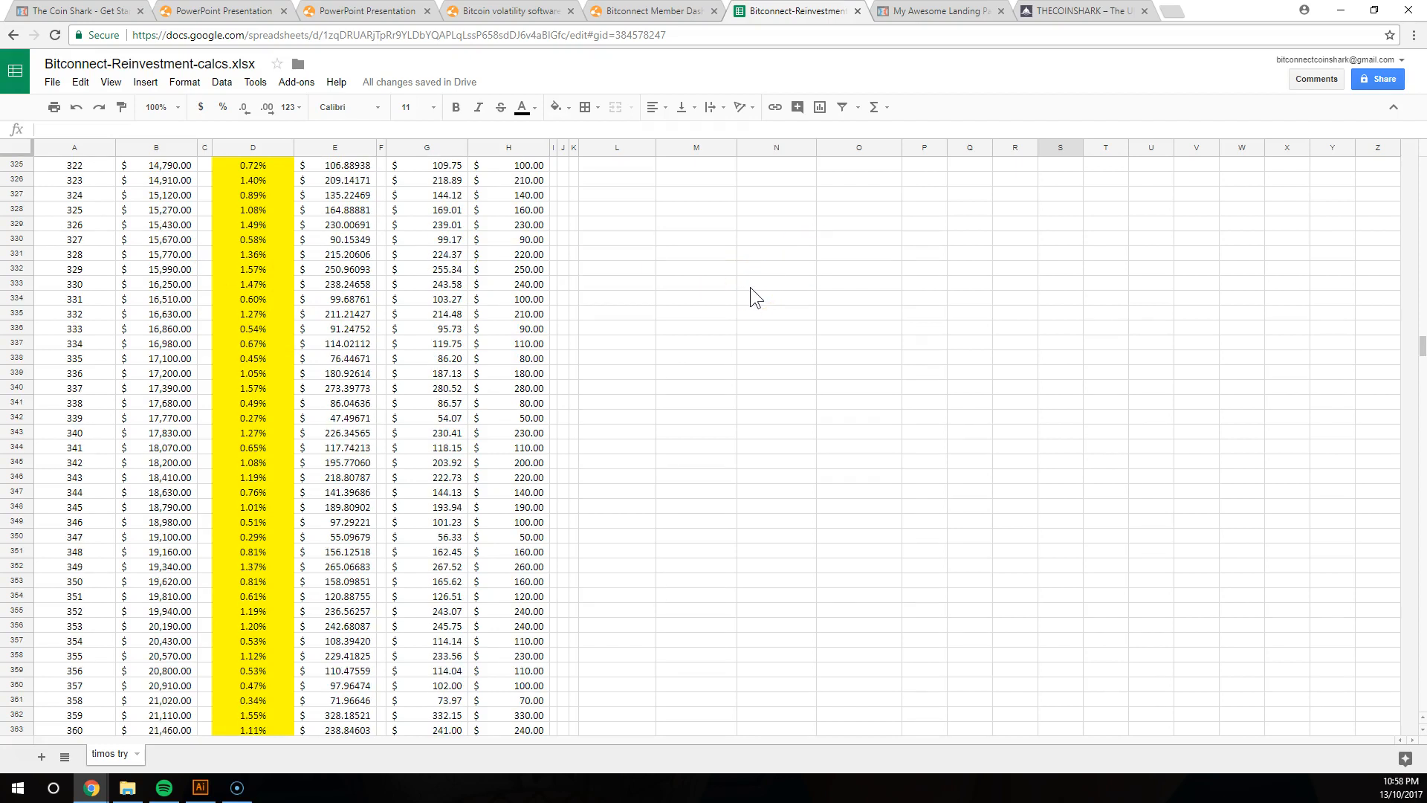
pyautogui.scroll(3)
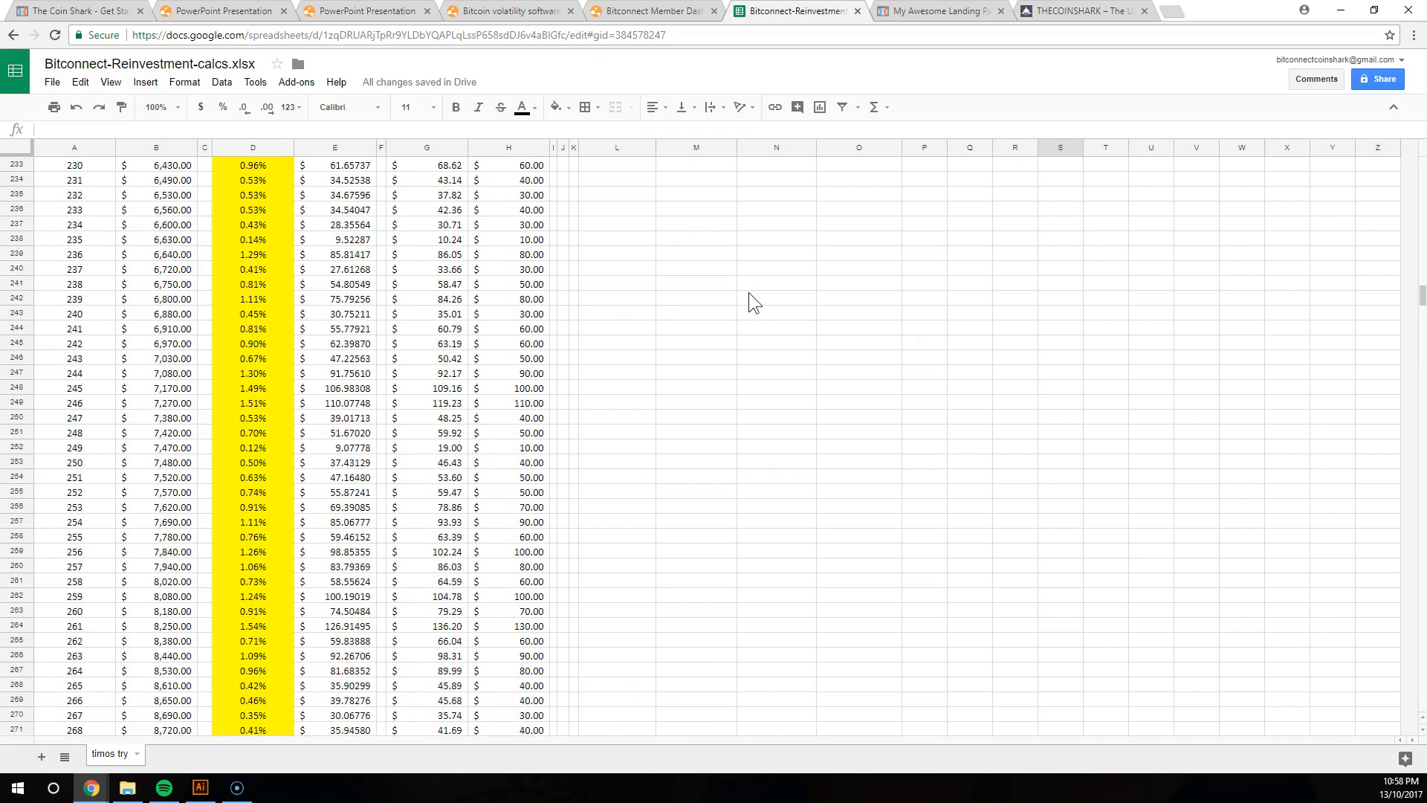
pyautogui.scroll(3)
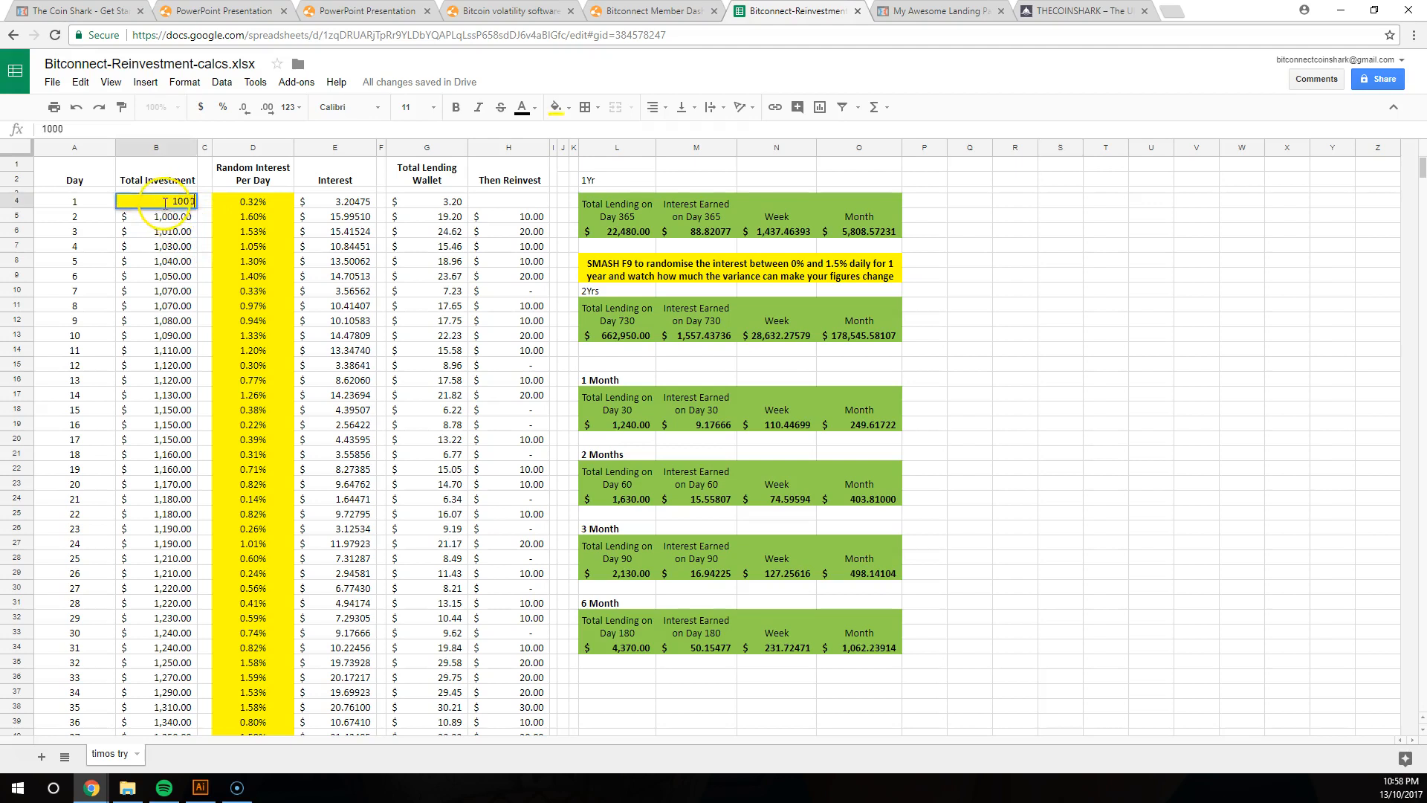
# Set the Day 1 investment to 5000 and check the day 188 interest formula in E191
pyautogui.write('5000')
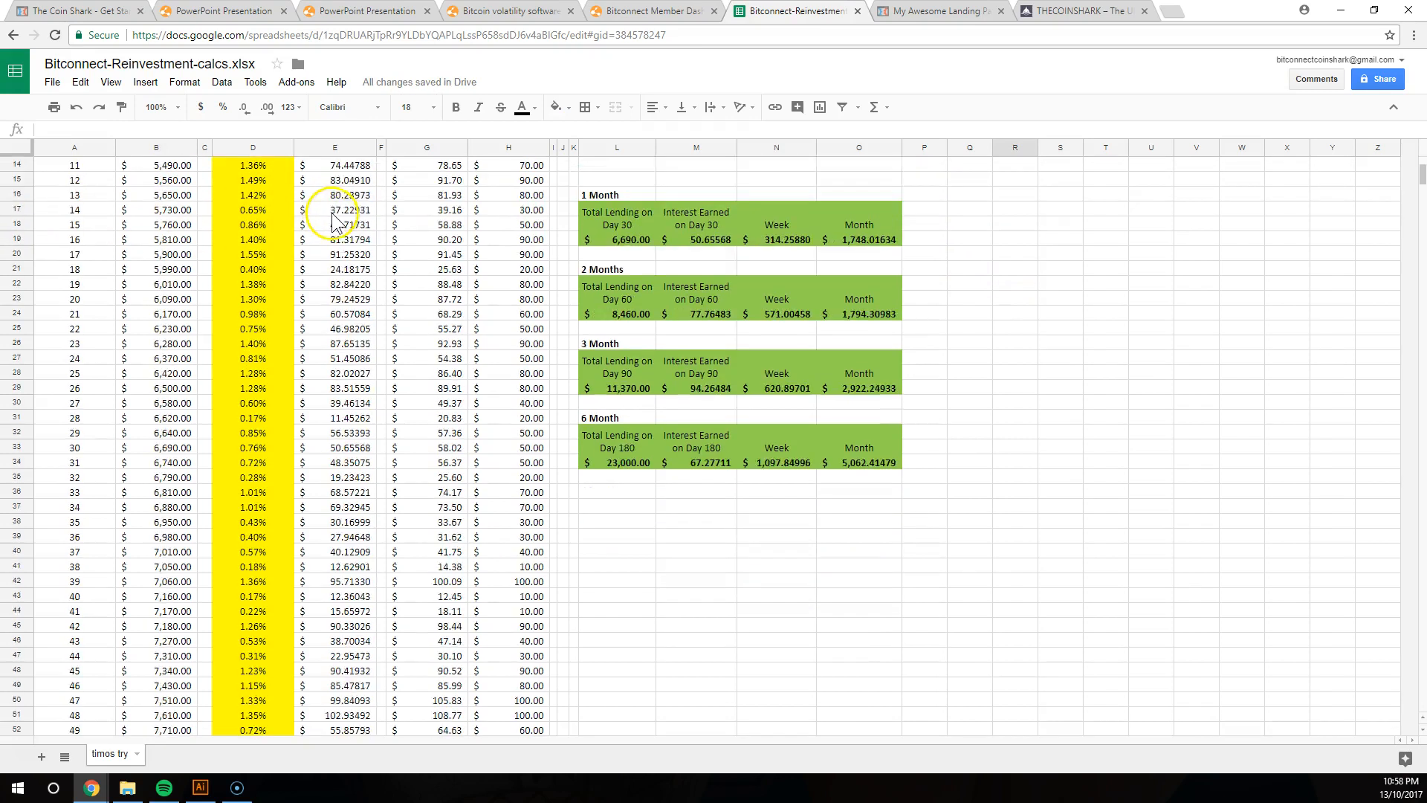
pyautogui.scroll(-3)
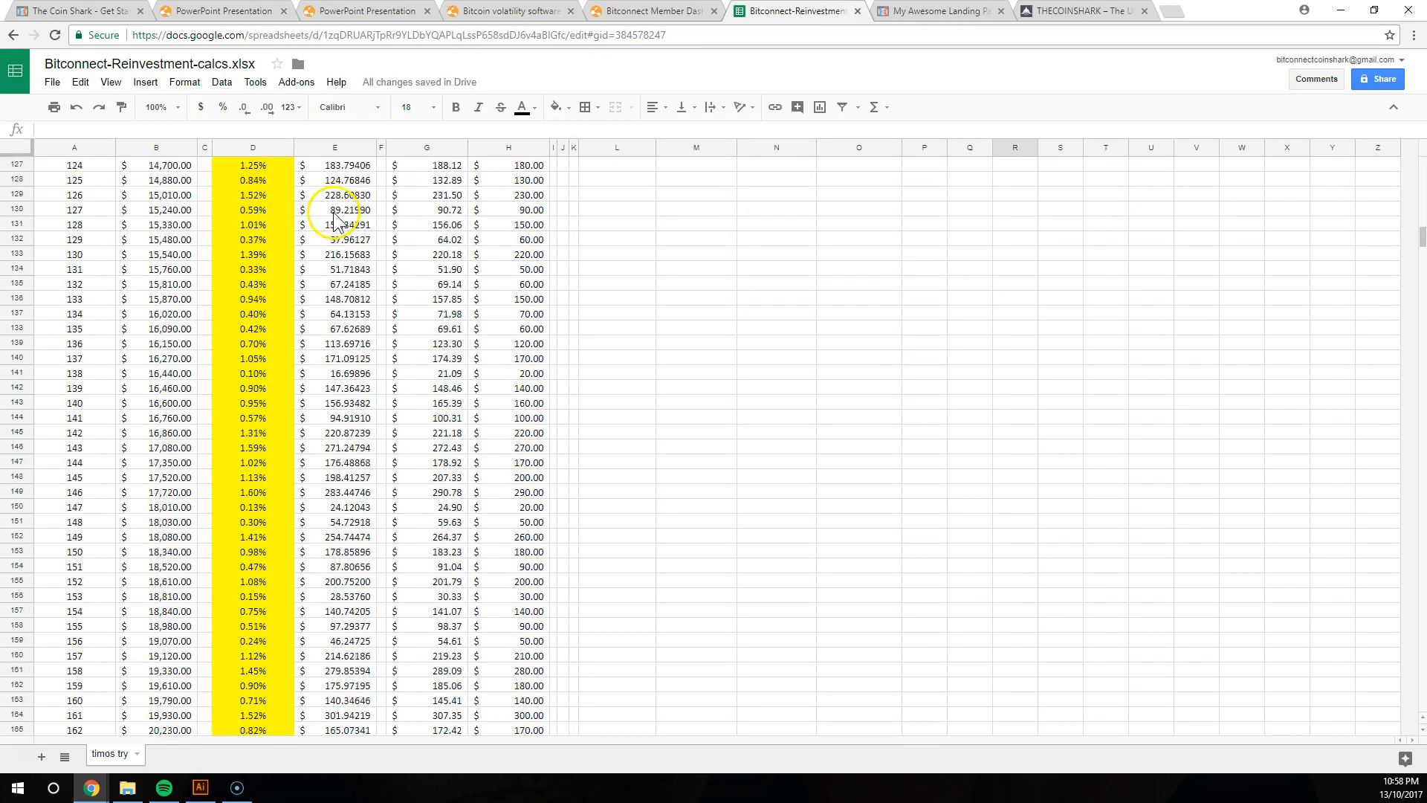
pyautogui.scroll(-3)
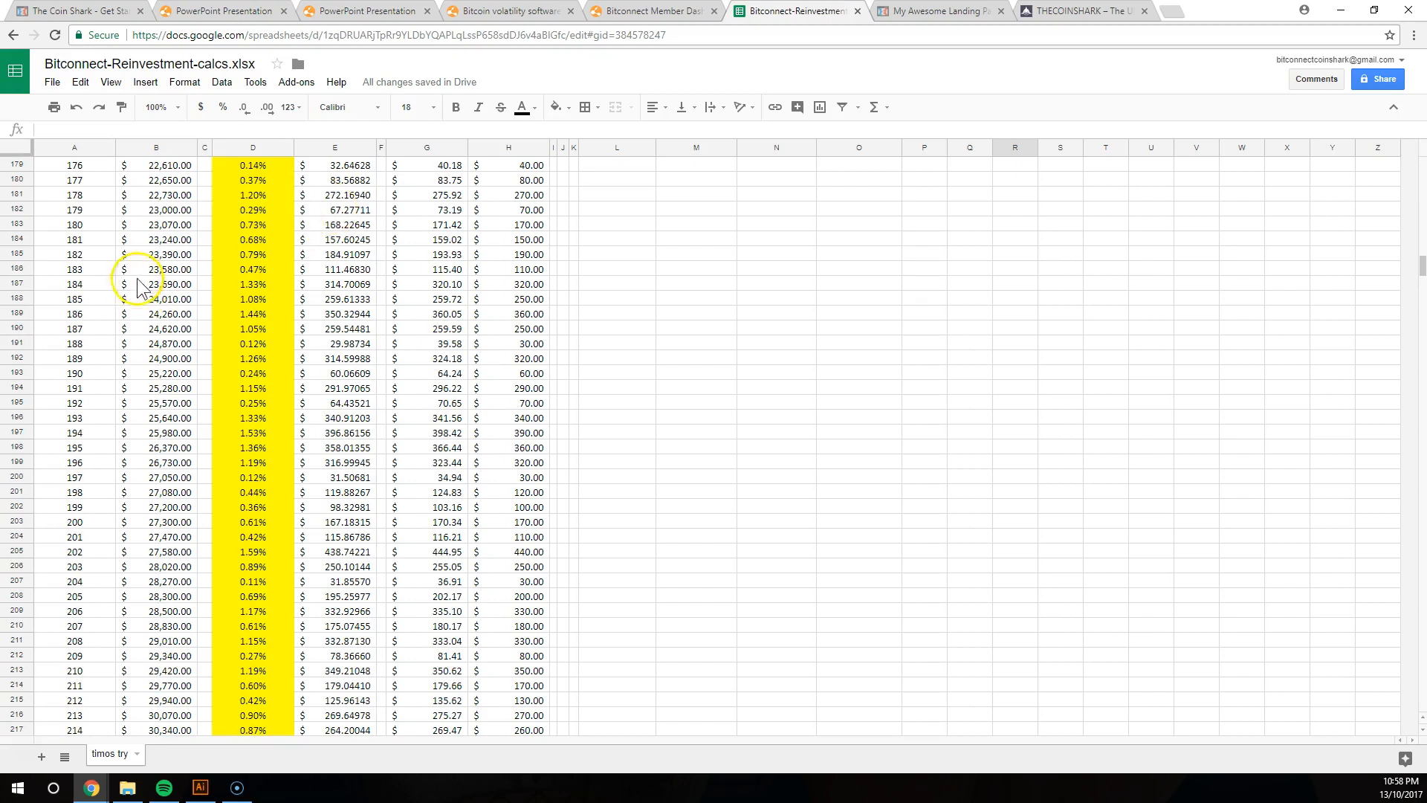
pyautogui.click(334, 344)
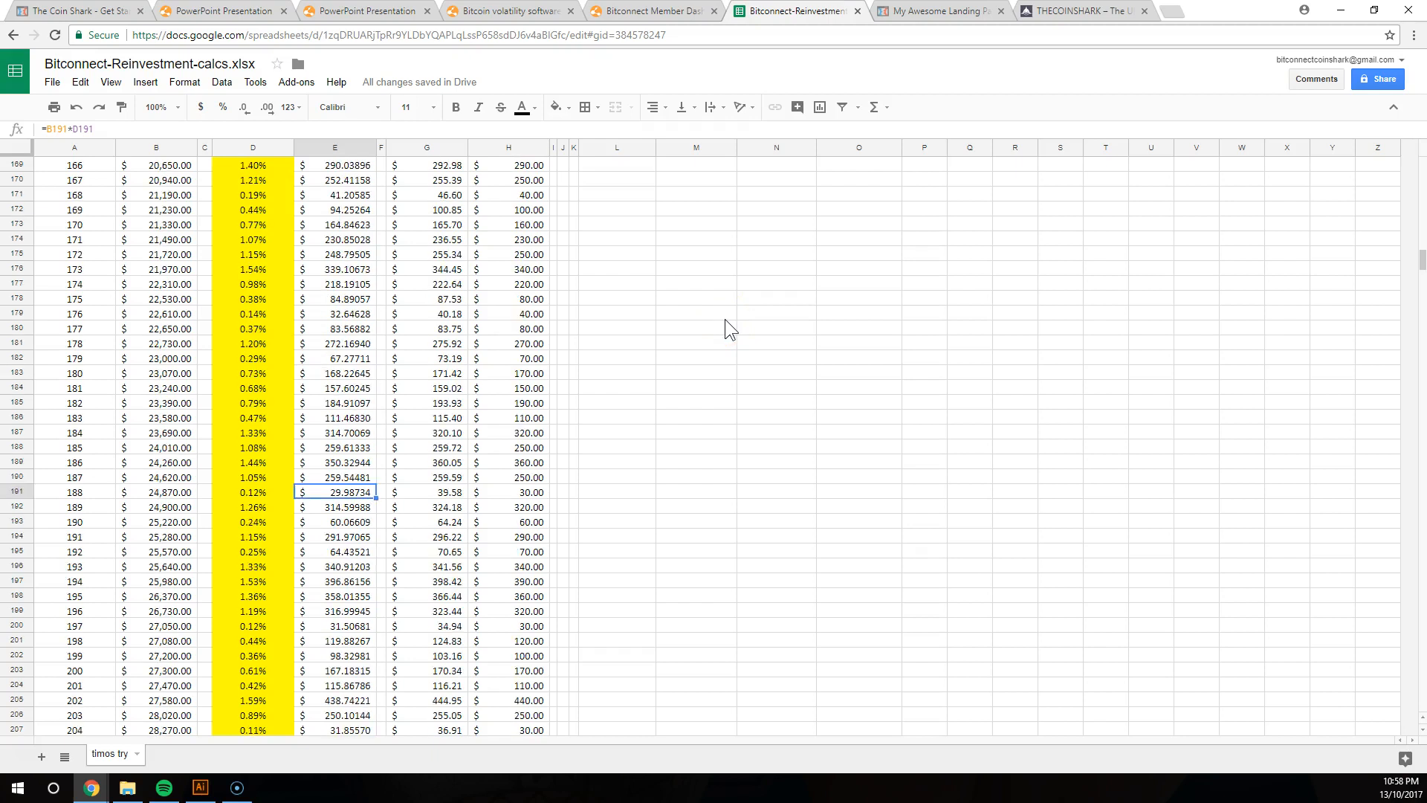
# Switch to the Bitconnect member dashboard, then to the Coin Shark course page
pyautogui.scroll(3)
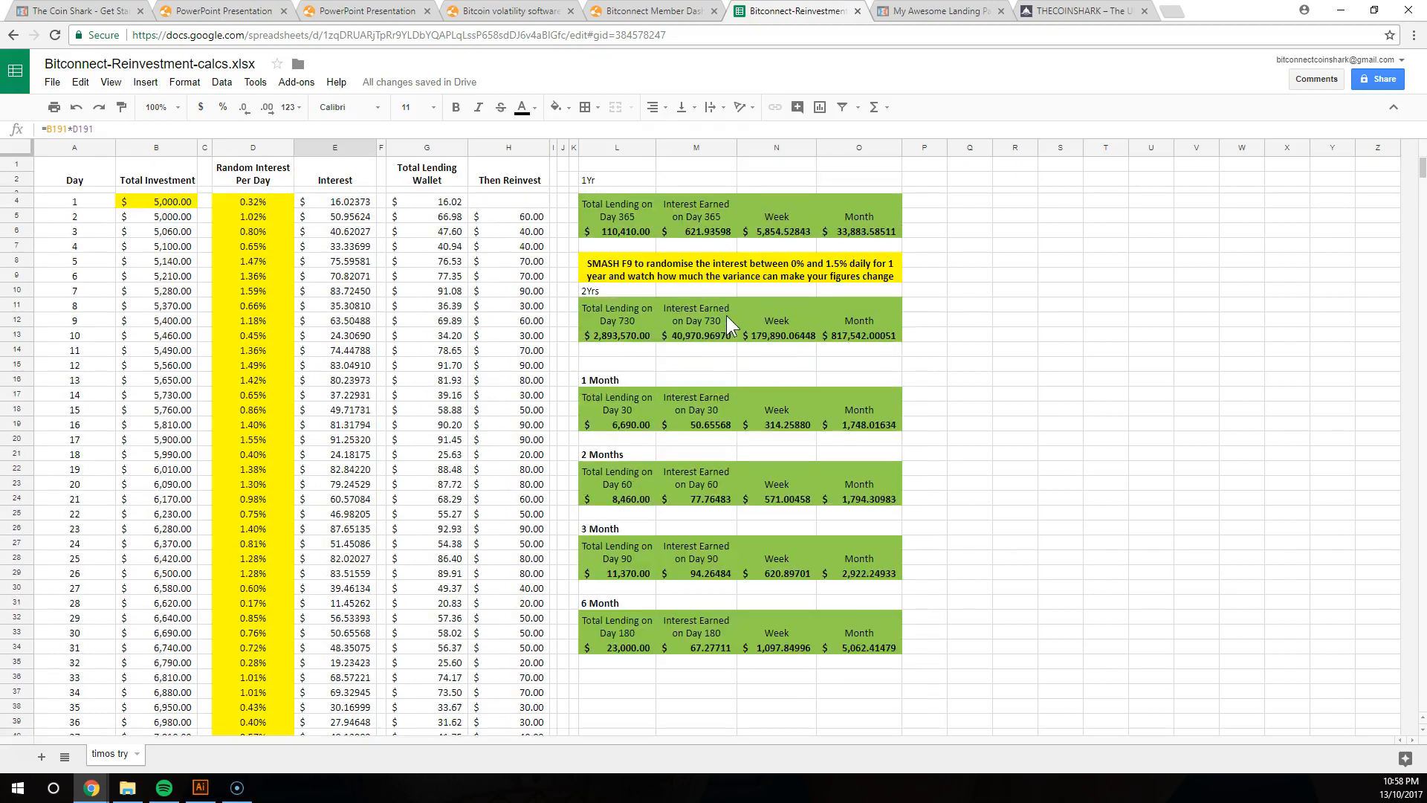
pyautogui.click(1106, 231)
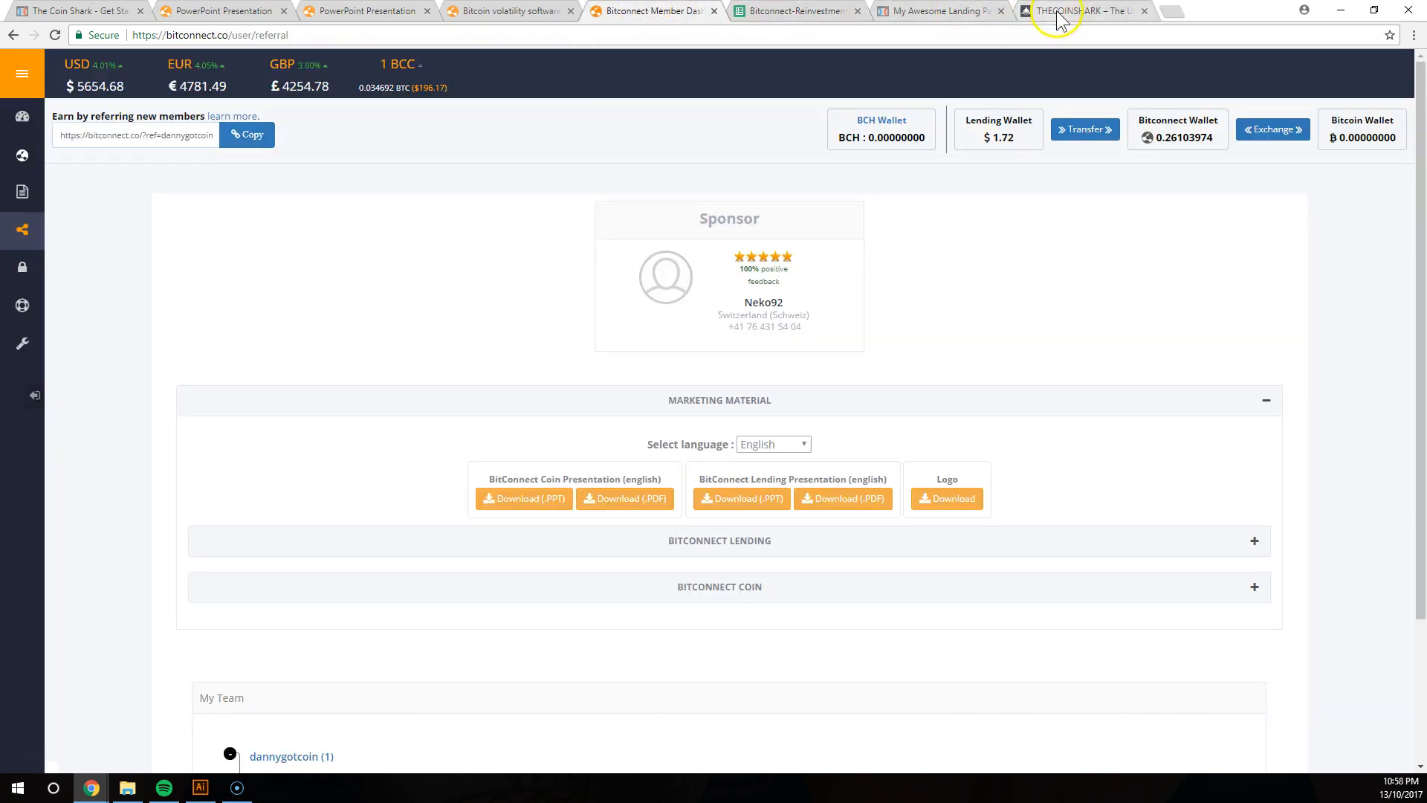
pyautogui.click(1081, 11)
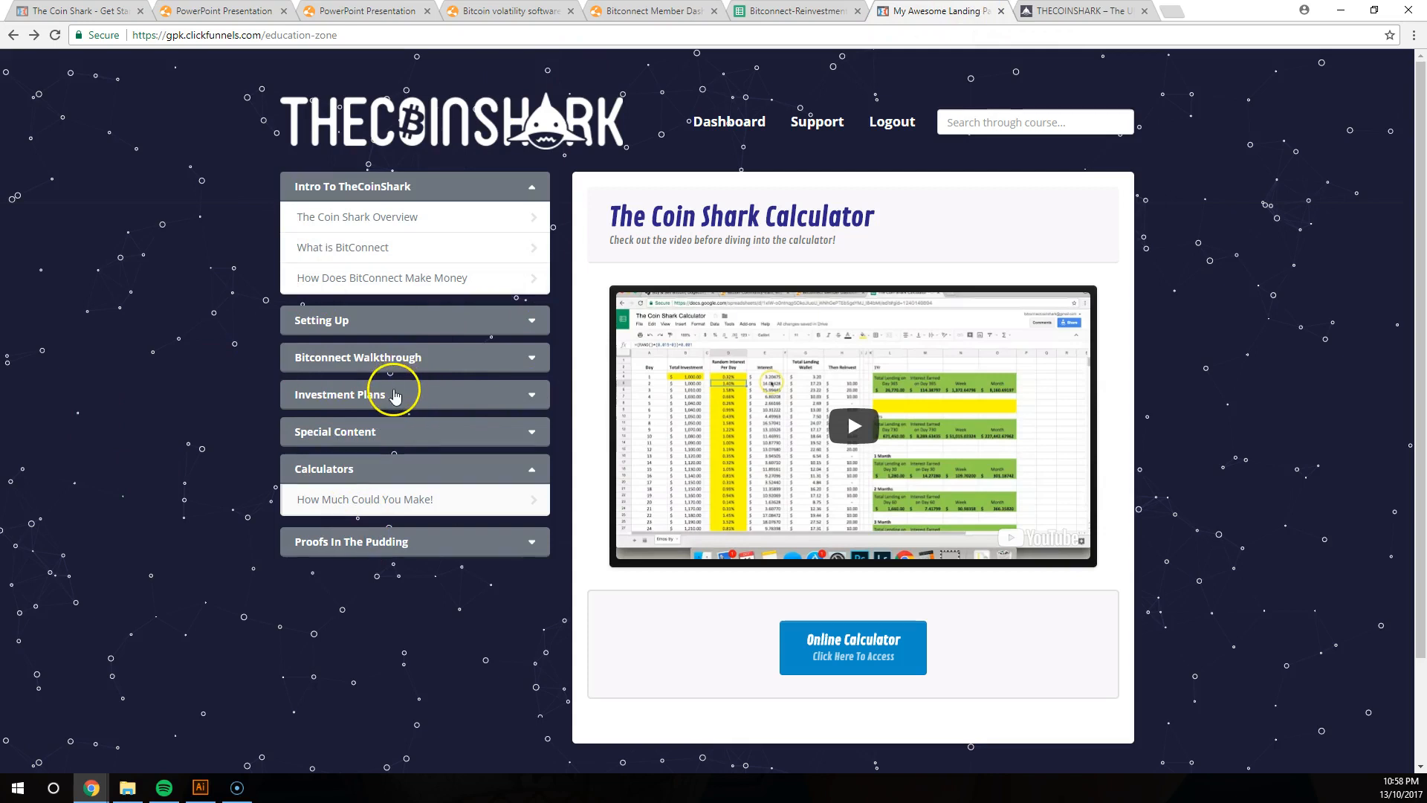
# Expand and collapse the four-lesson Investment Plans module, then collapse Intro To TheCoinShark
pyautogui.click(394, 394)
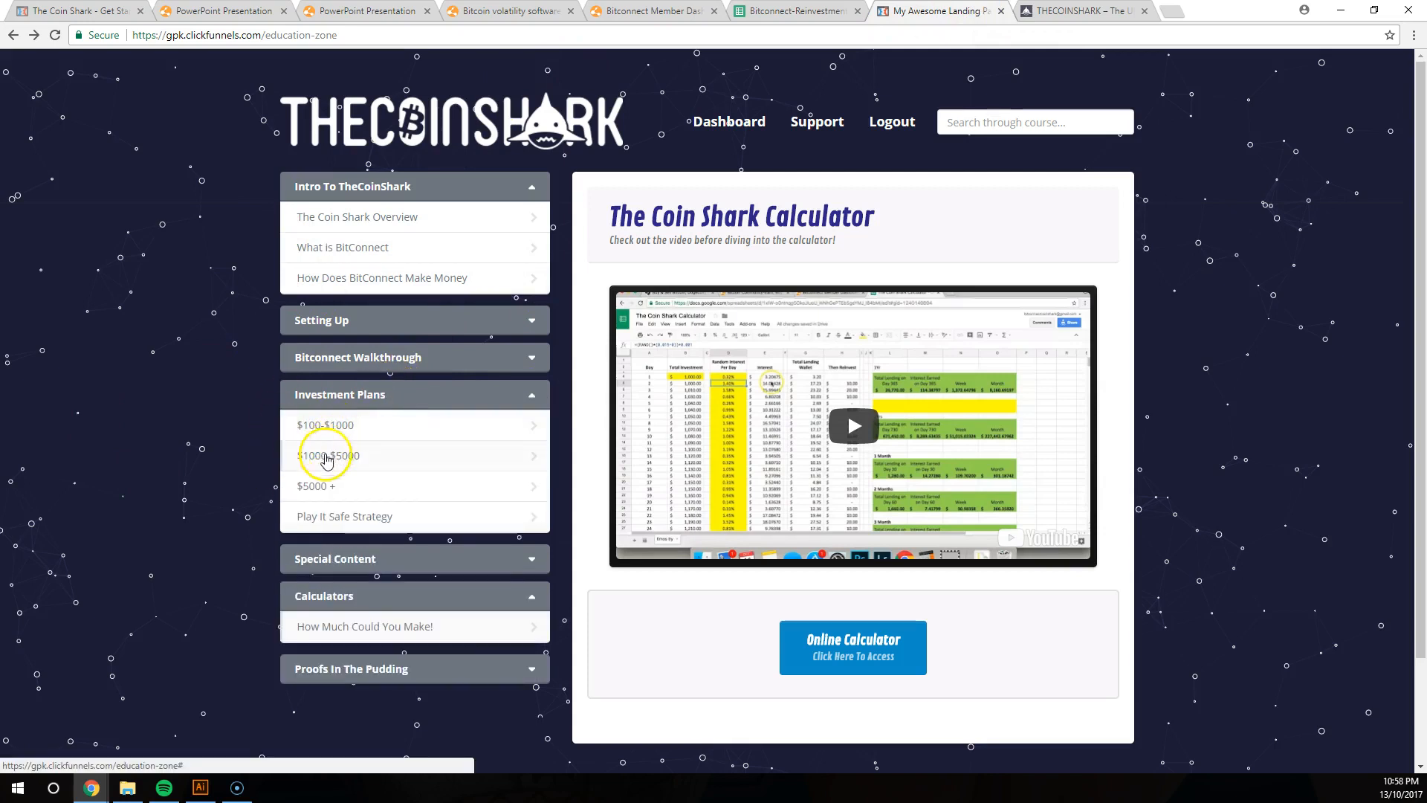
pyautogui.moveTo(354, 534)
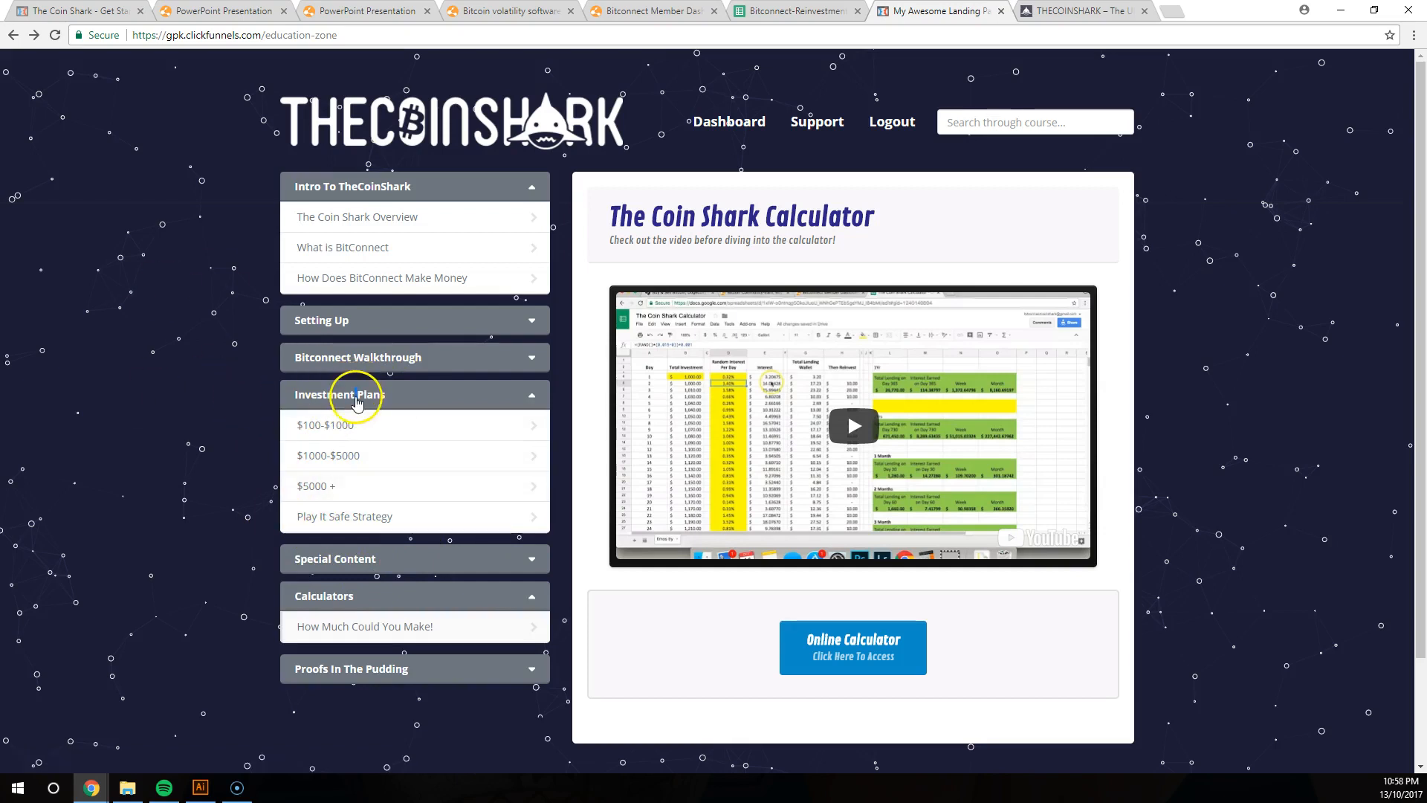
pyautogui.click(355, 394)
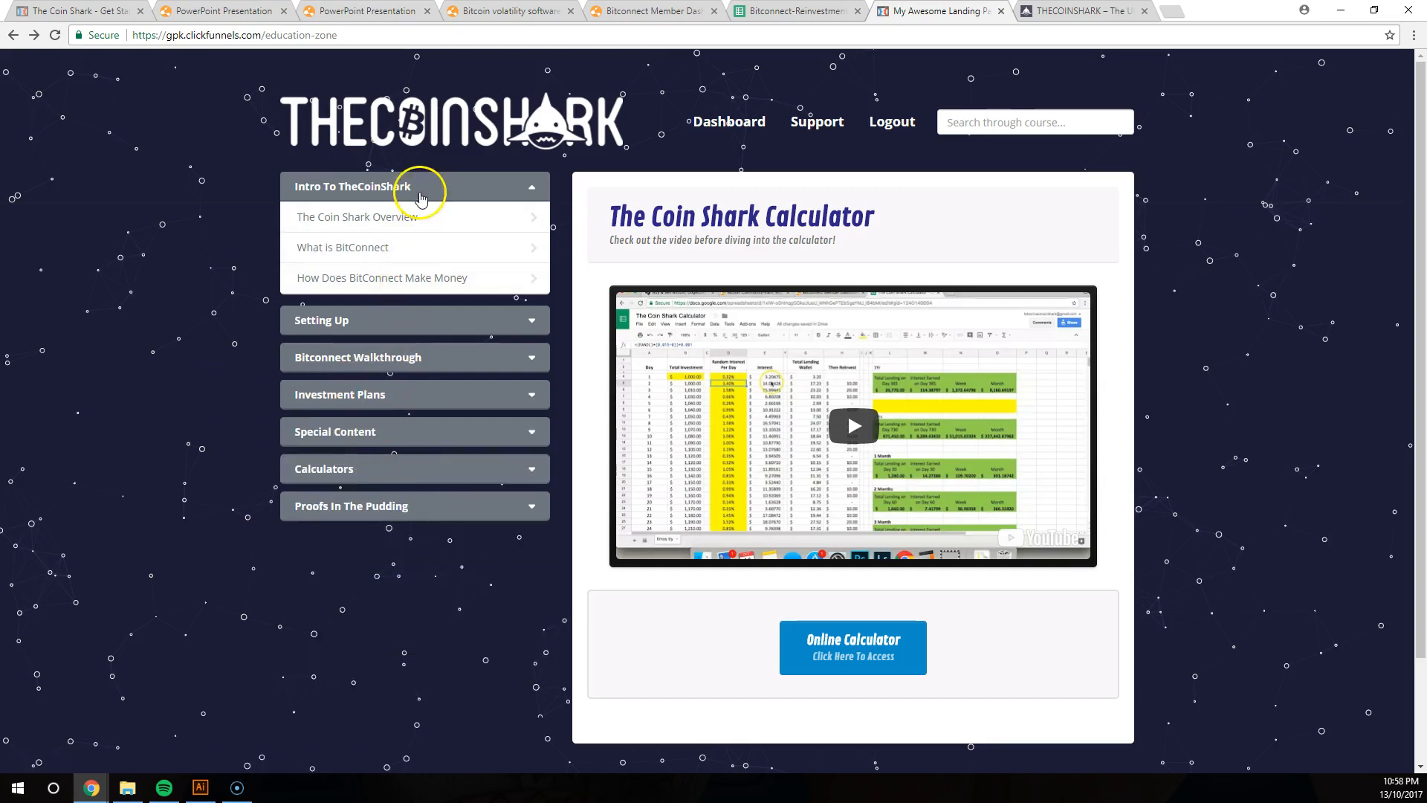
pyautogui.click(414, 185)
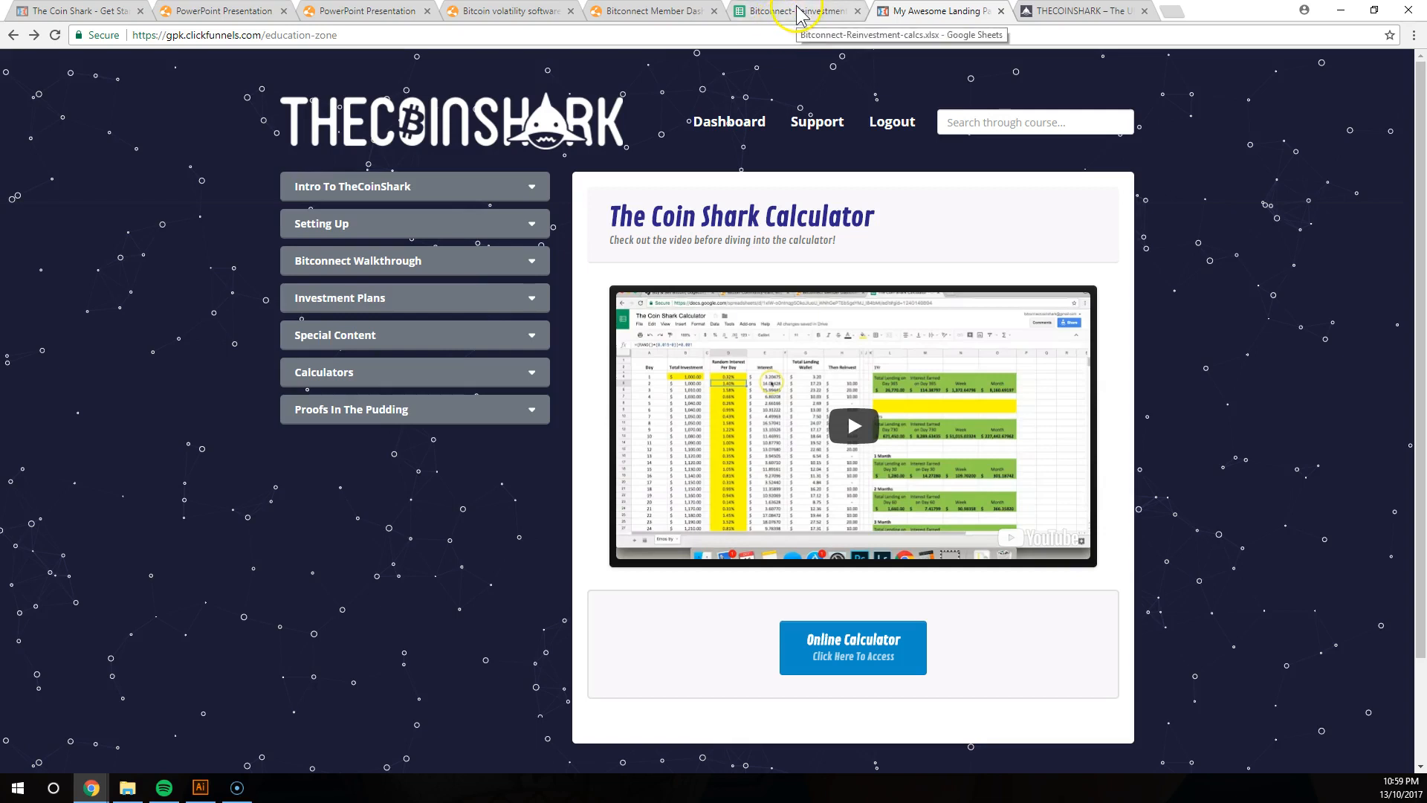
# Review My Team referrals on the Bitconnect dashboard, then view the volatility software's credited interest rates
pyautogui.click(651, 9)
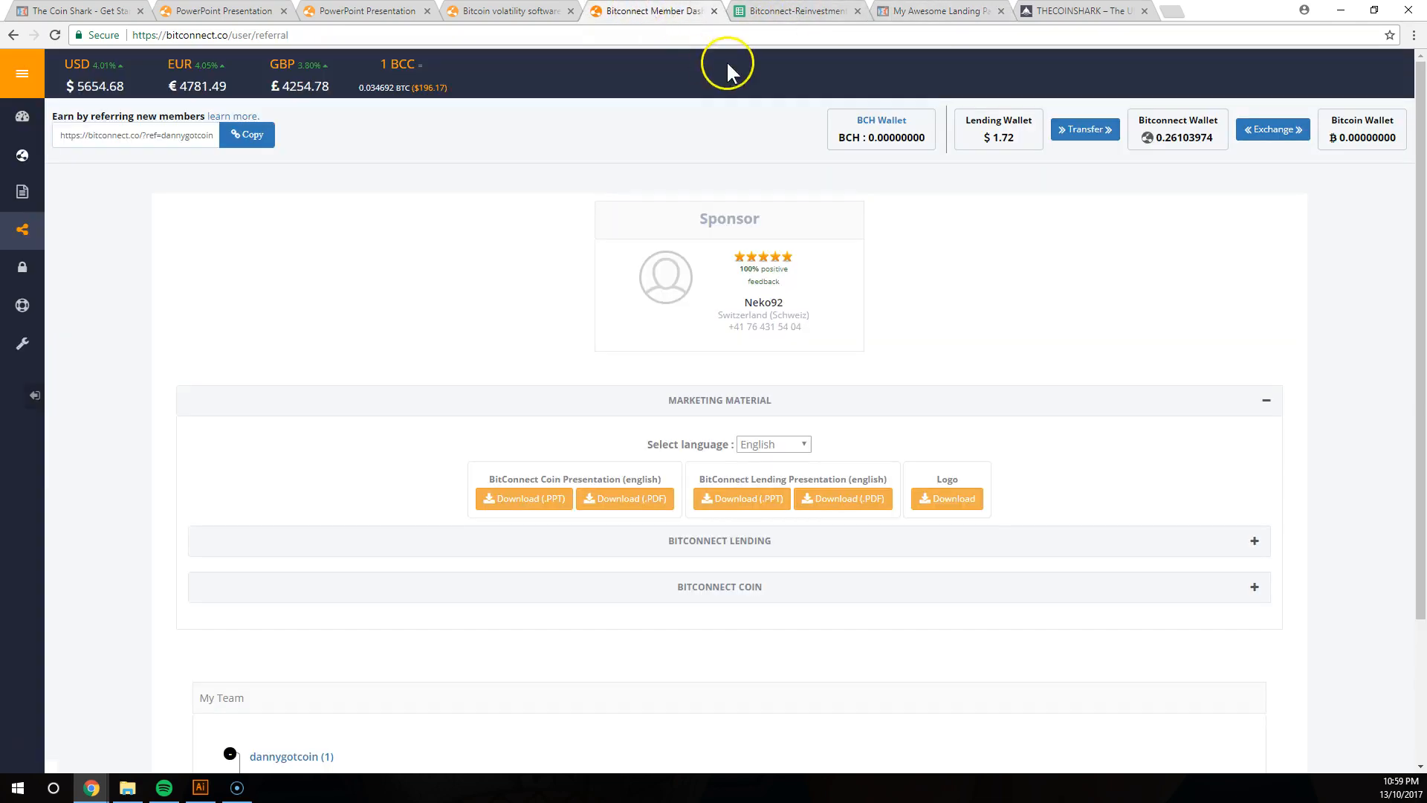
pyautogui.moveTo(459, 296)
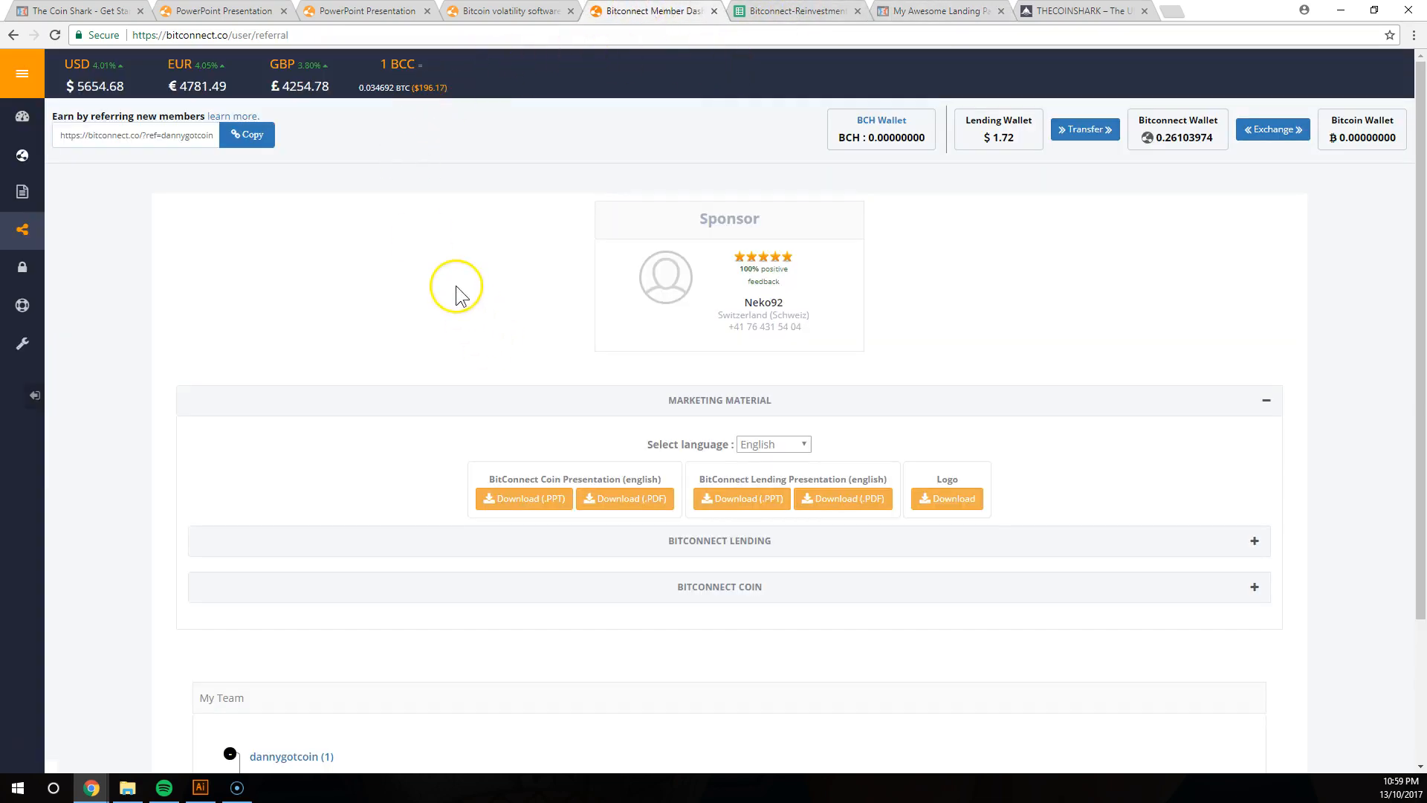
pyautogui.moveTo(528, 150)
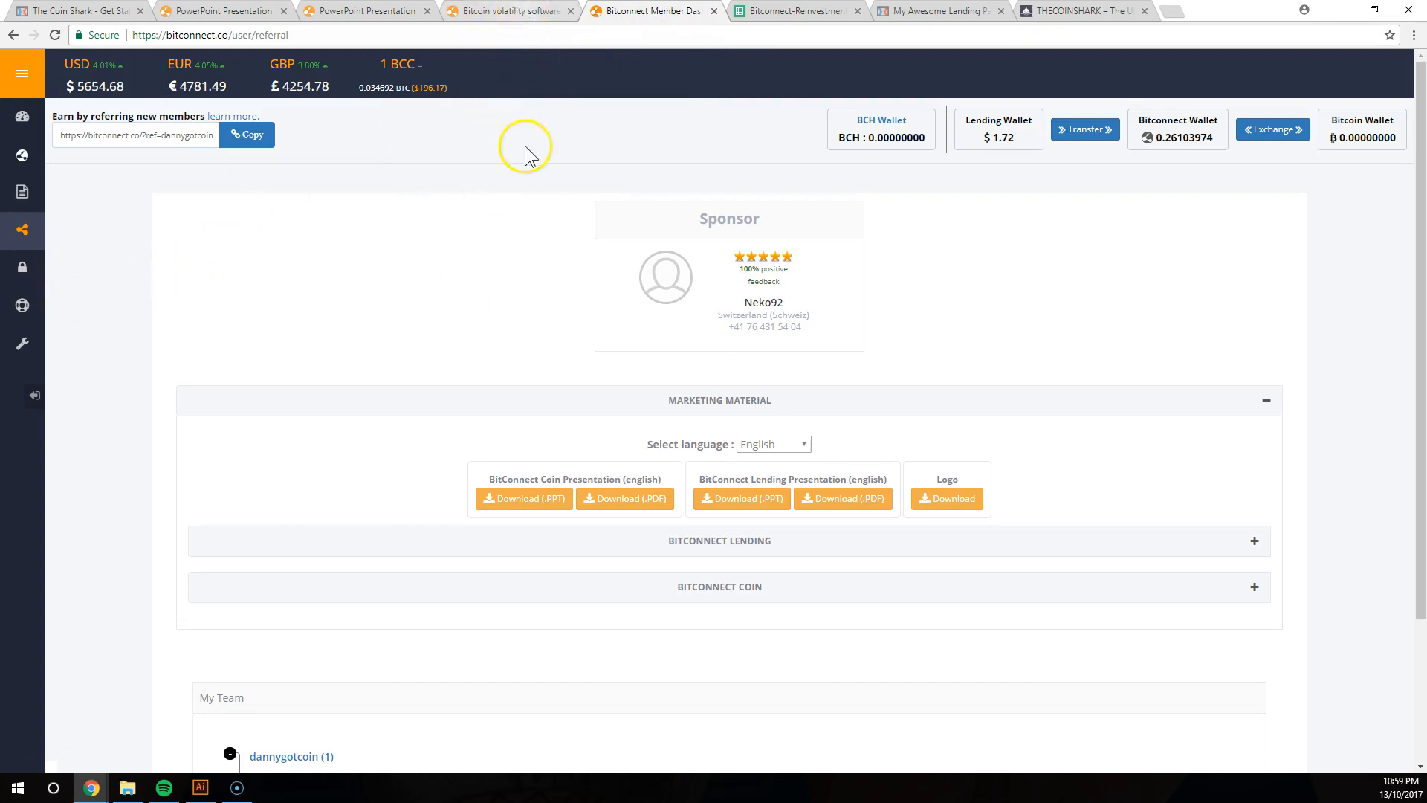
pyautogui.scroll(-3)
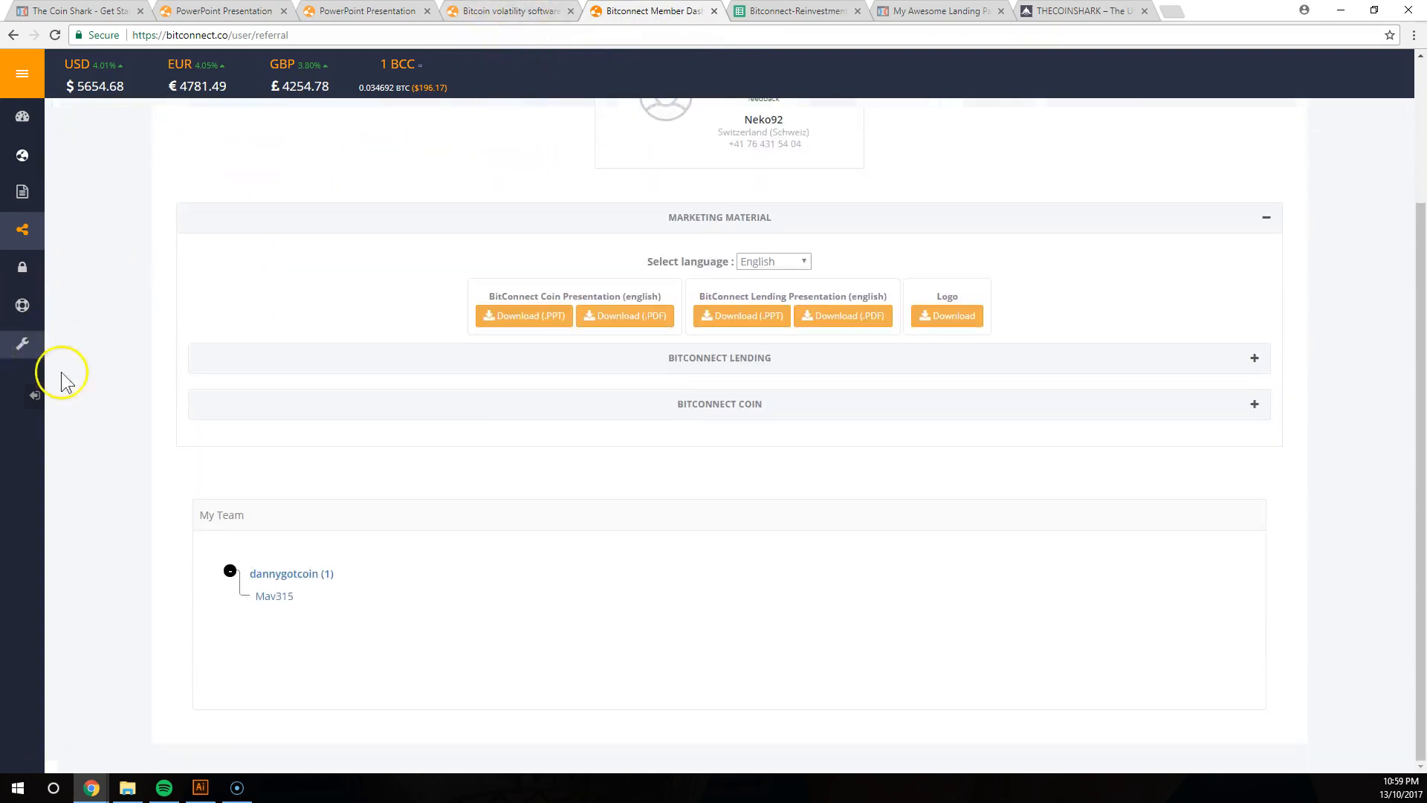
pyautogui.click(510, 11)
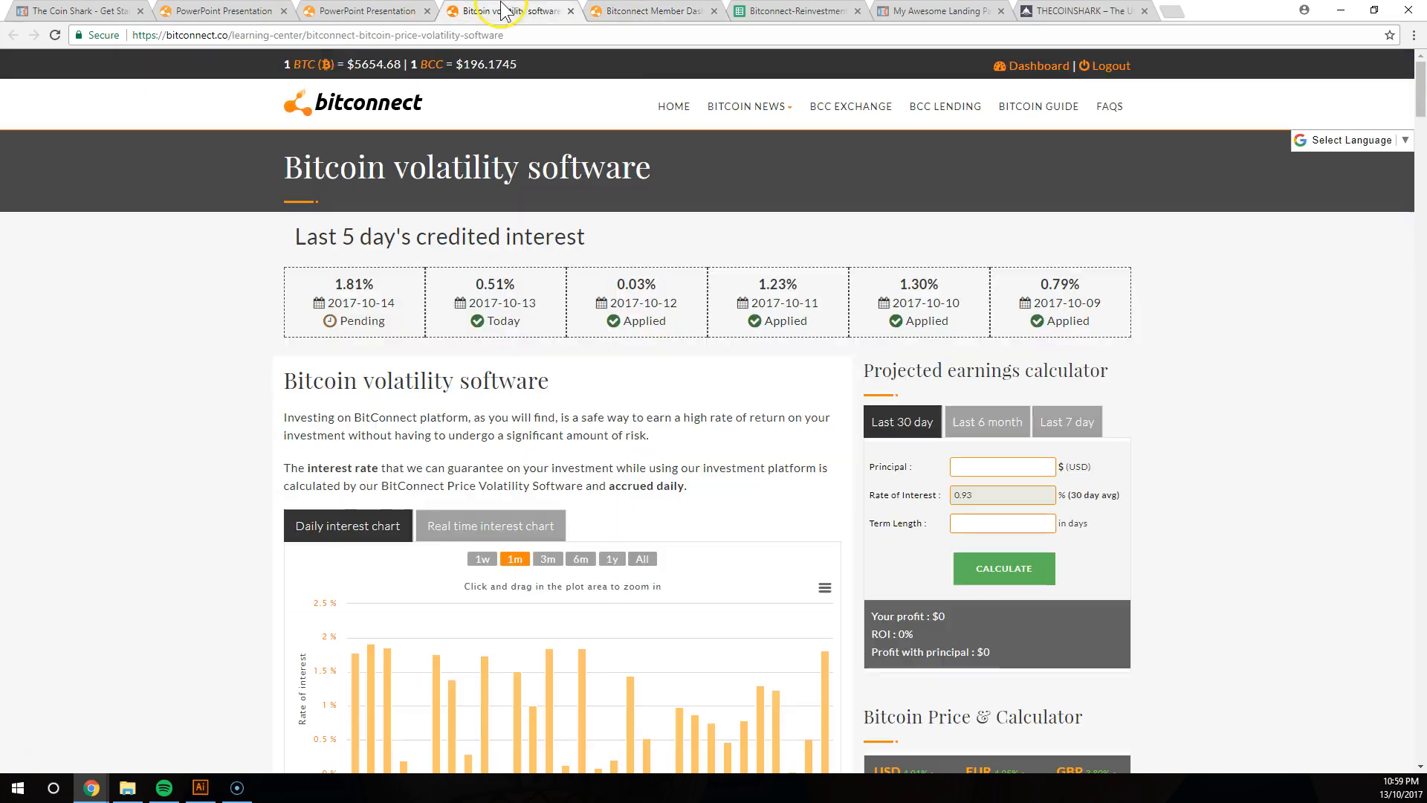
pyautogui.scroll(-3)
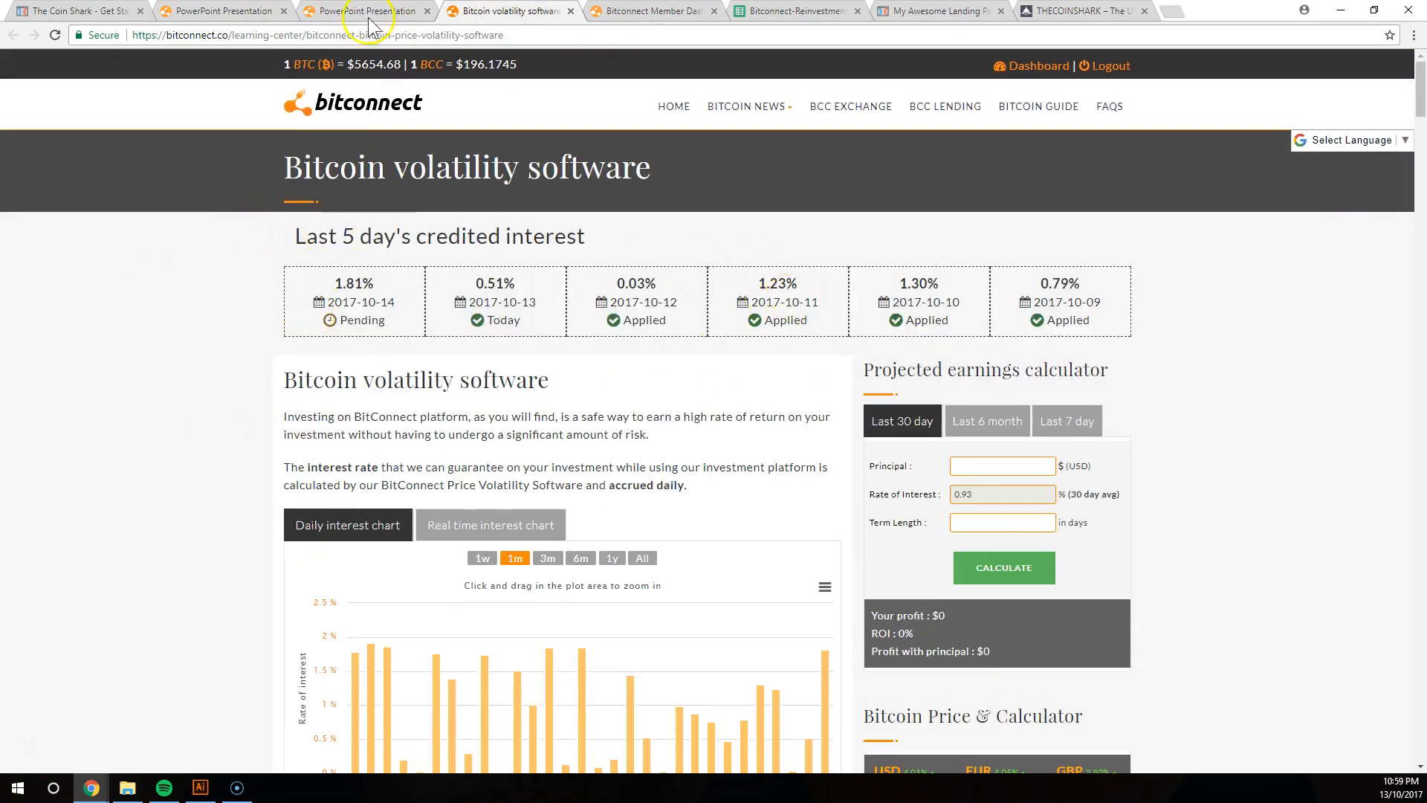
# Browse the BitConnect Coin PDF's price chart and wallet sections, then return to the volatility software page
pyautogui.click(365, 11)
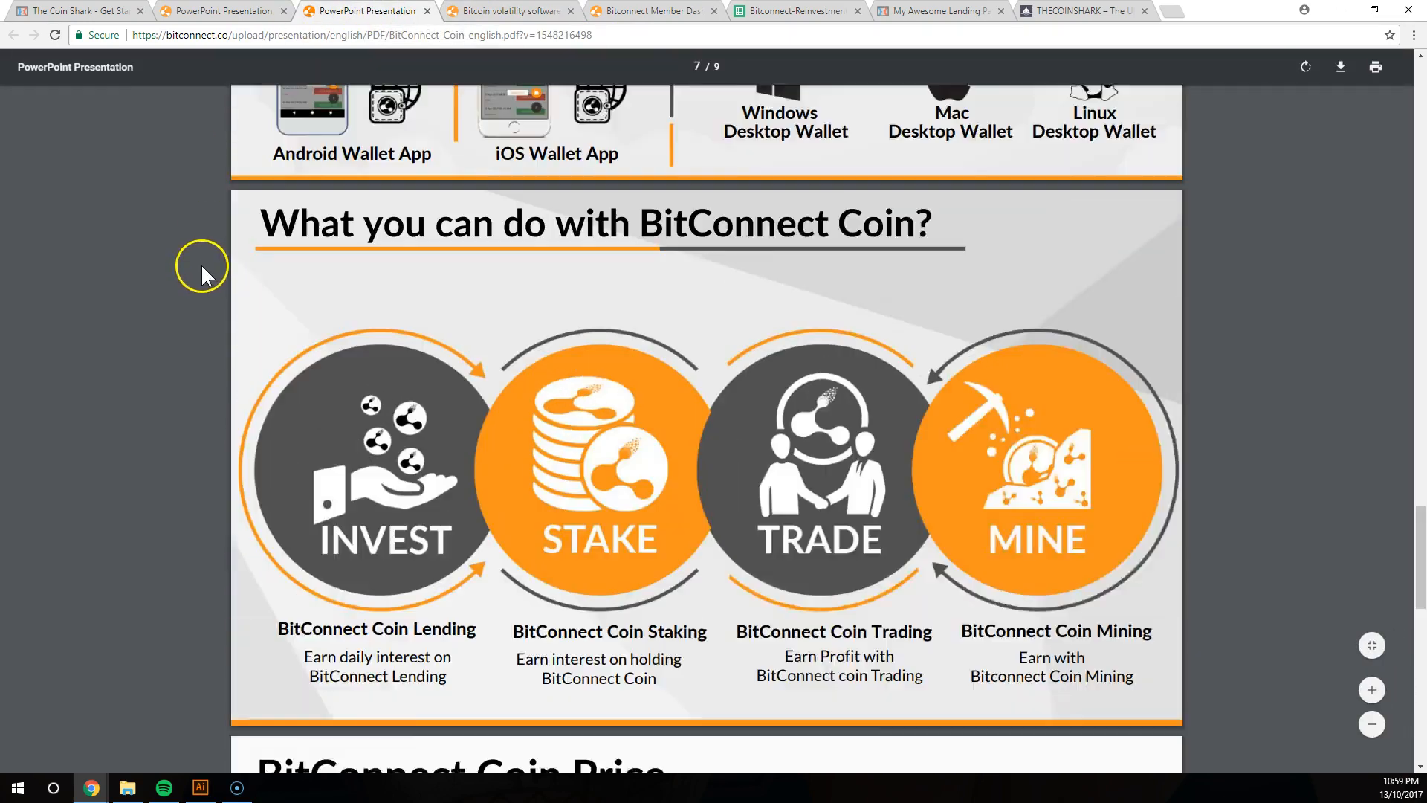
pyautogui.scroll(-3)
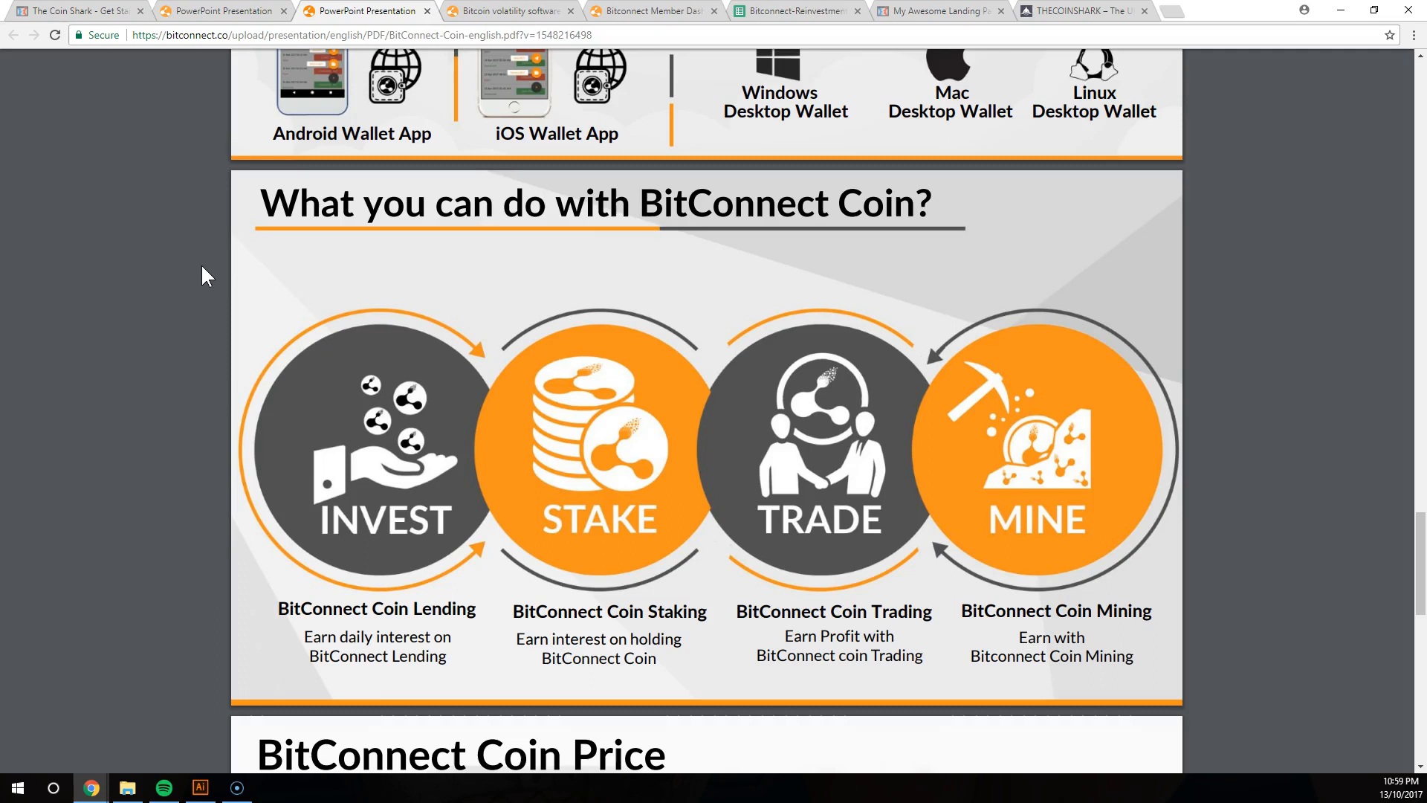
pyautogui.scroll(-3)
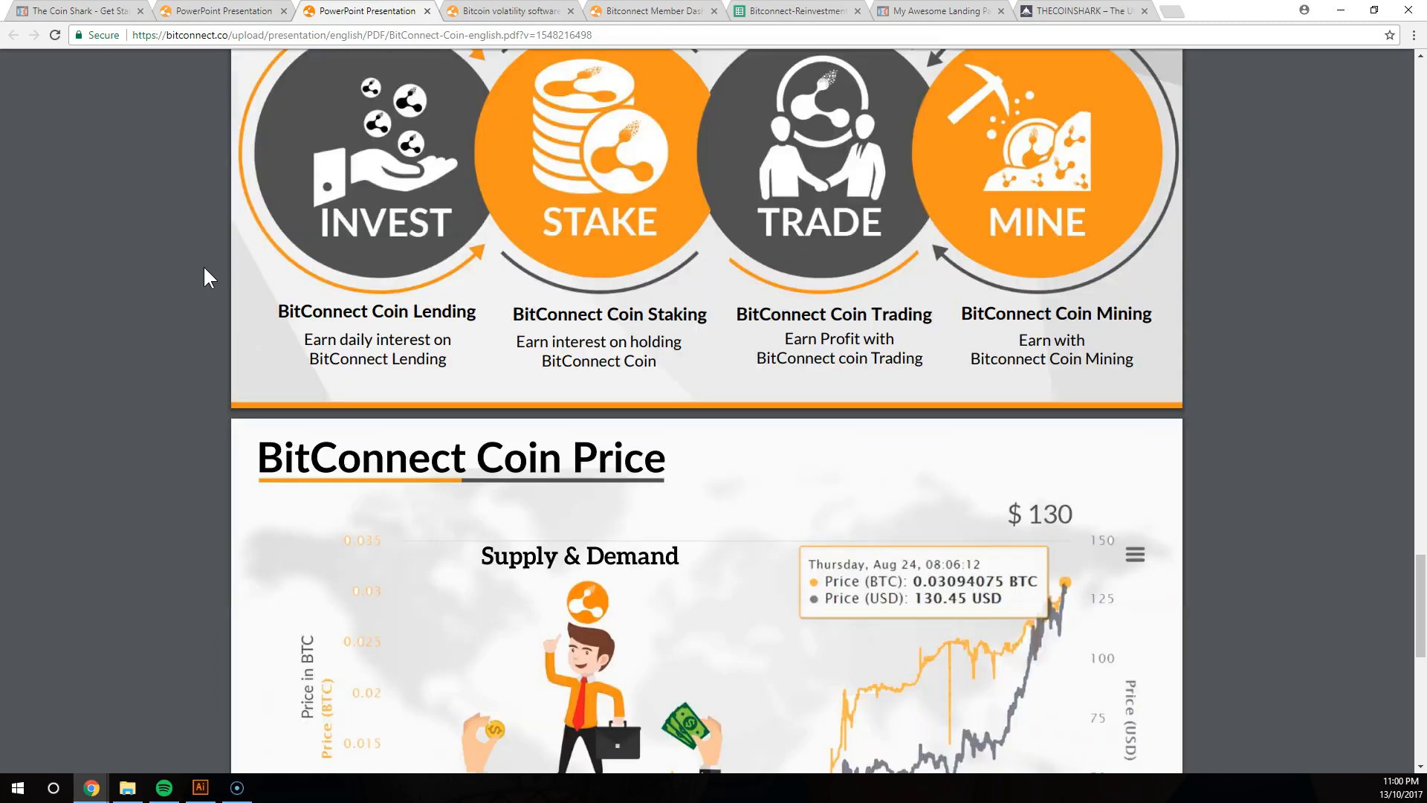
pyautogui.scroll(-3)
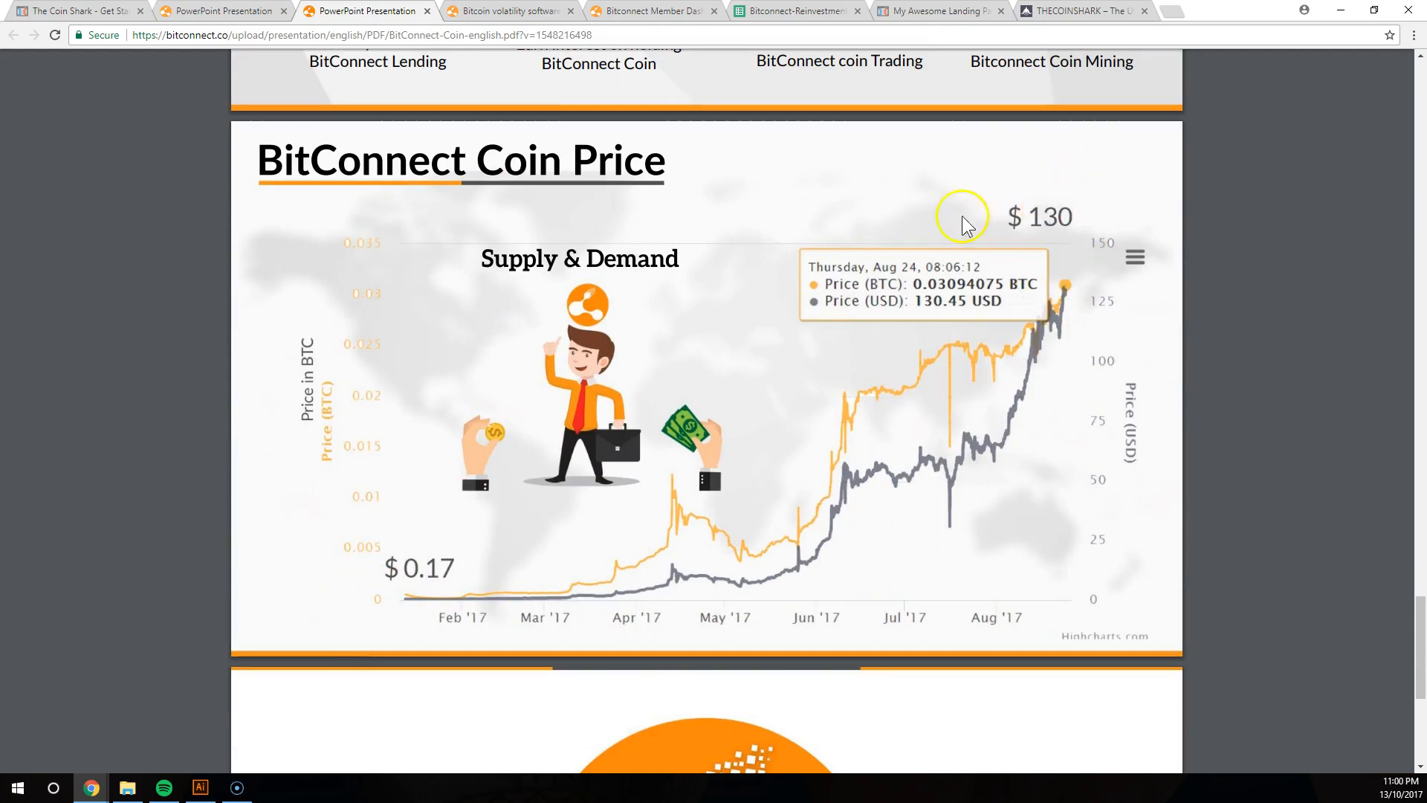
pyautogui.moveTo(1070, 211)
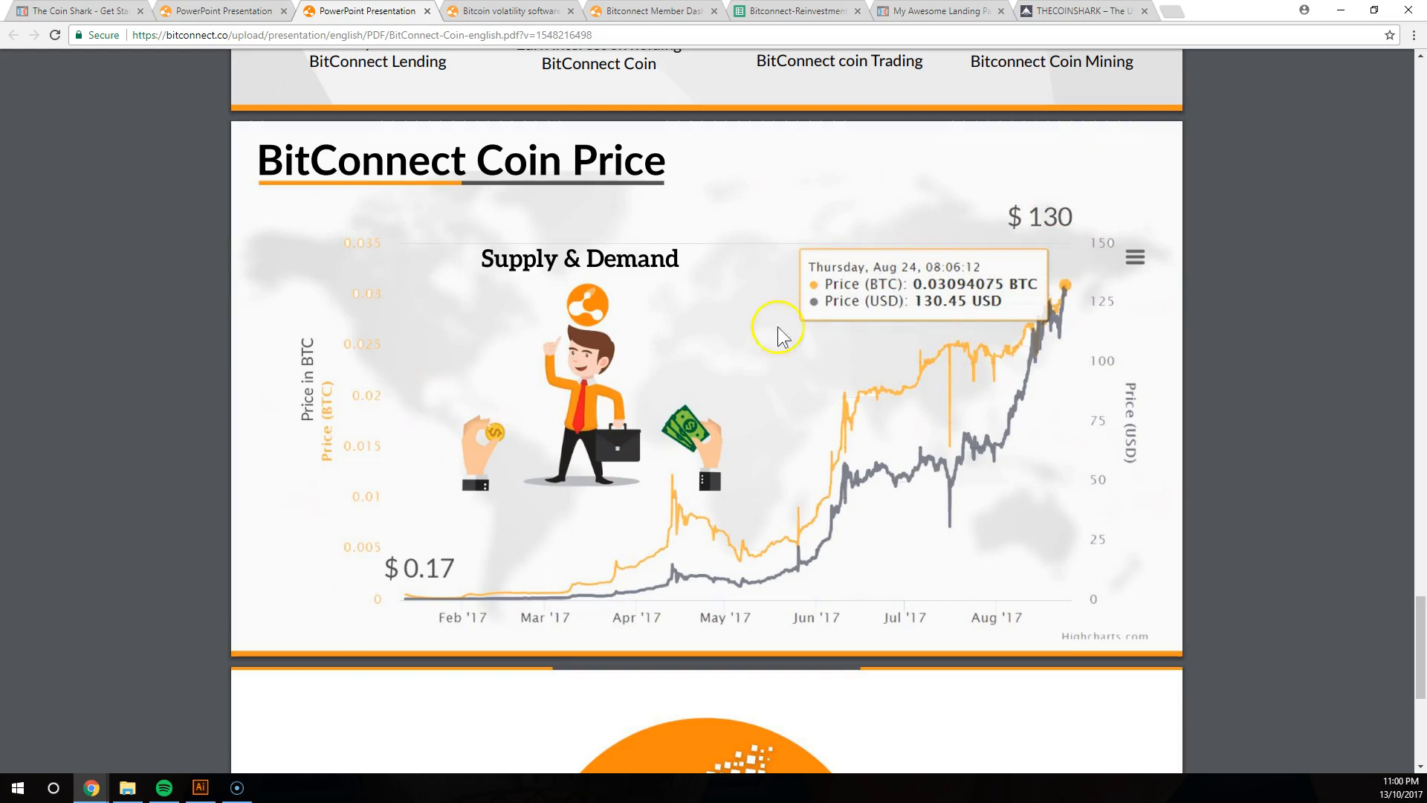
pyautogui.moveTo(1184, 257)
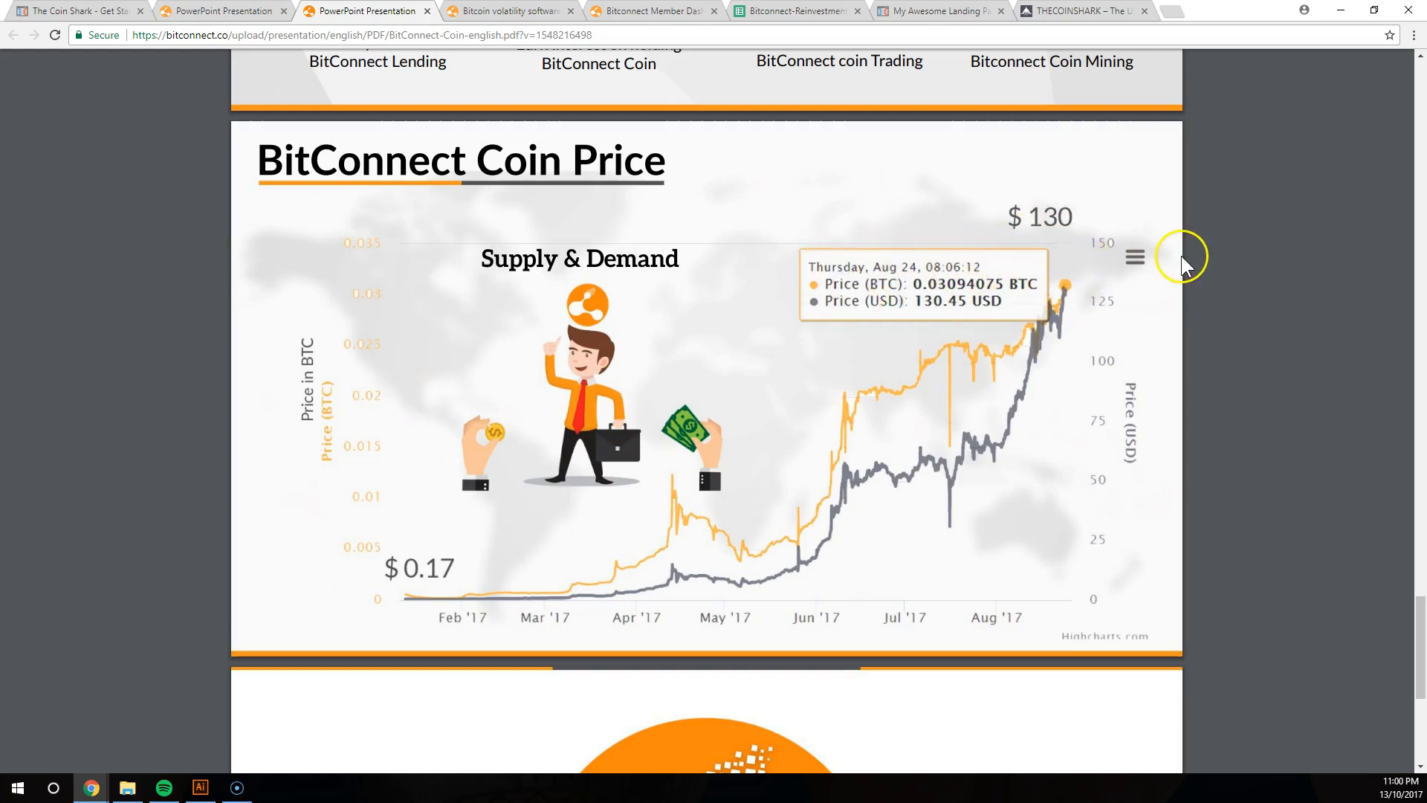
pyautogui.moveTo(1038, 250)
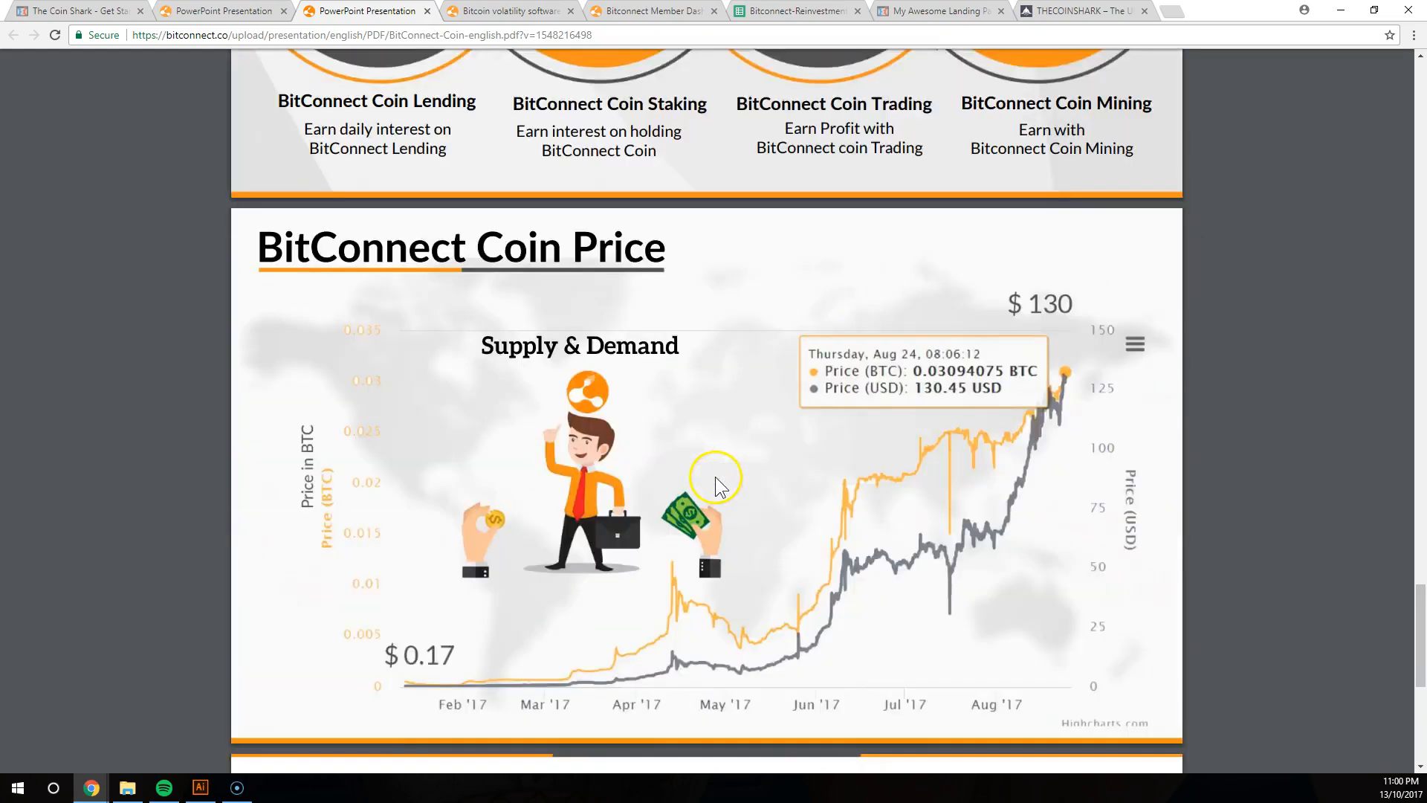
pyautogui.scroll(-3)
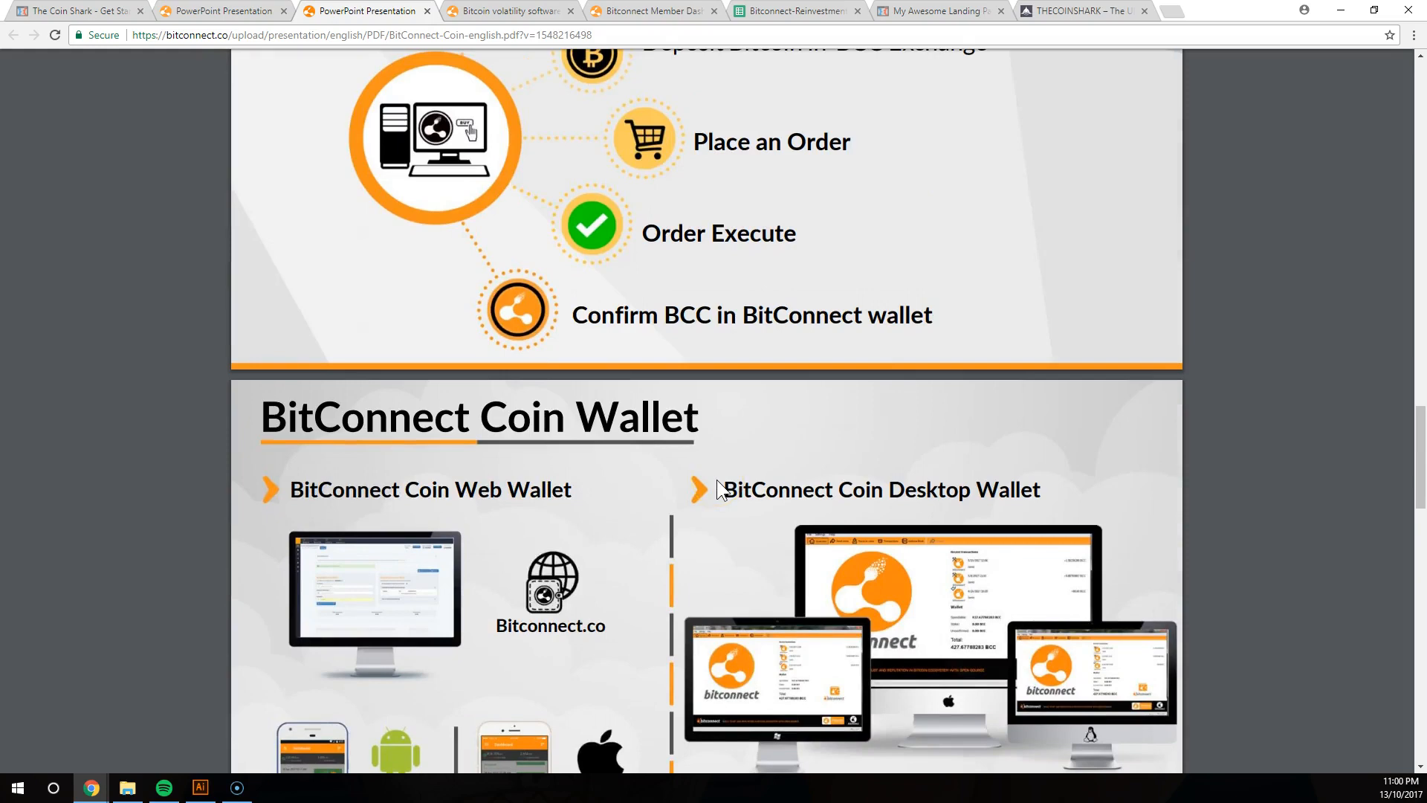
pyautogui.scroll(-3)
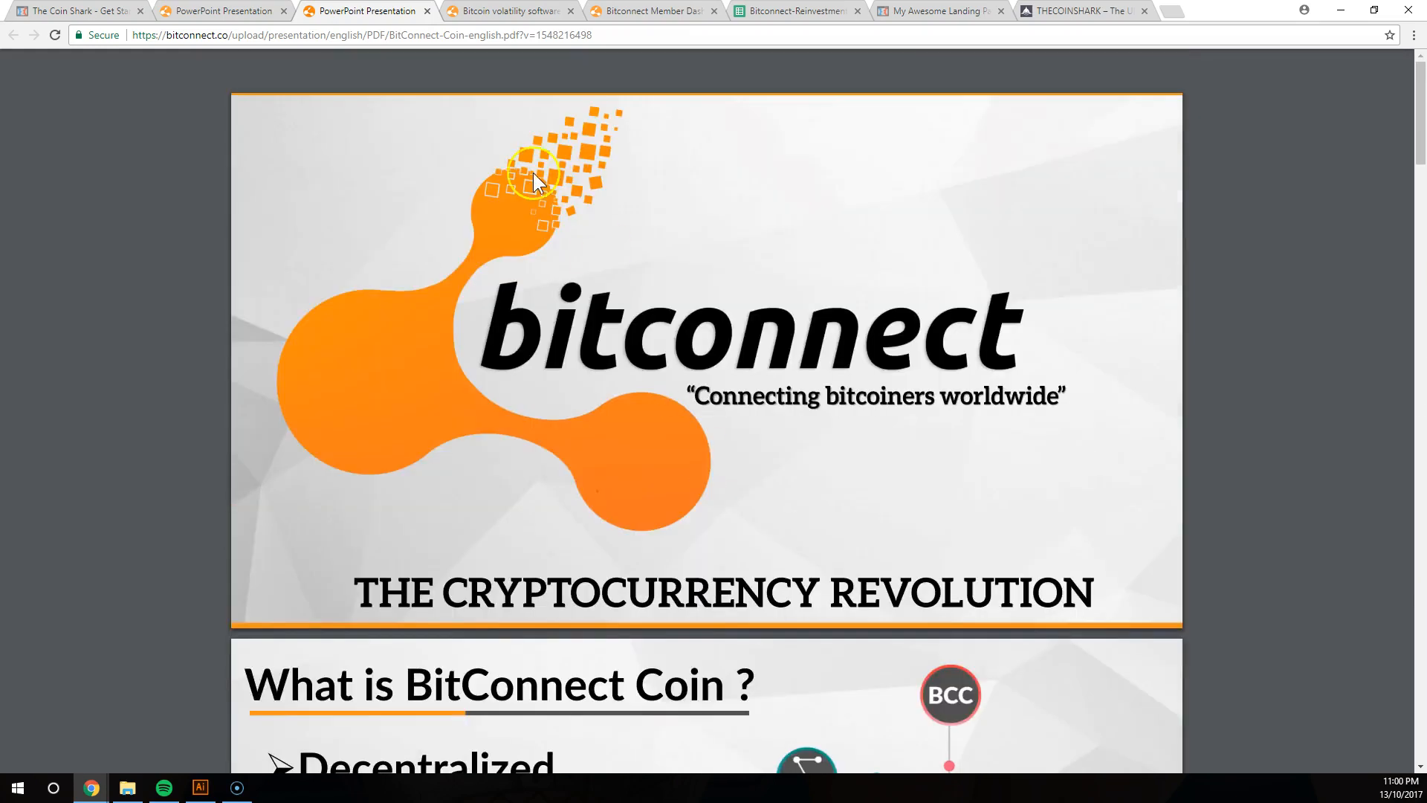
pyautogui.click(505, 11)
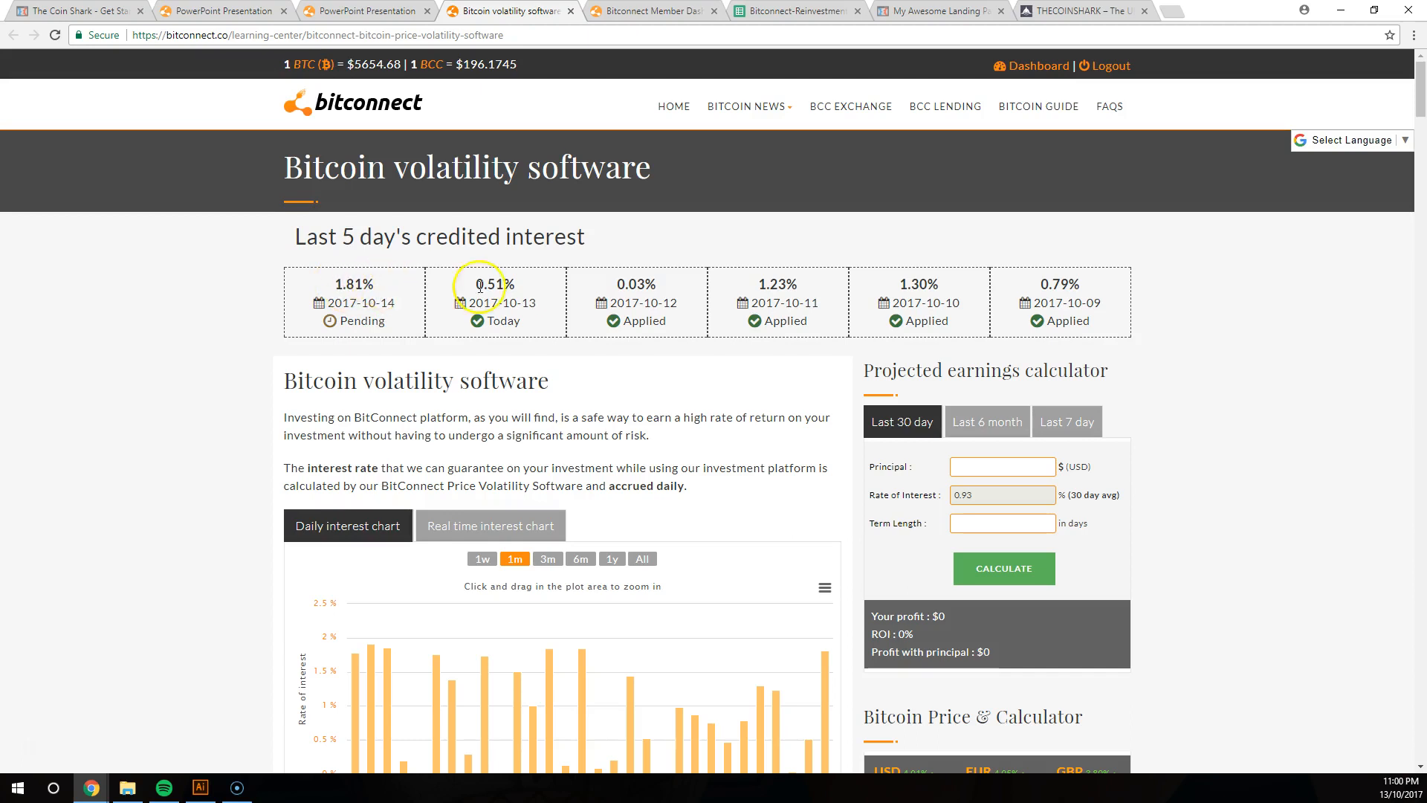
pyautogui.doubleClick(496, 284)
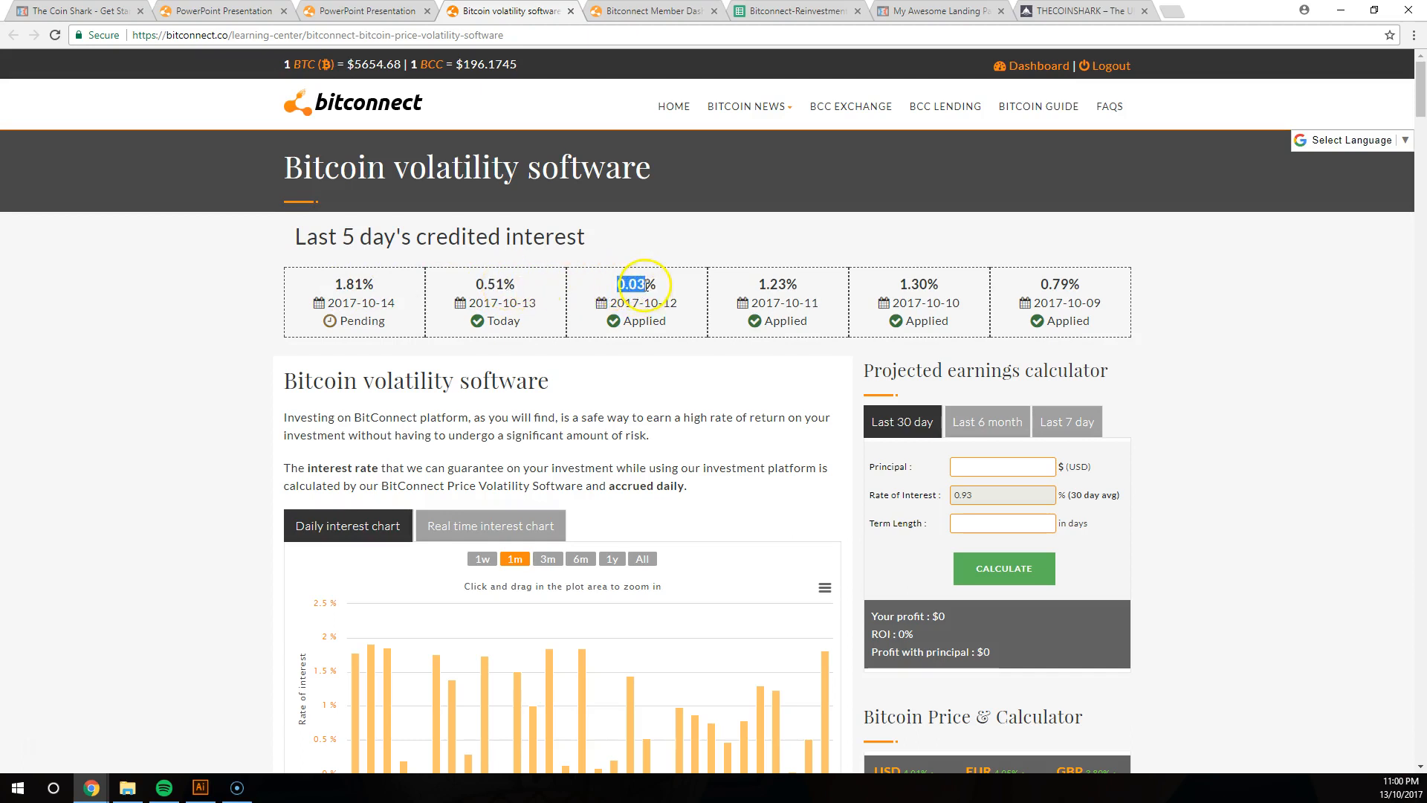
pyautogui.moveTo(753, 288)
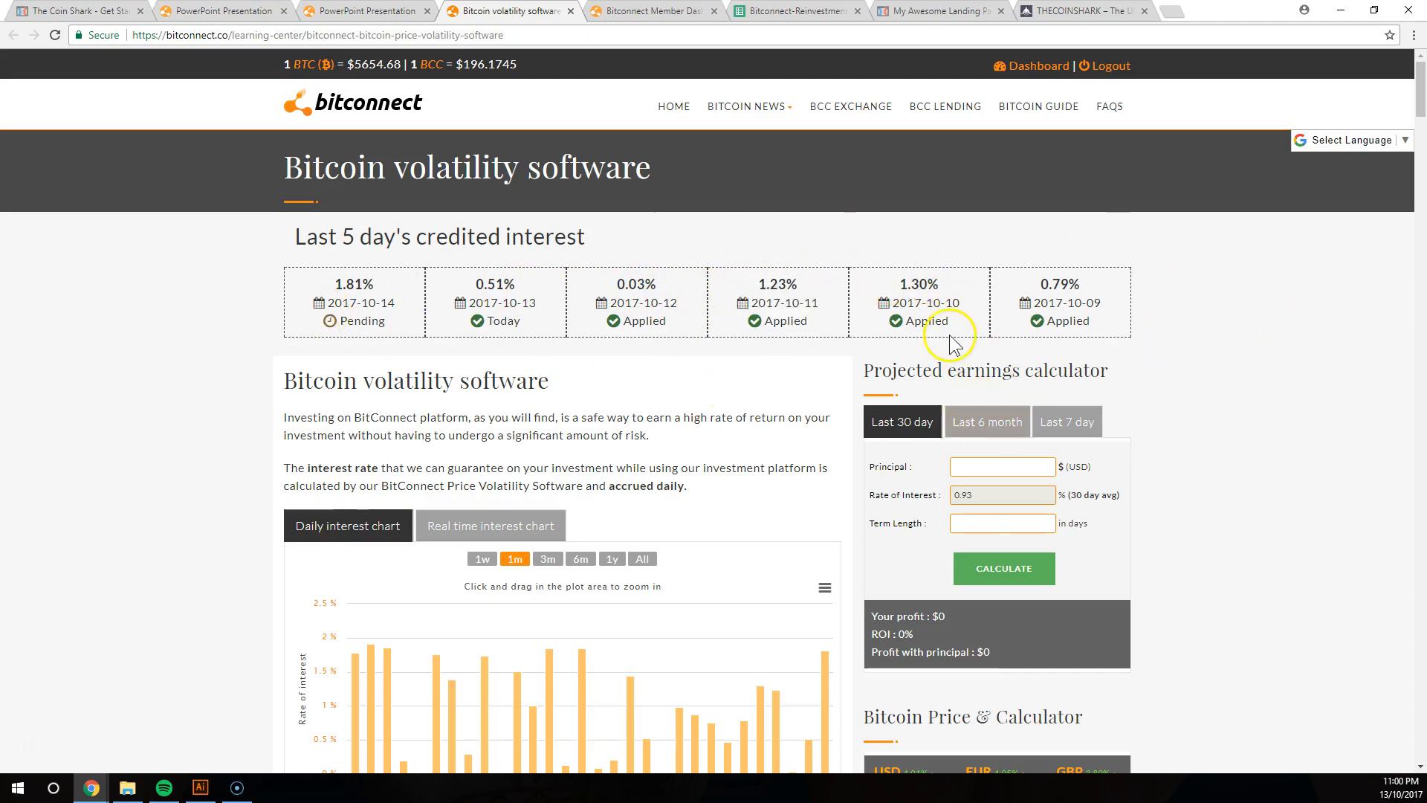
pyautogui.scroll(-3)
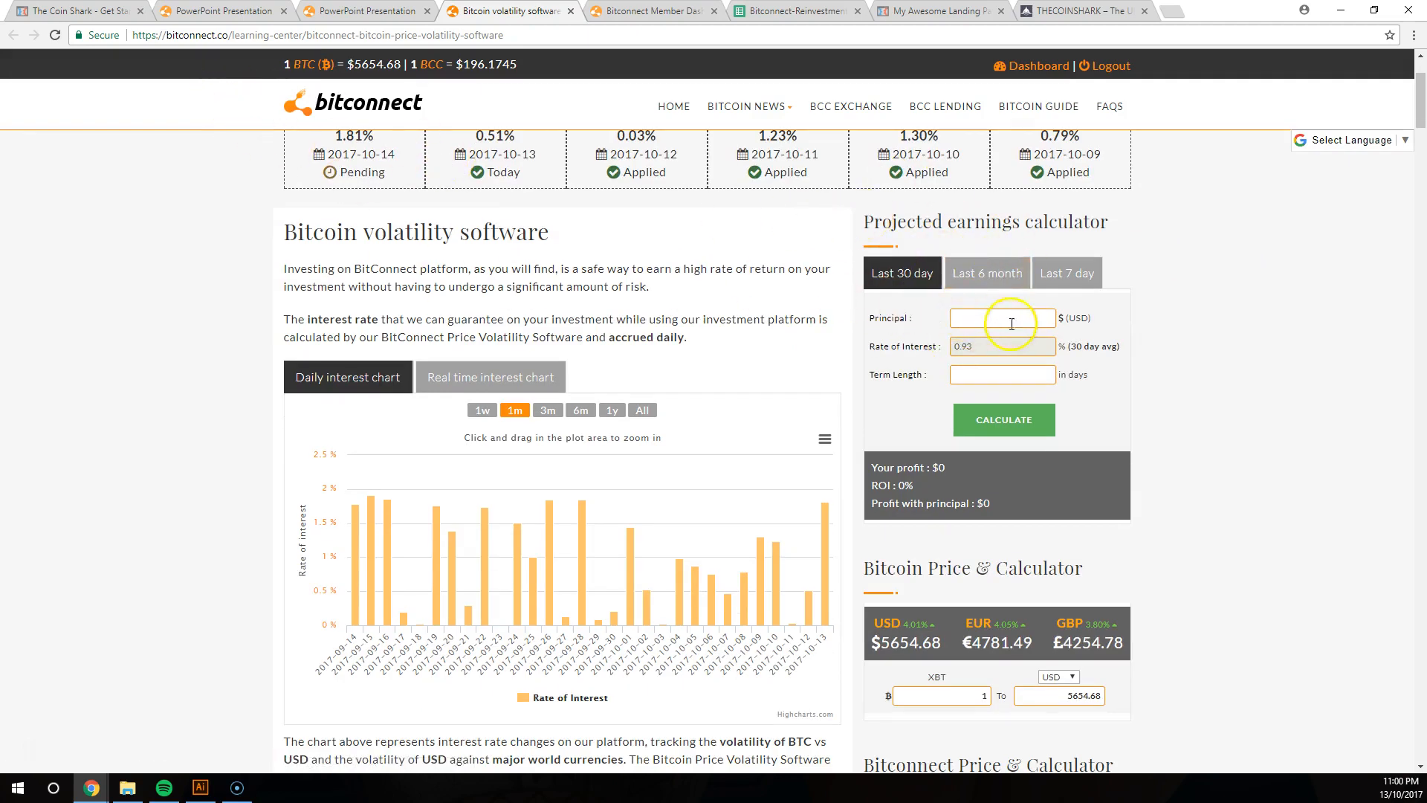
pyautogui.click(987, 273)
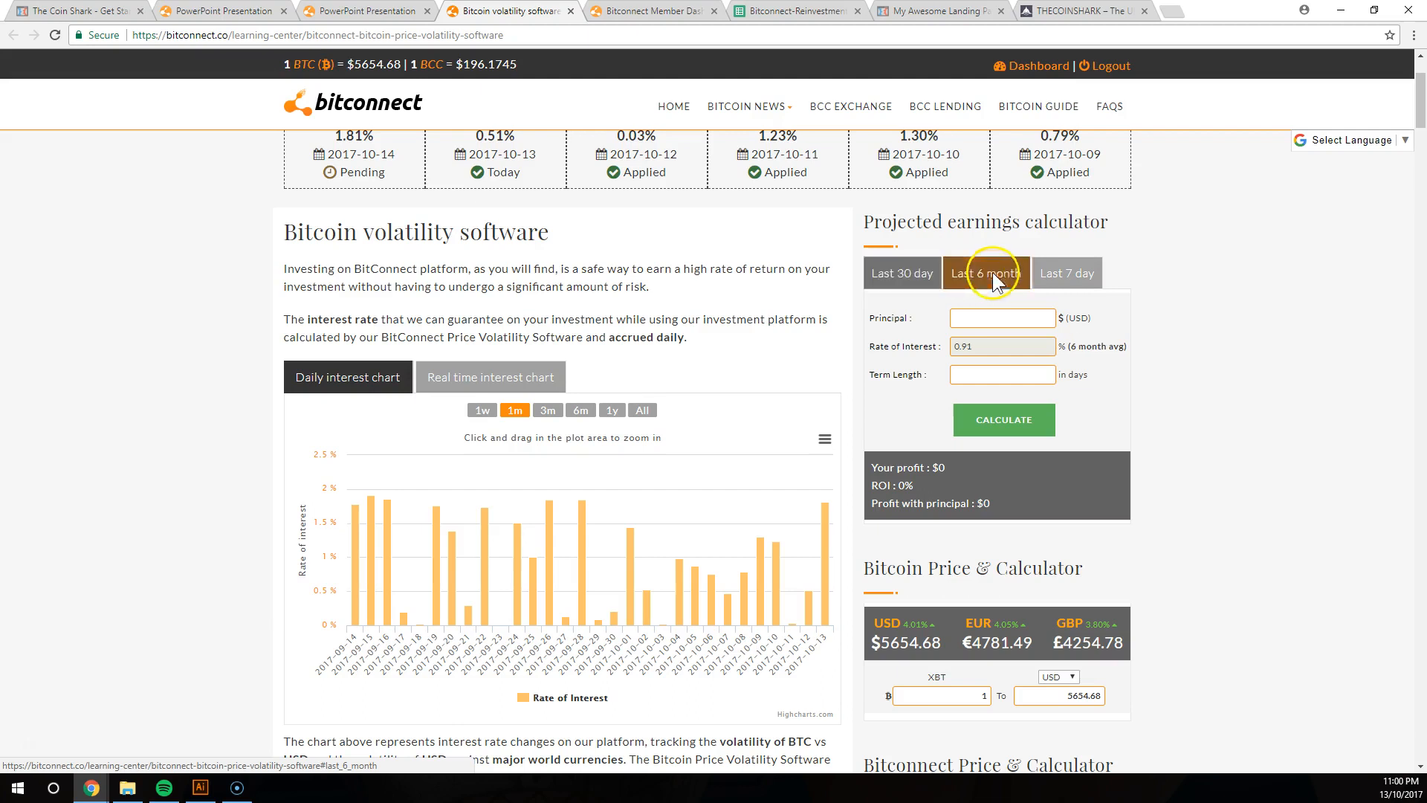
pyautogui.click(901, 272)
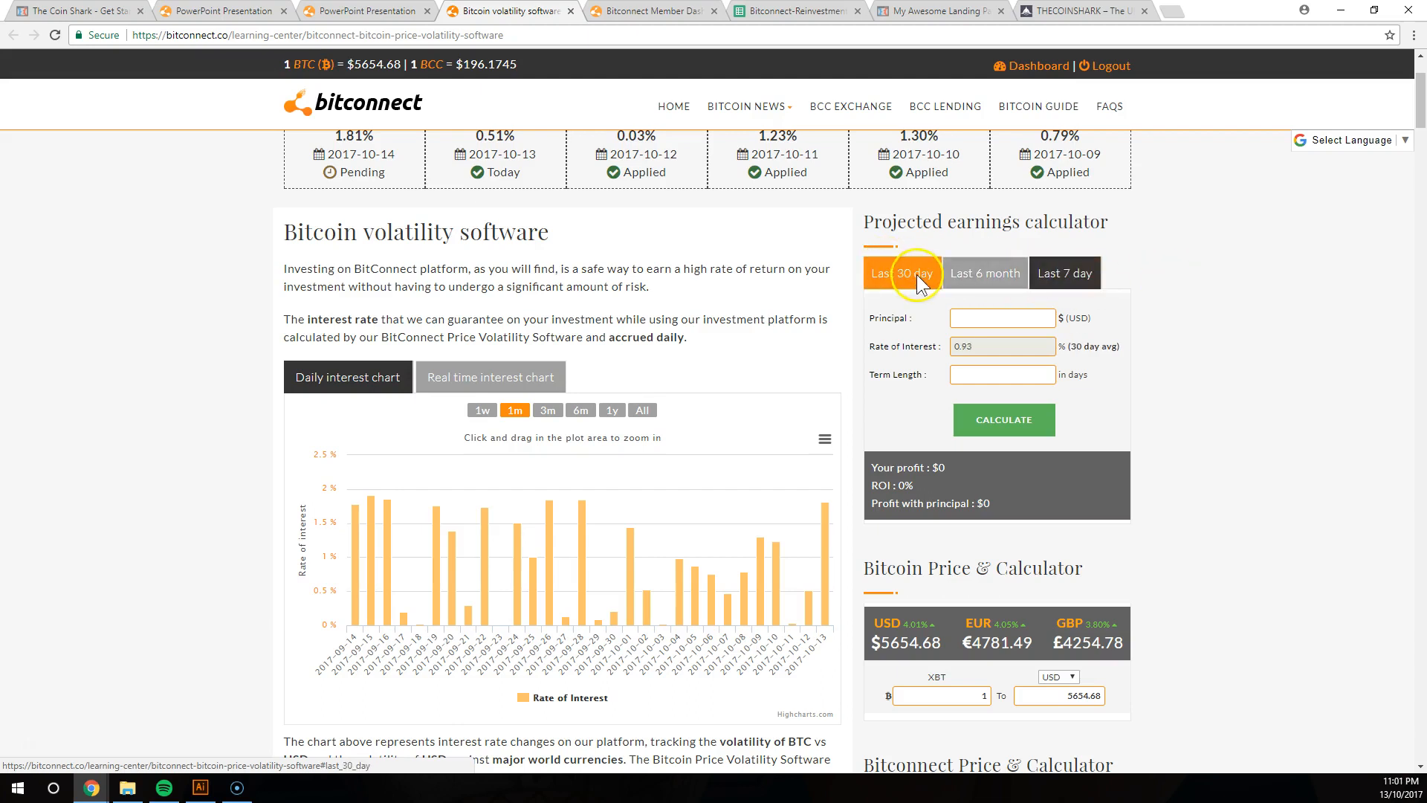
pyautogui.moveTo(1026, 408)
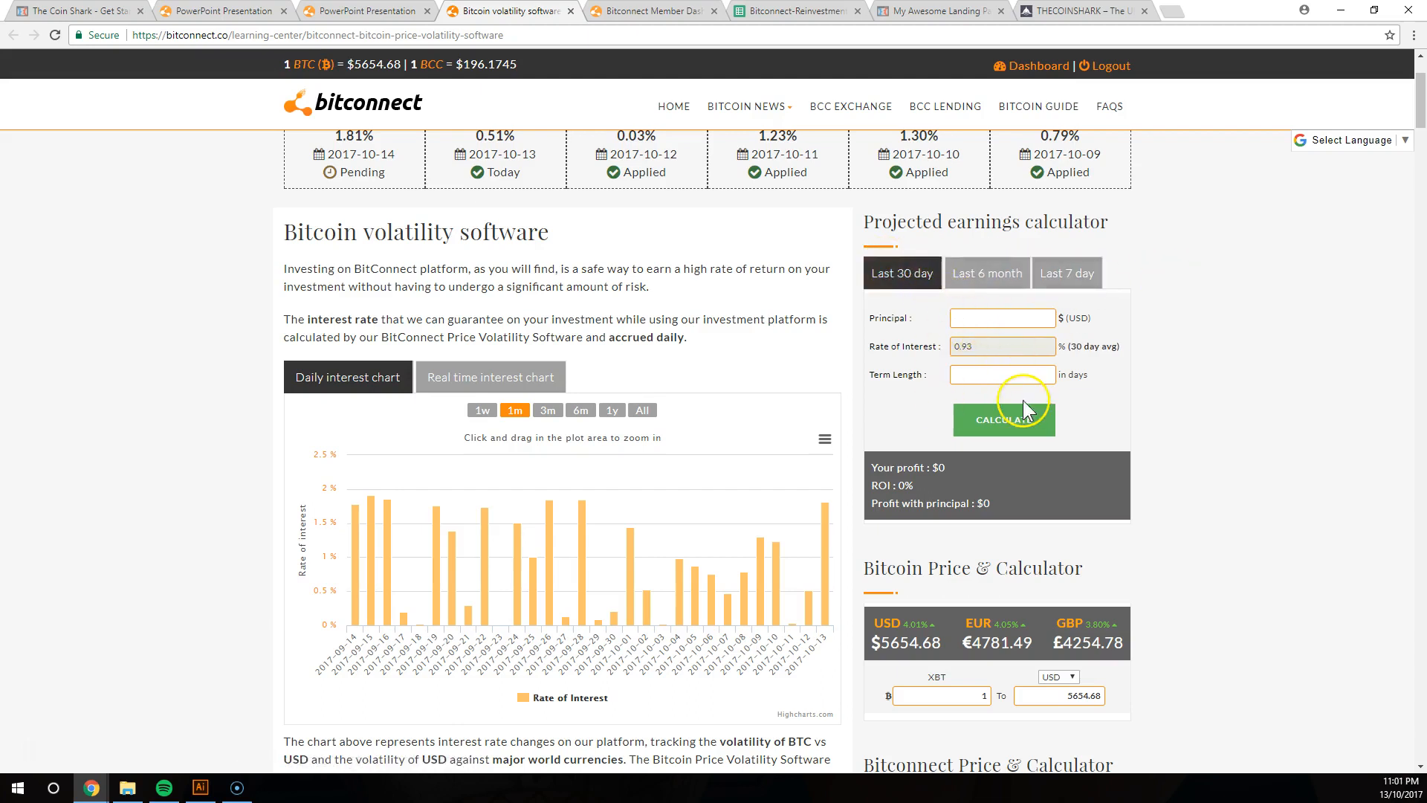
pyautogui.moveTo(1189, 337)
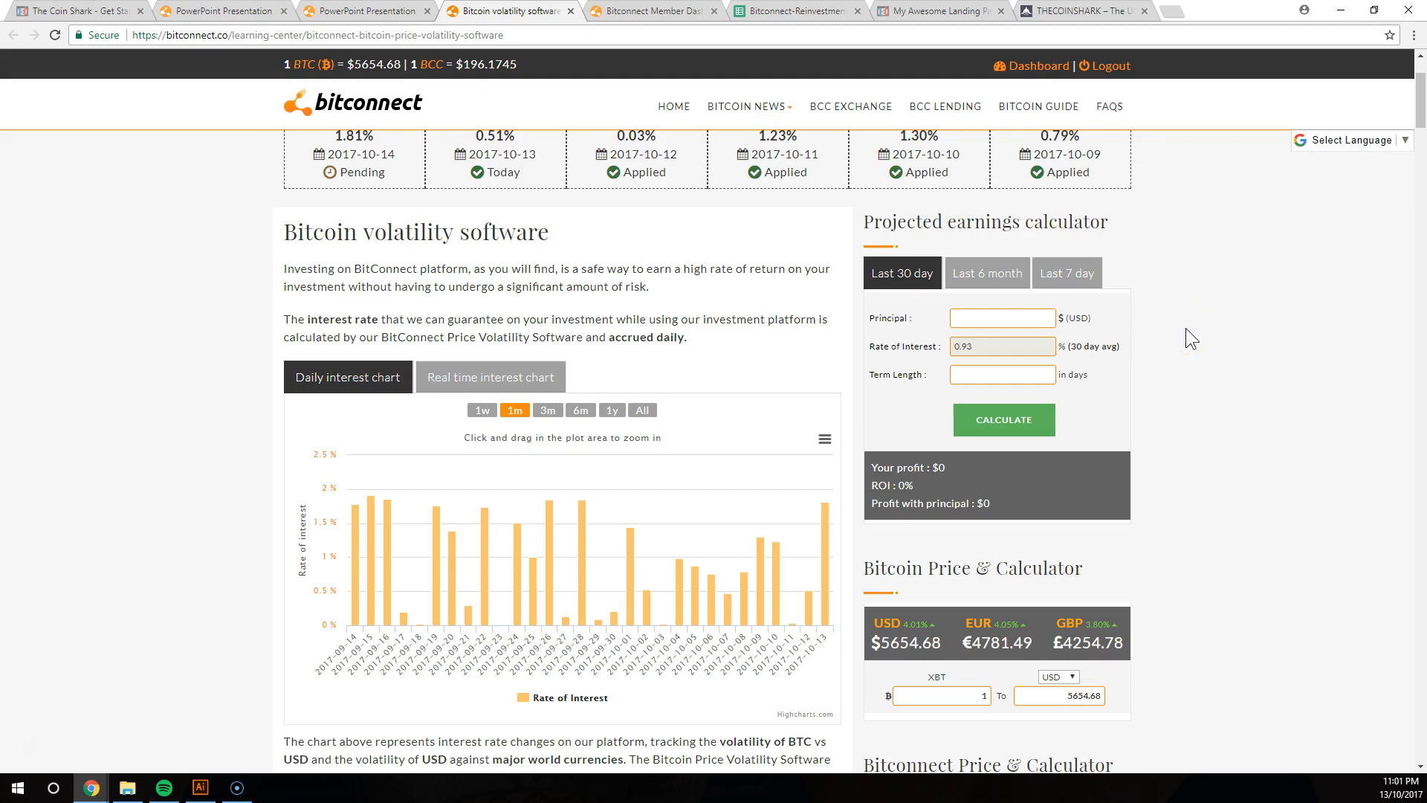
pyautogui.click(1001, 317)
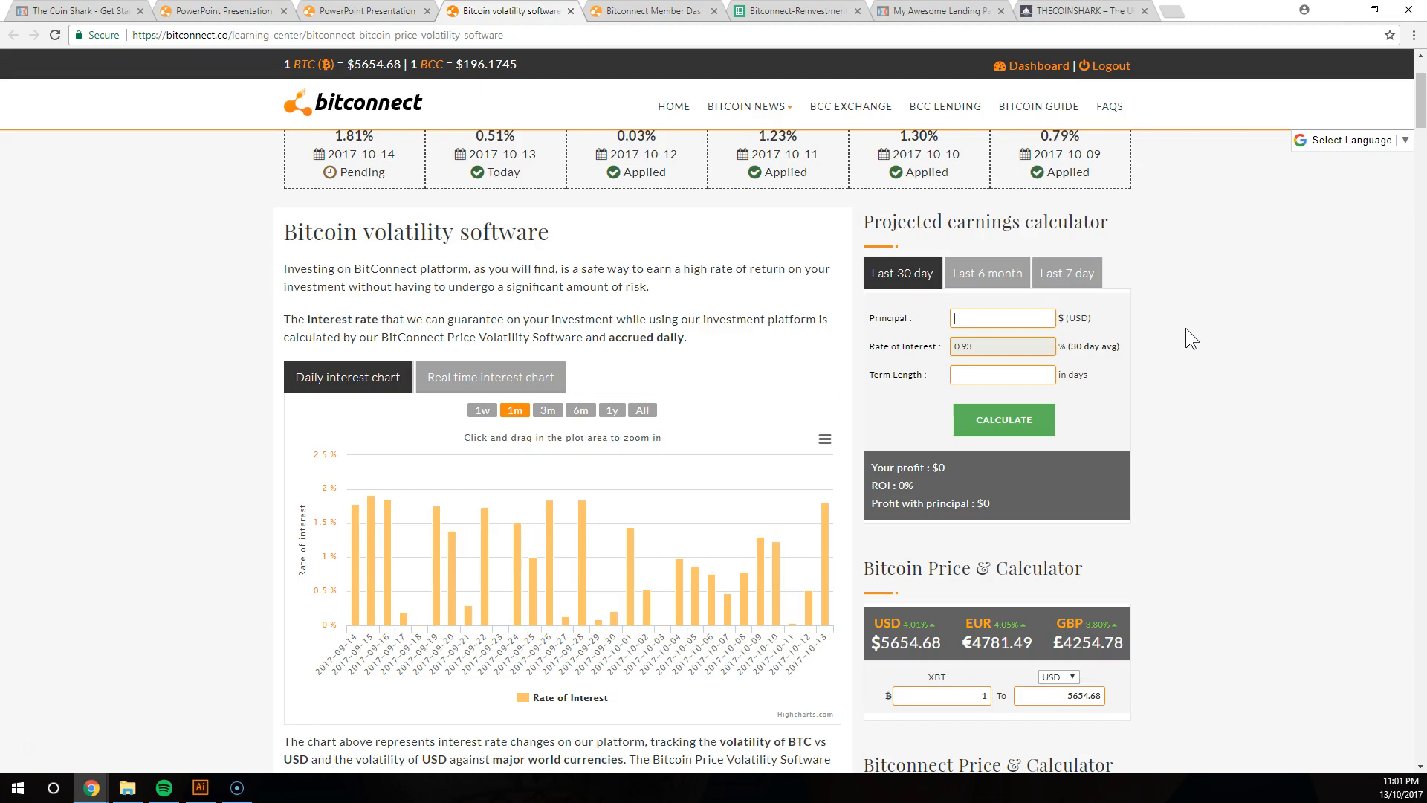
pyautogui.moveTo(735, 180)
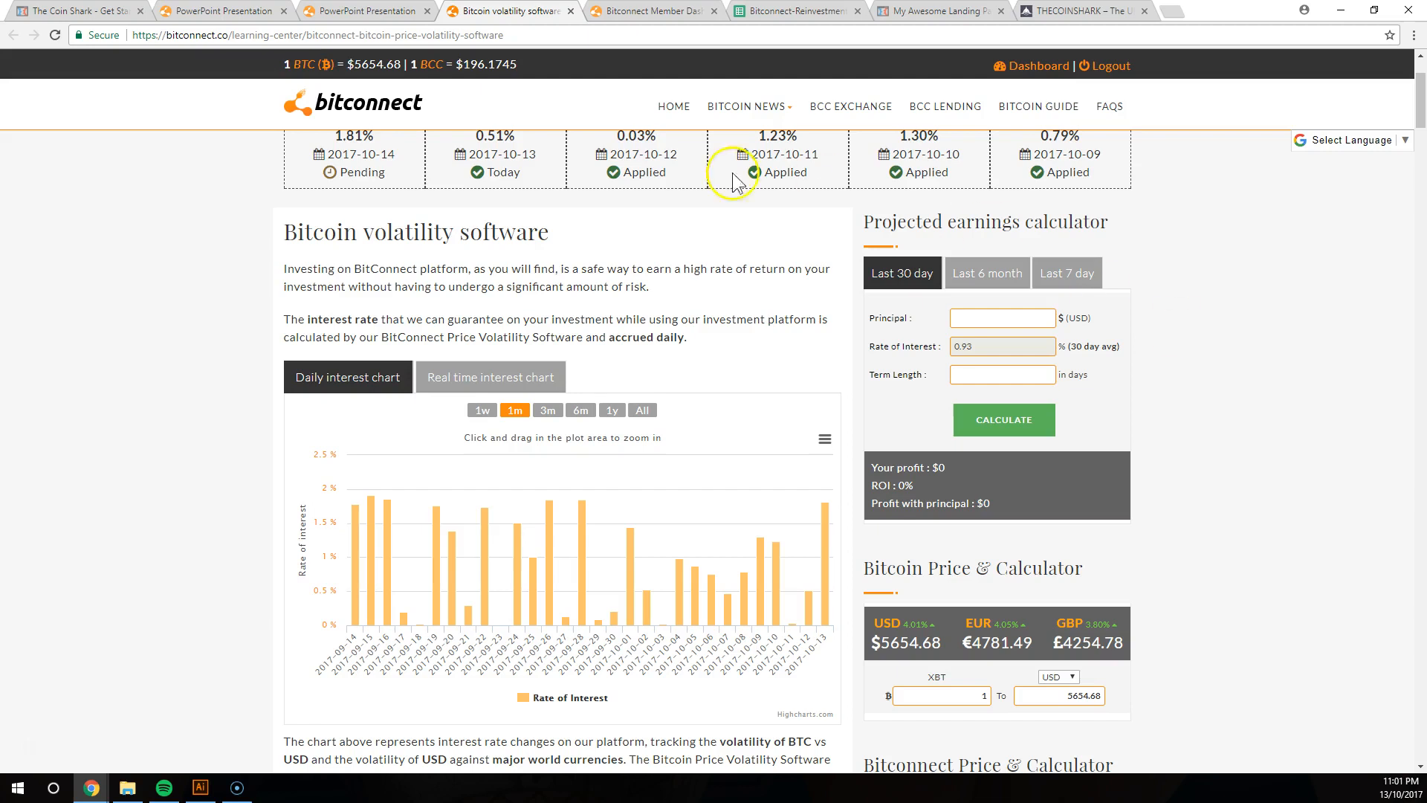
# Switch the Daily interest chart to the 6m range to show six months of rates
pyautogui.scroll(-3)
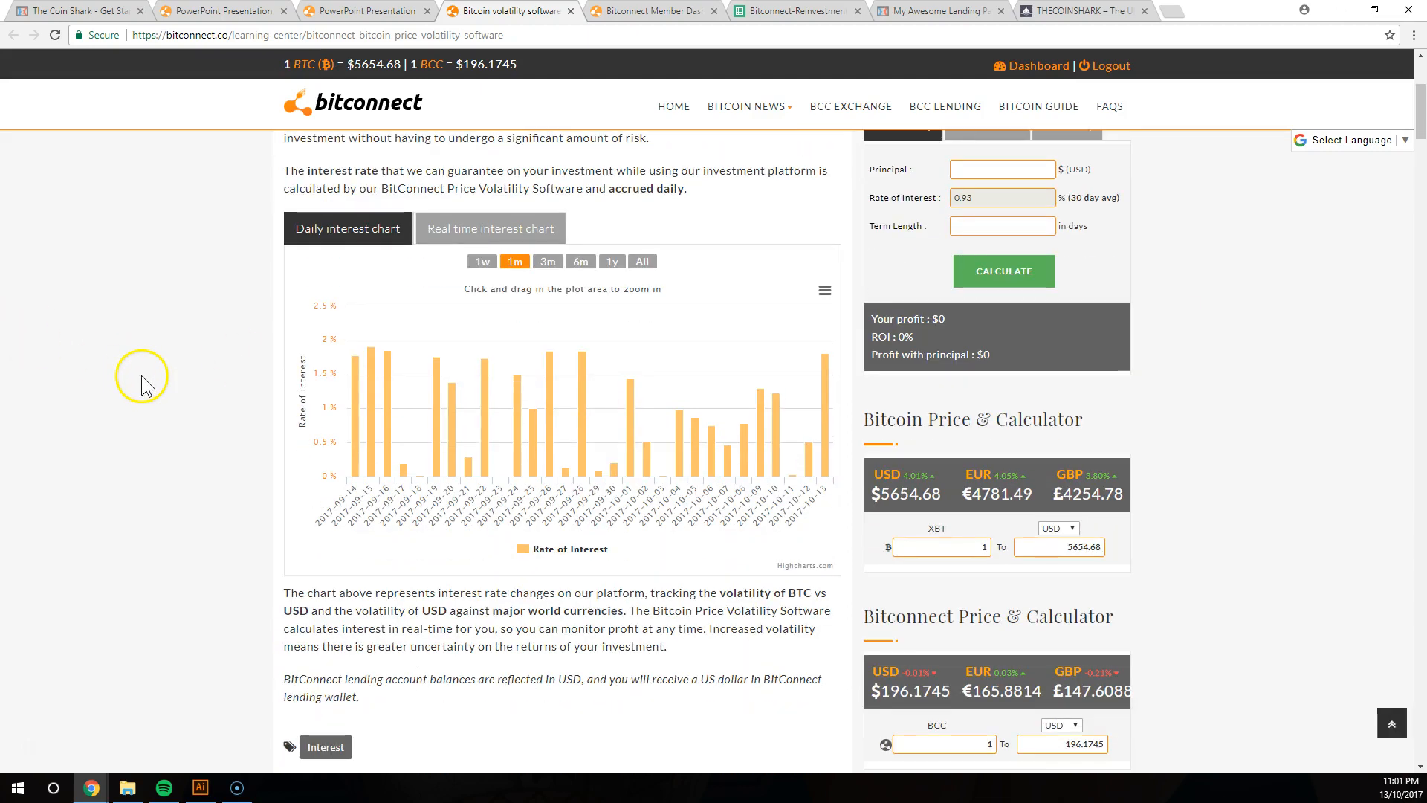
pyautogui.moveTo(372, 387)
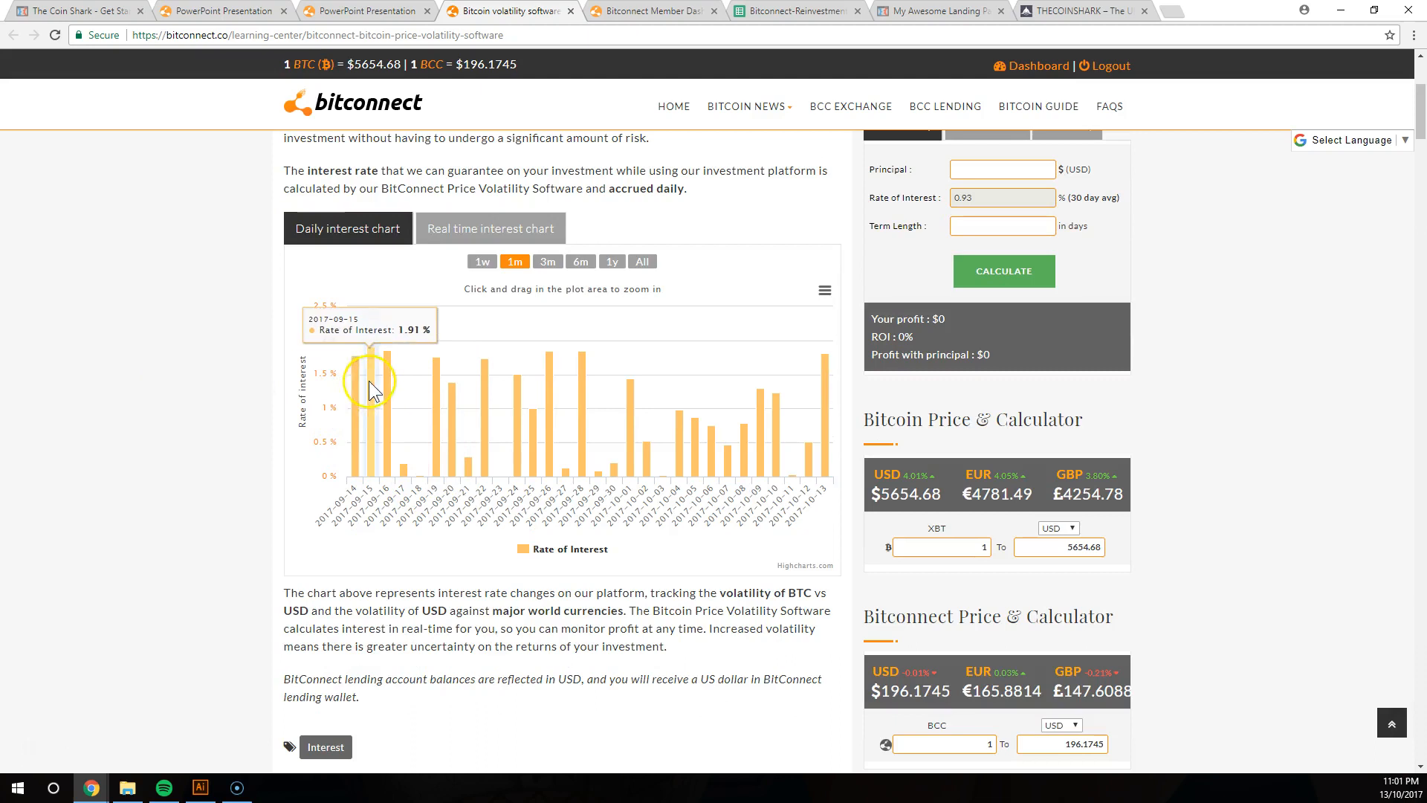
pyautogui.click(580, 262)
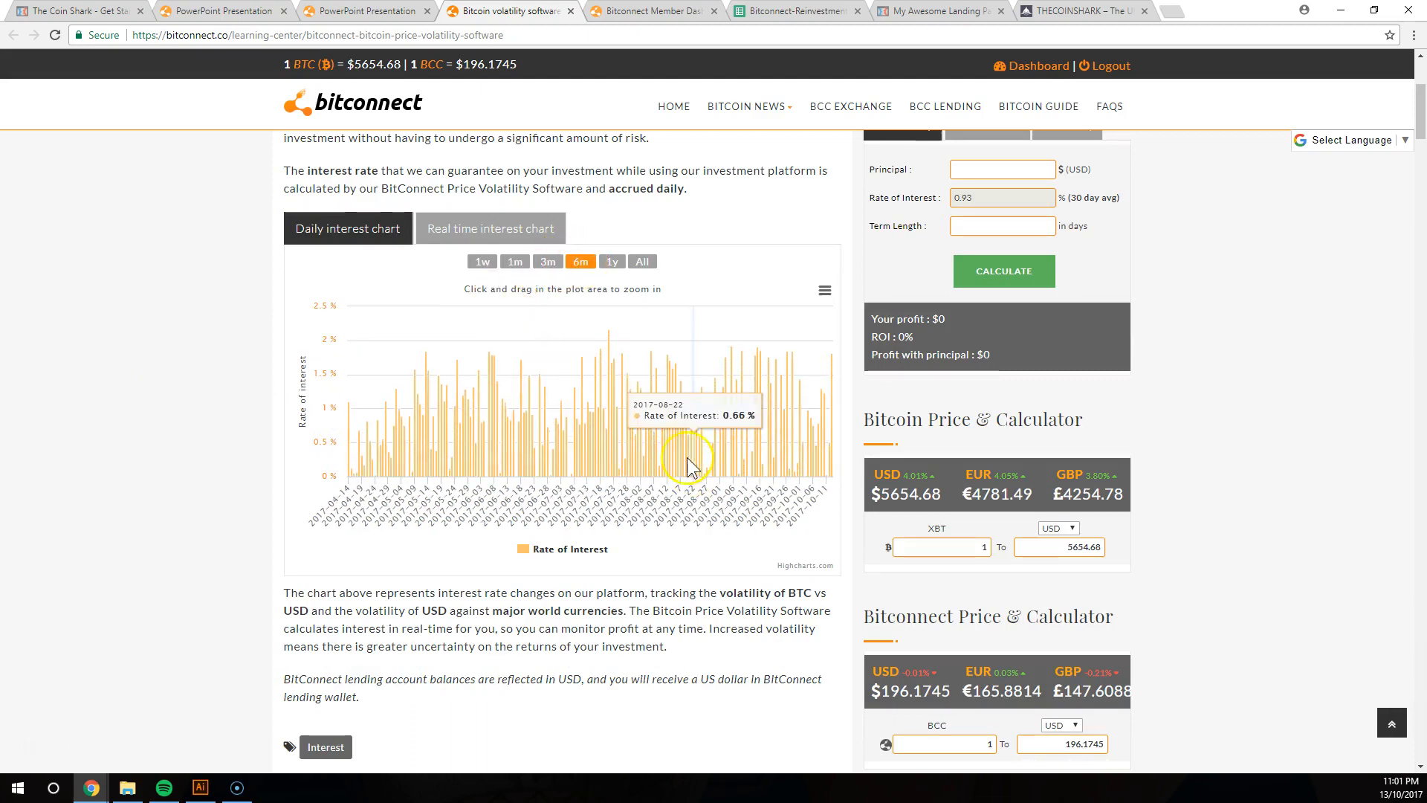
pyautogui.moveTo(313, 318)
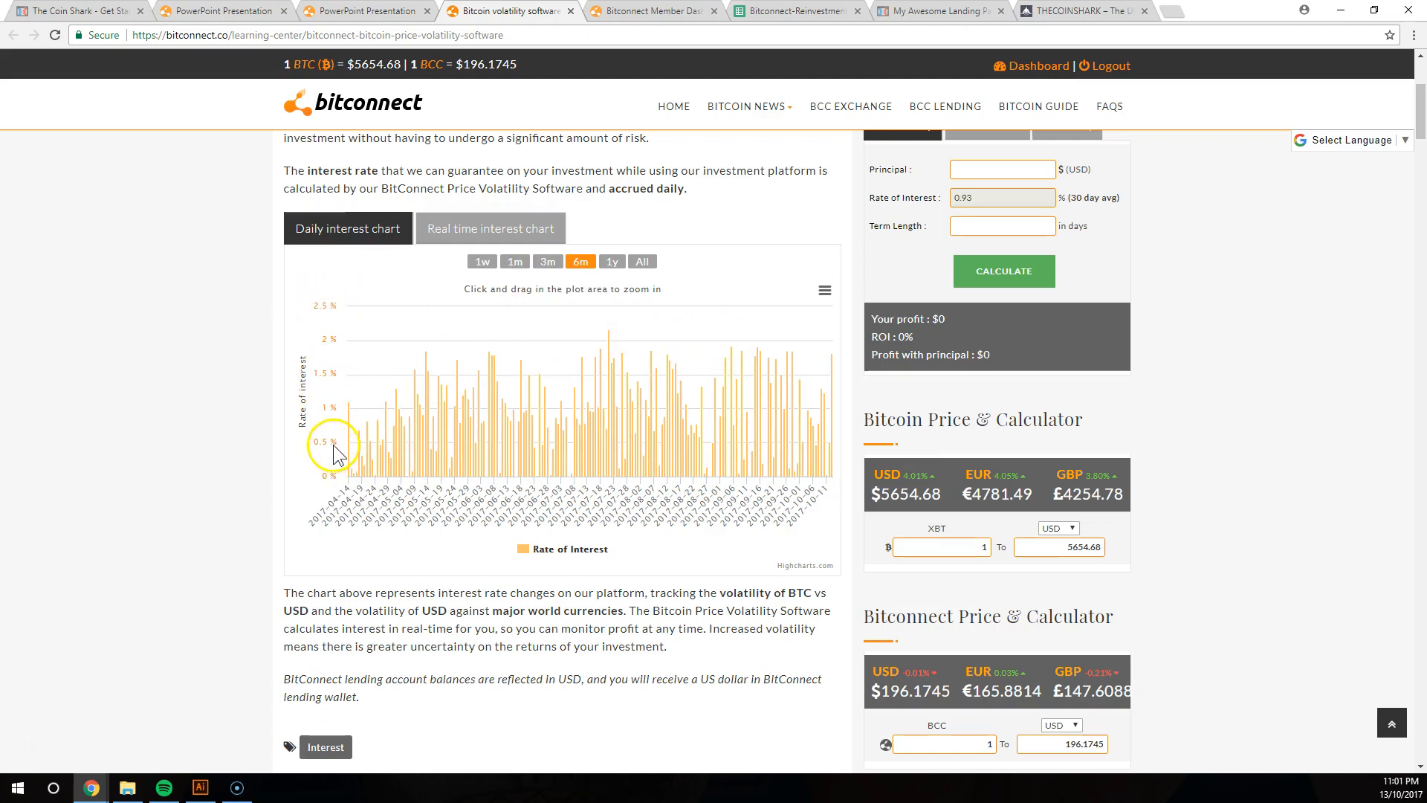
pyautogui.moveTo(796, 420)
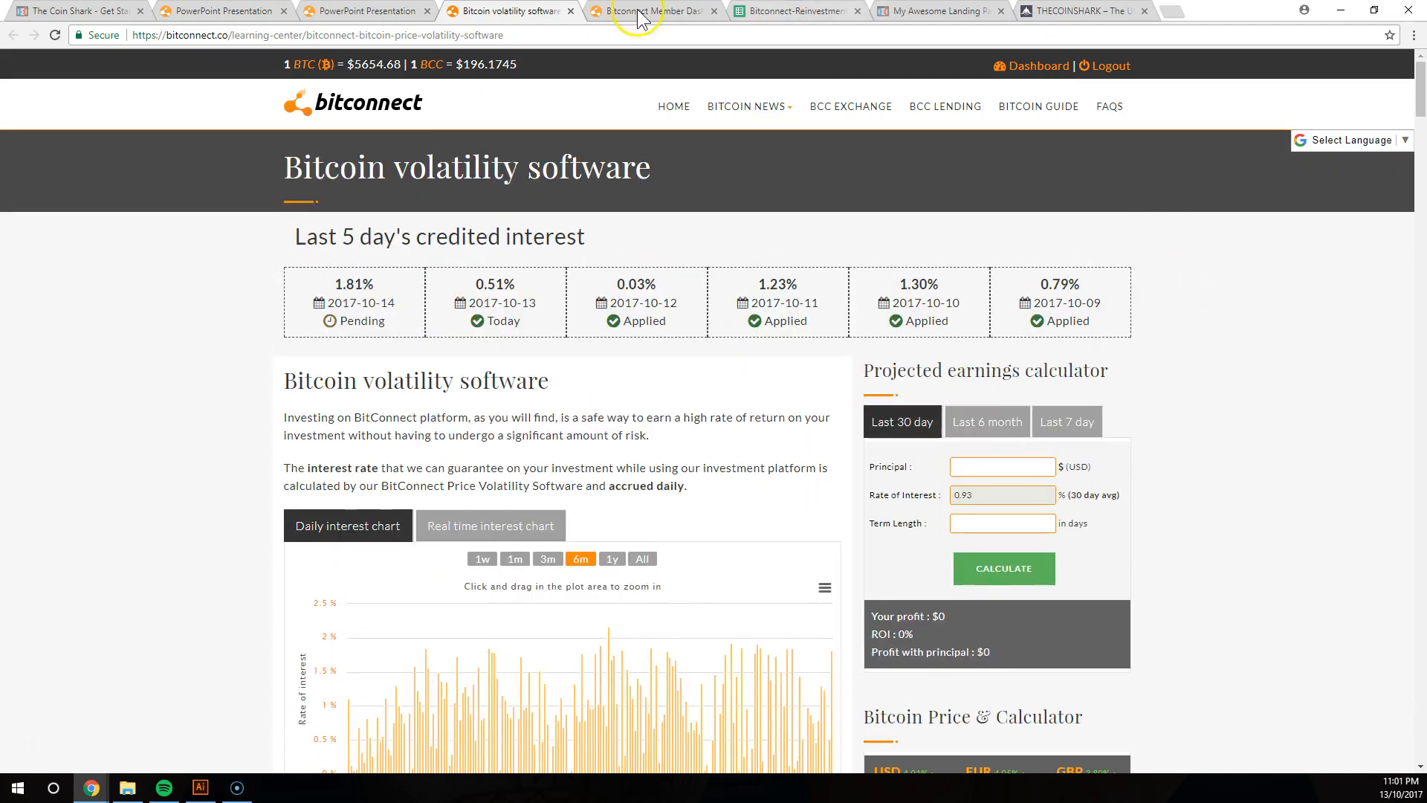
# Return to the 'My Awesome Landing Page' tab showing The Coin Shark Calculator lesson
pyautogui.click(791, 12)
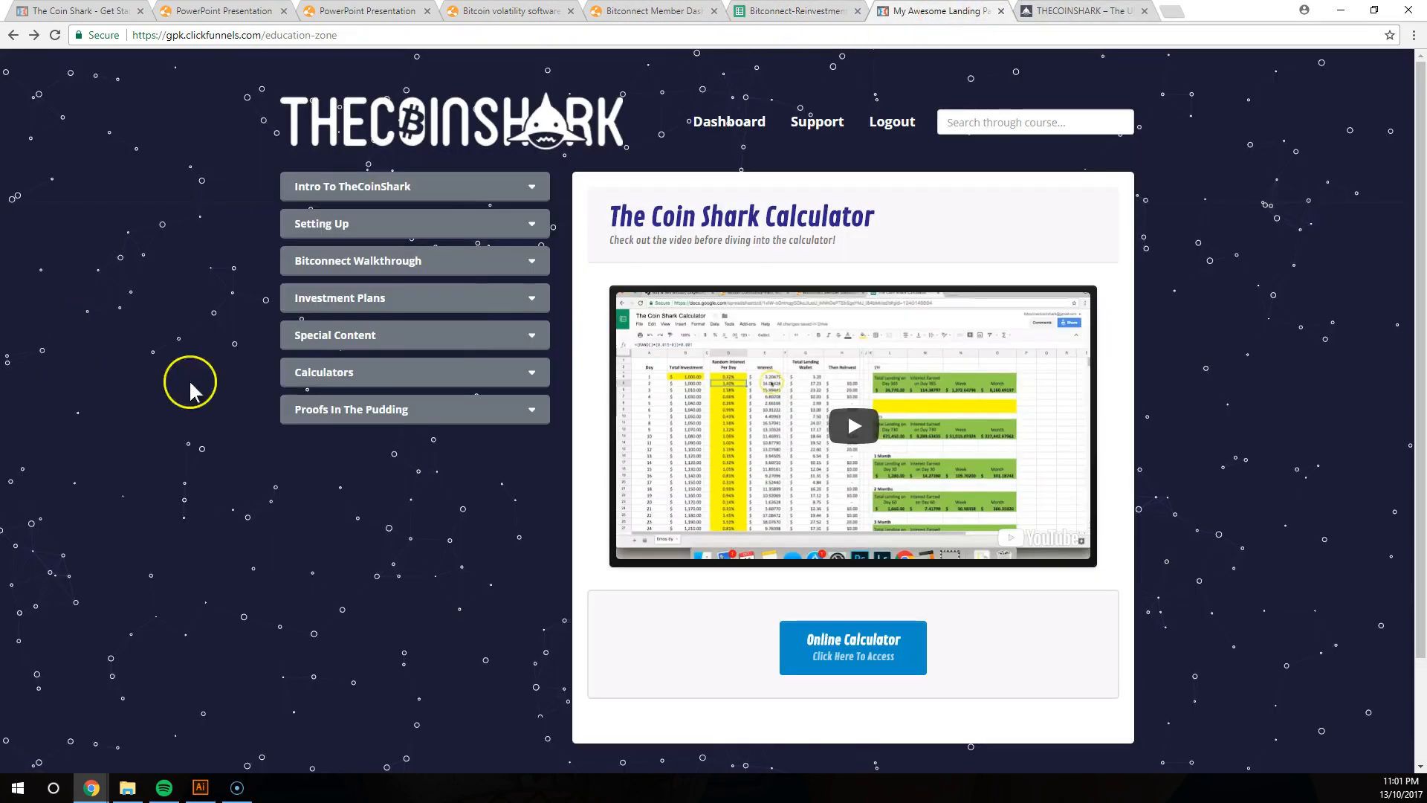
pyautogui.moveTo(241, 355)
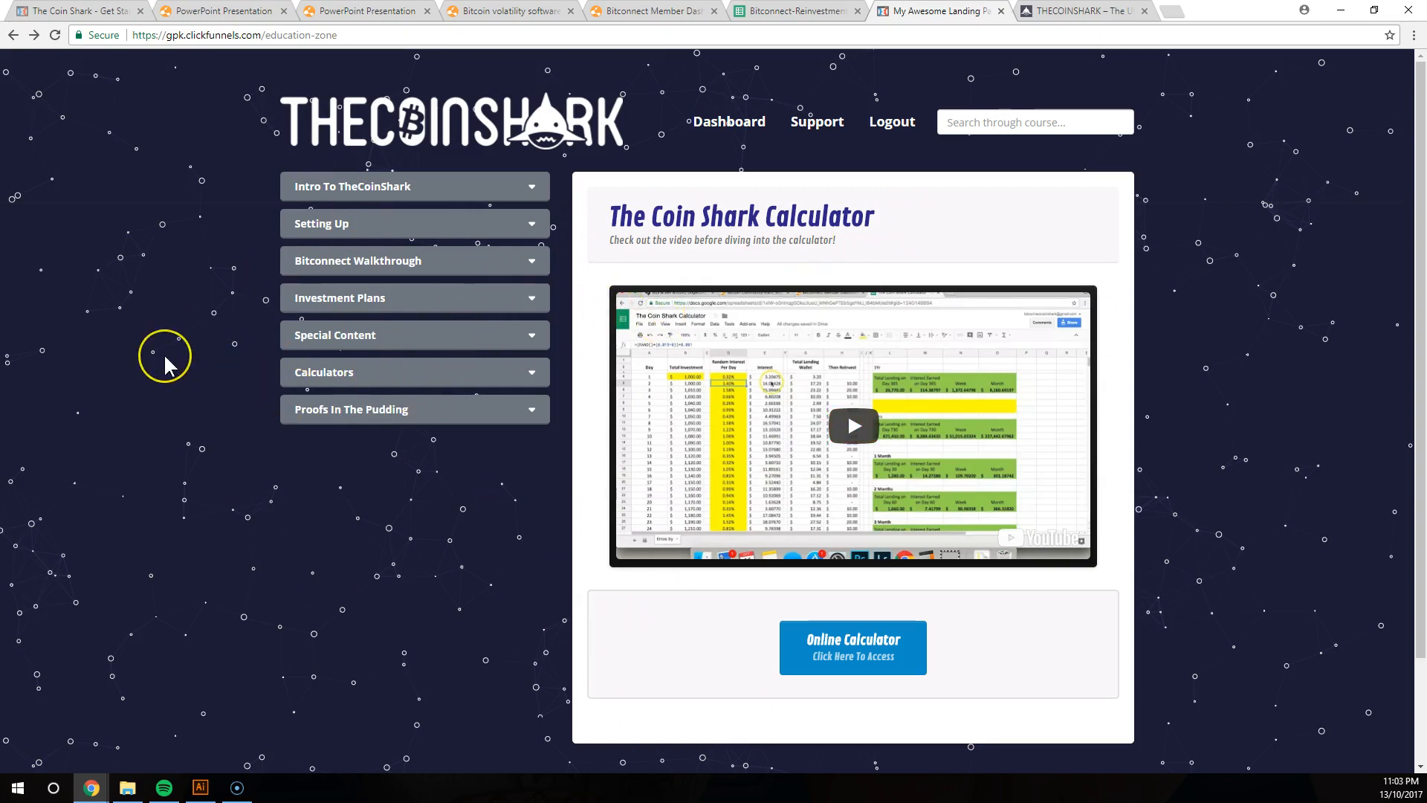
pyautogui.moveTo(168, 366)
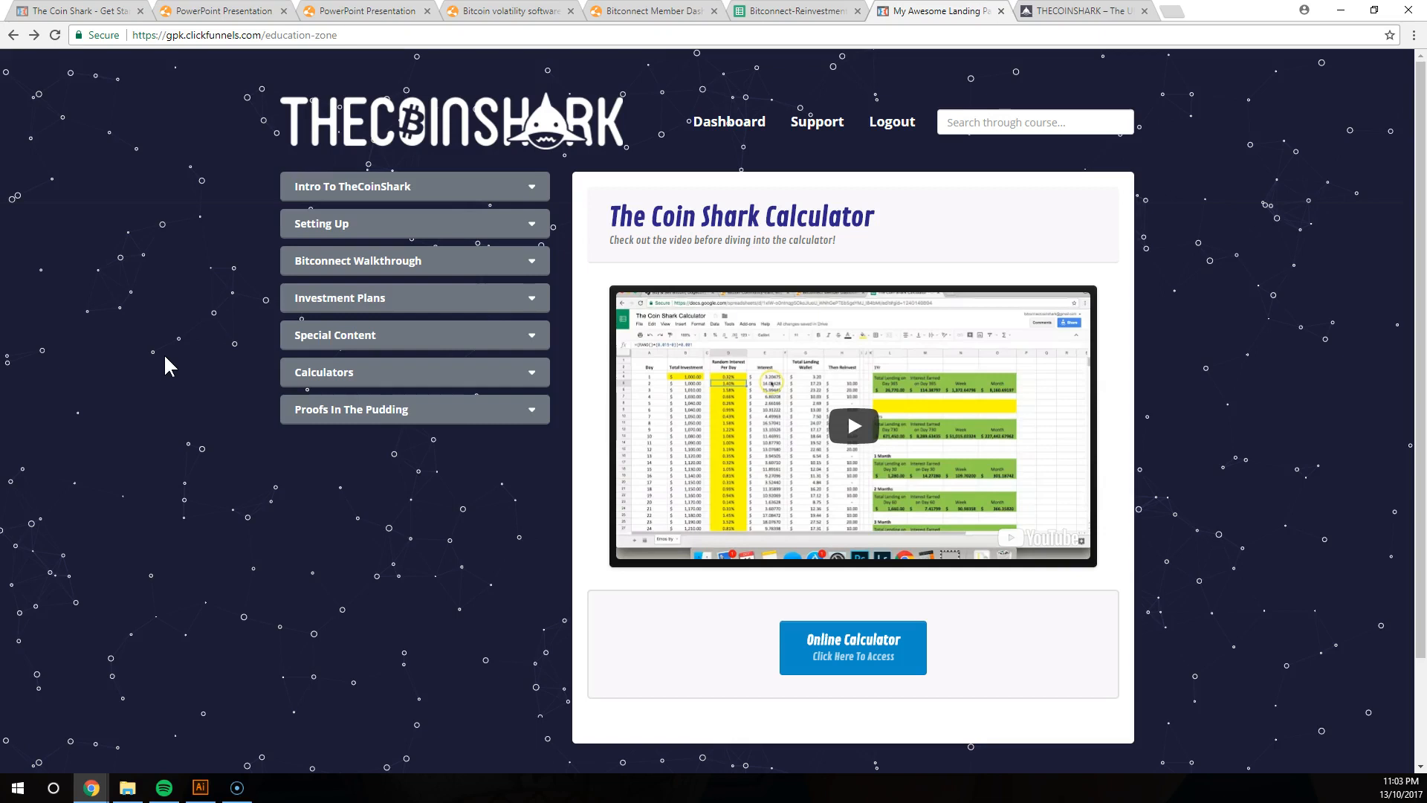
pyautogui.moveTo(258, 239)
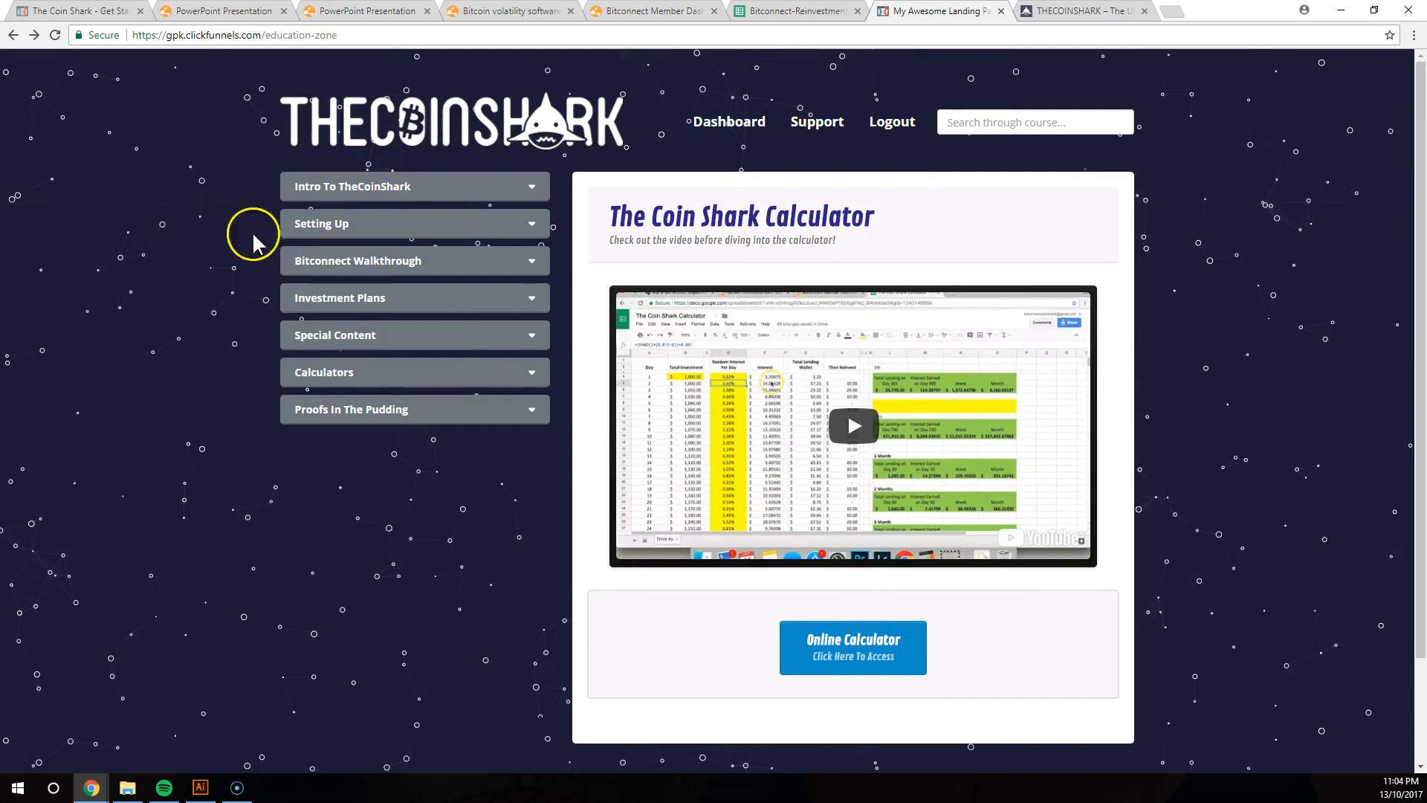
pyautogui.moveTo(64, 662)
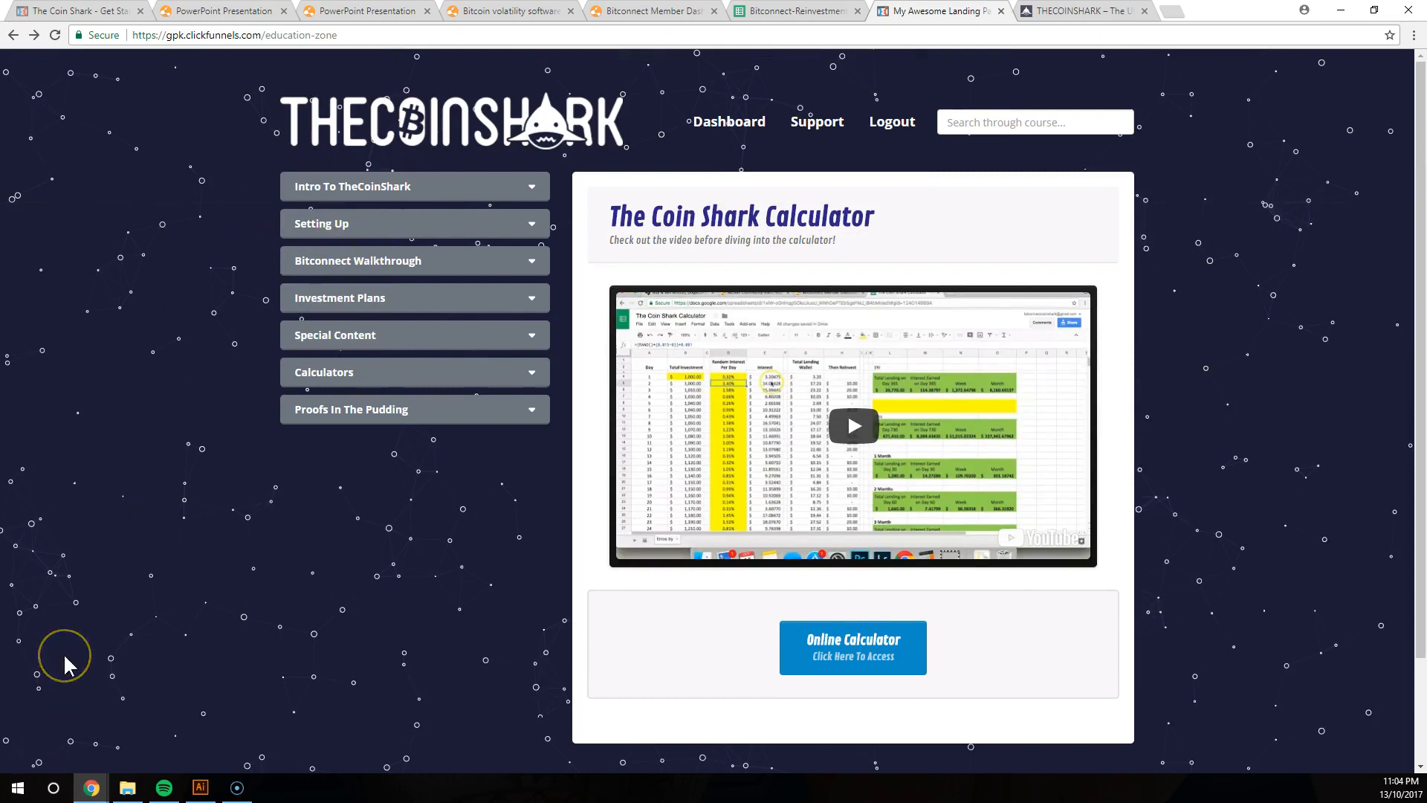